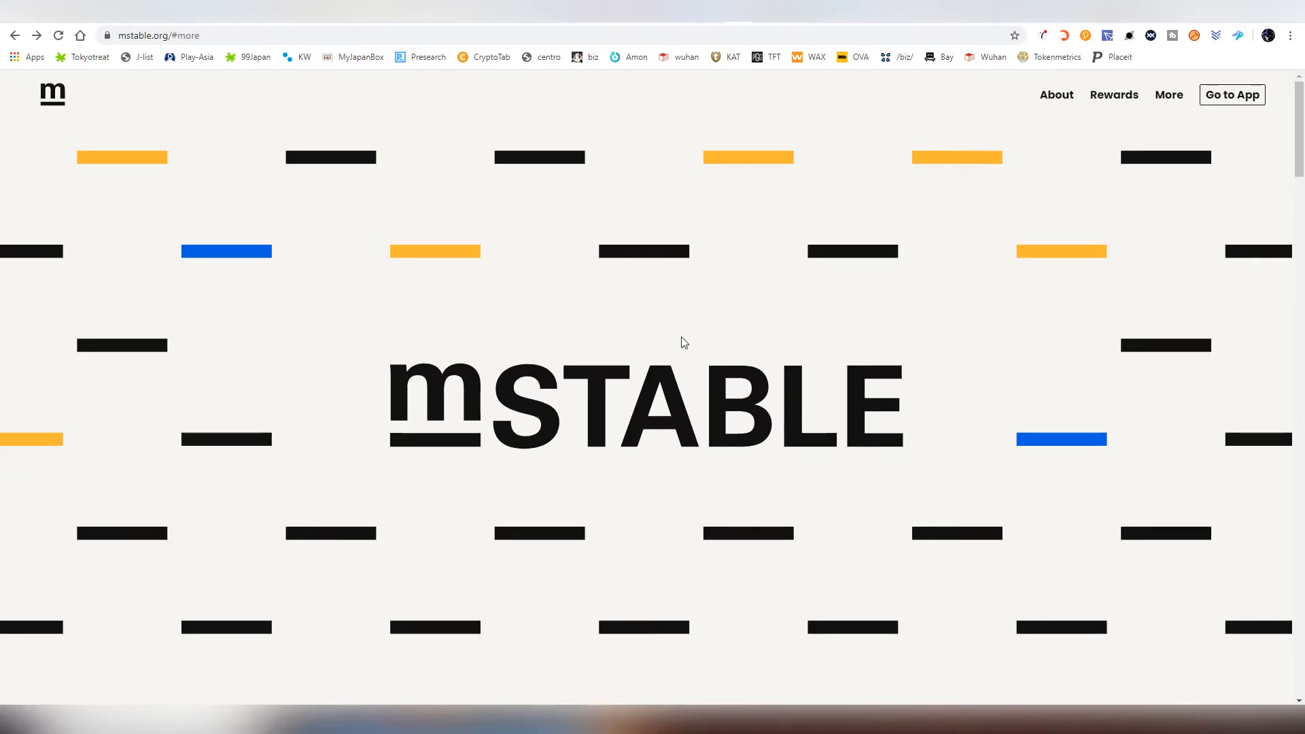
pyautogui.moveTo(433, 329)
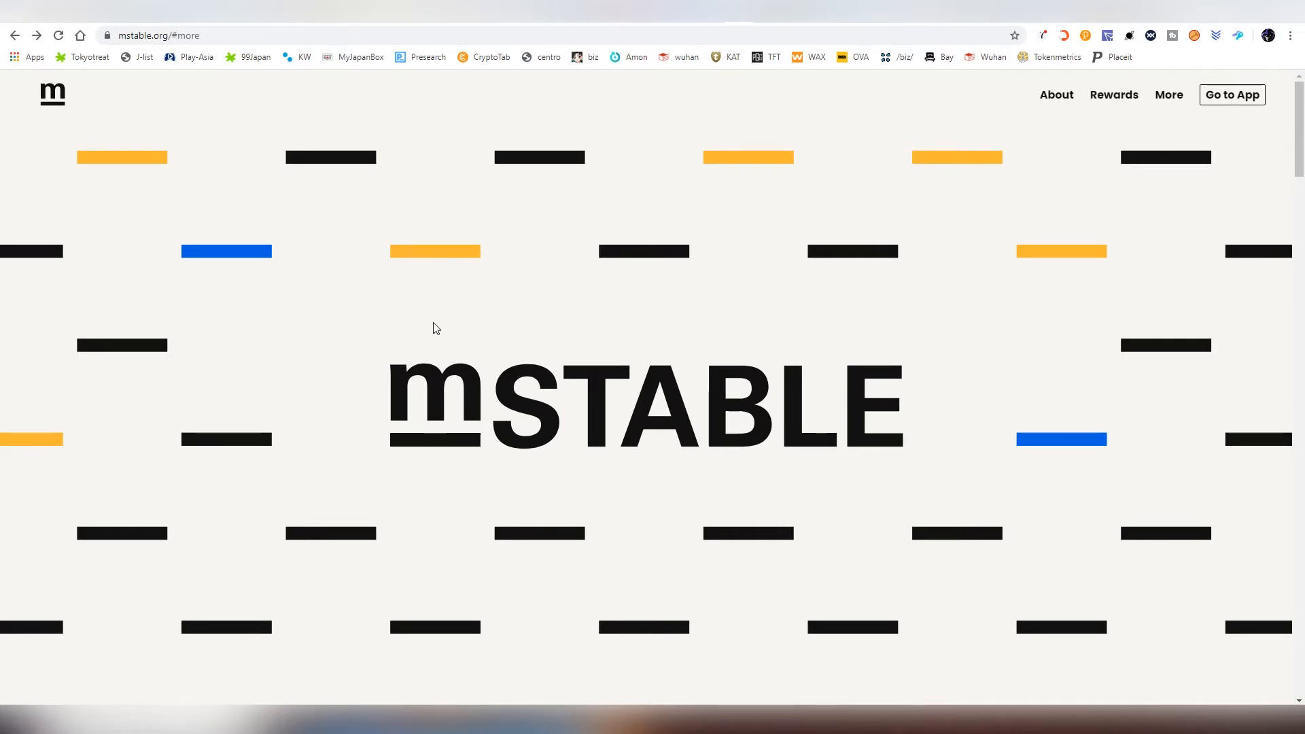
# - Scroll from the hero banner down to the 'mStable assets' overview section
pyautogui.scroll(-3)
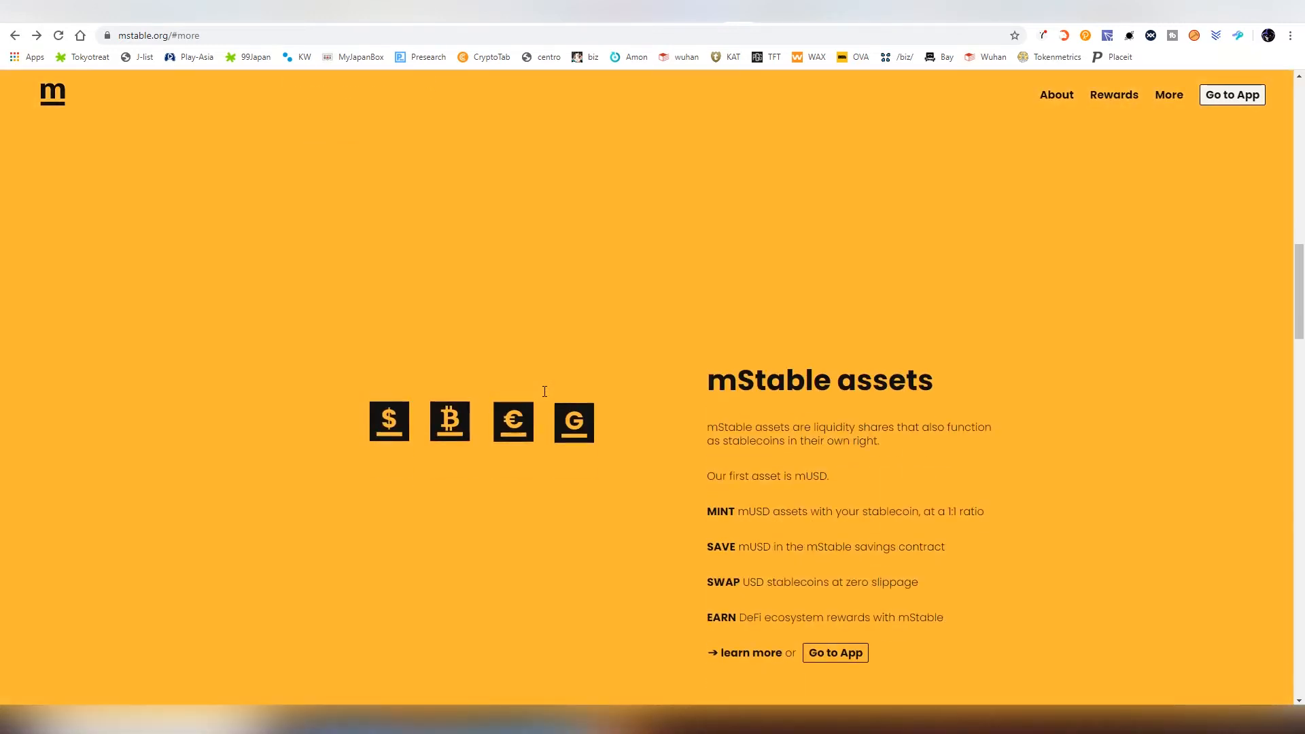
pyautogui.scroll(-3)
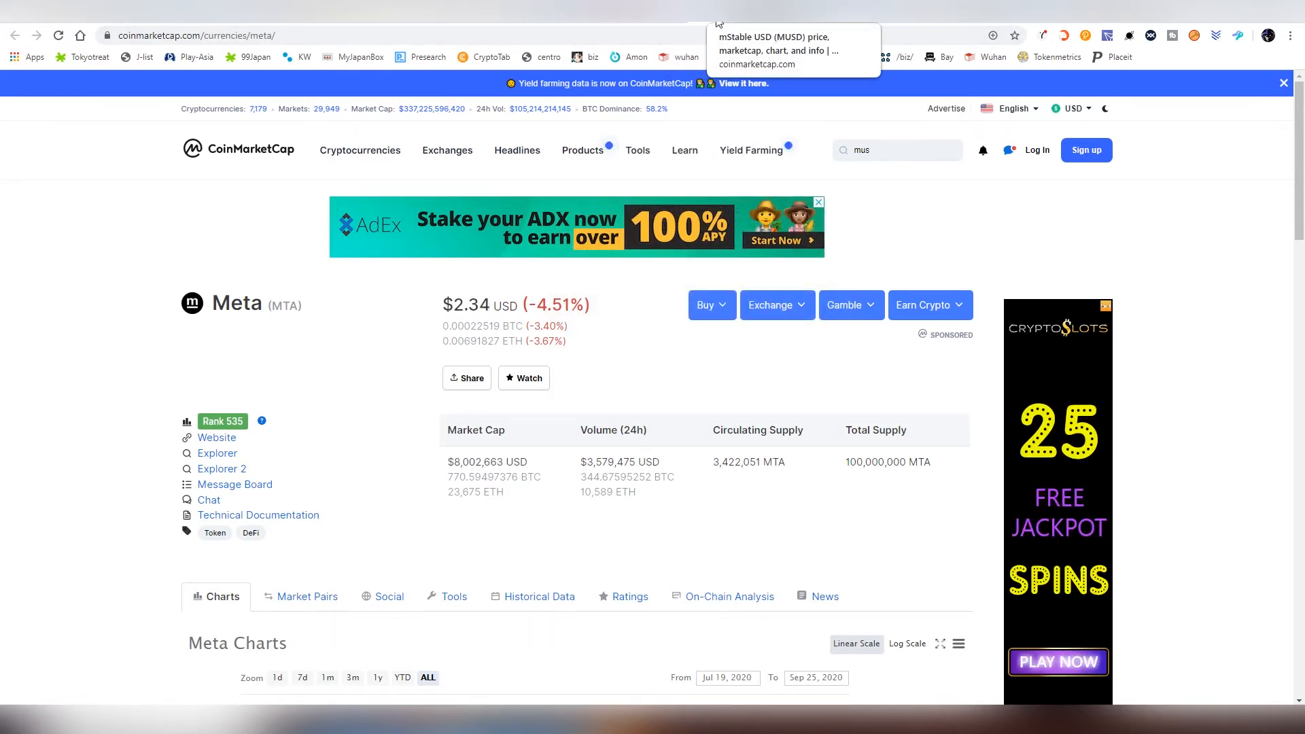
# - Search CoinMarketCap for 'mus' and open the mStable USD (MUSD) currency page
pyautogui.click(772, 49)
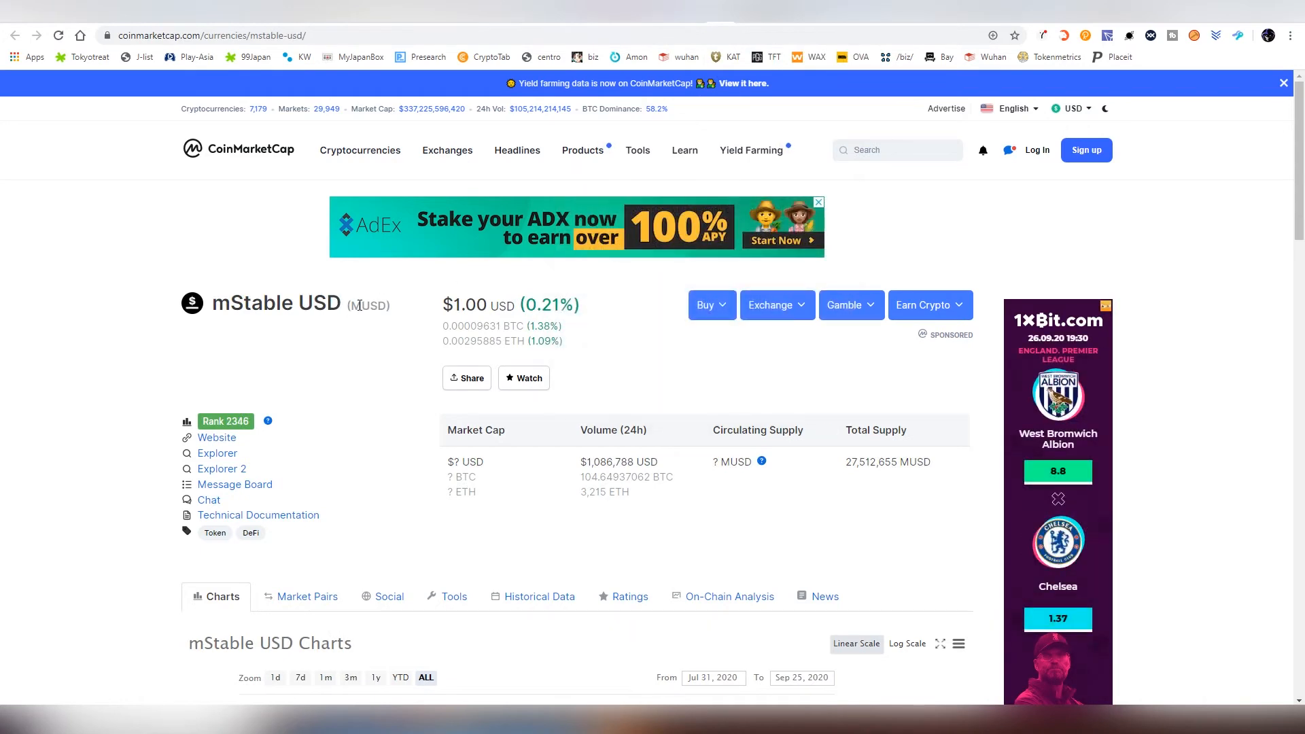
pyautogui.doubleClick(465, 304)
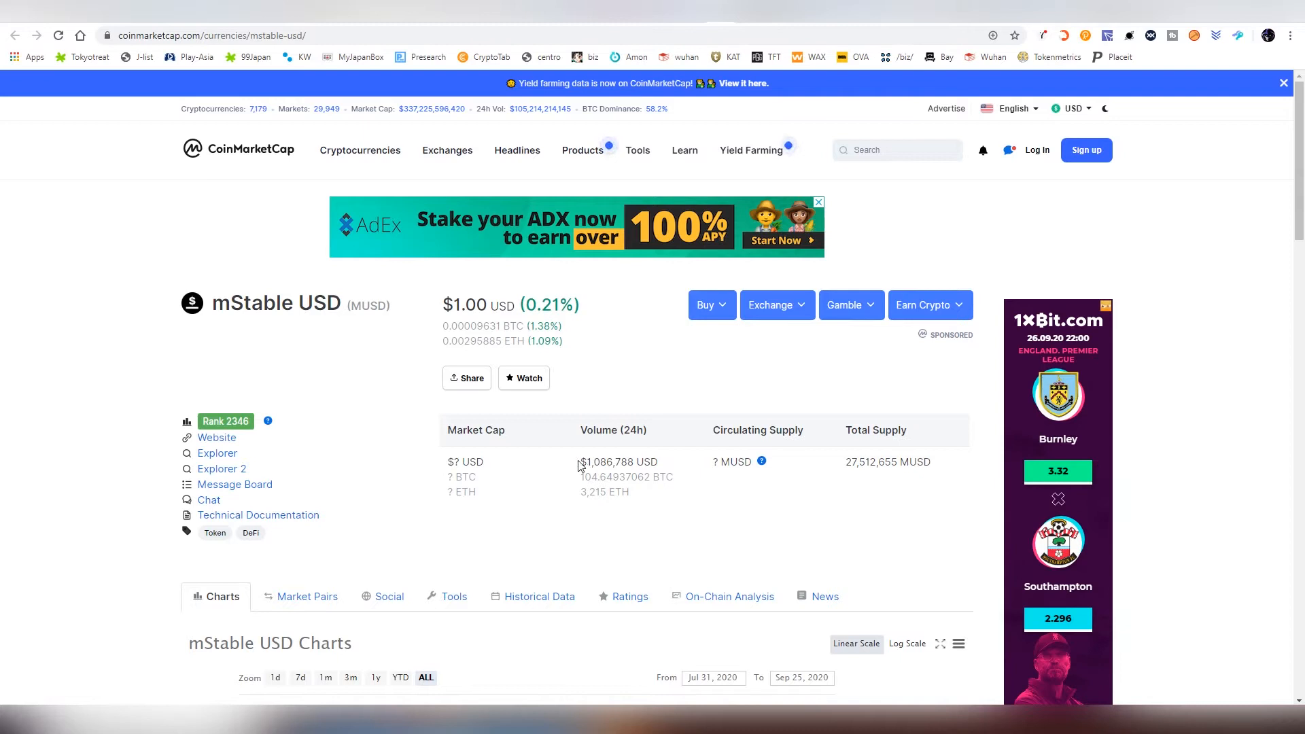
pyautogui.moveTo(845, 471)
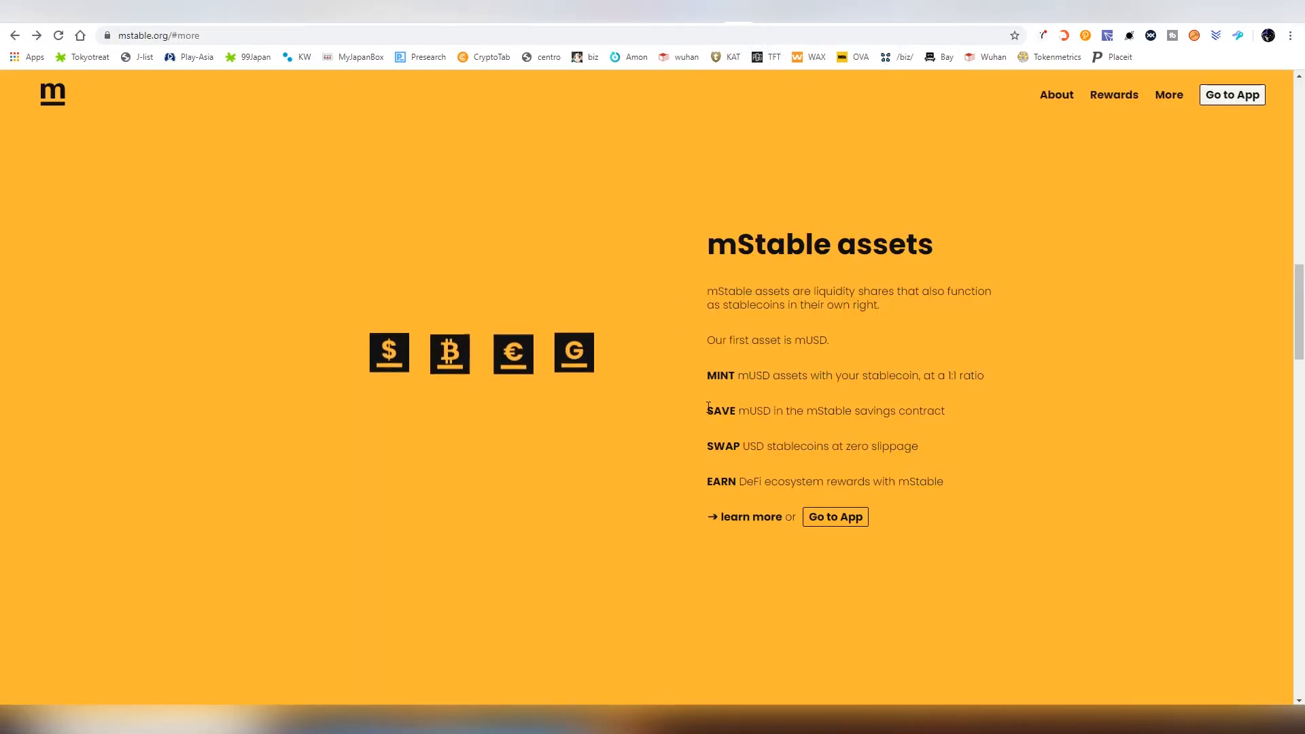
pyautogui.moveTo(721, 406)
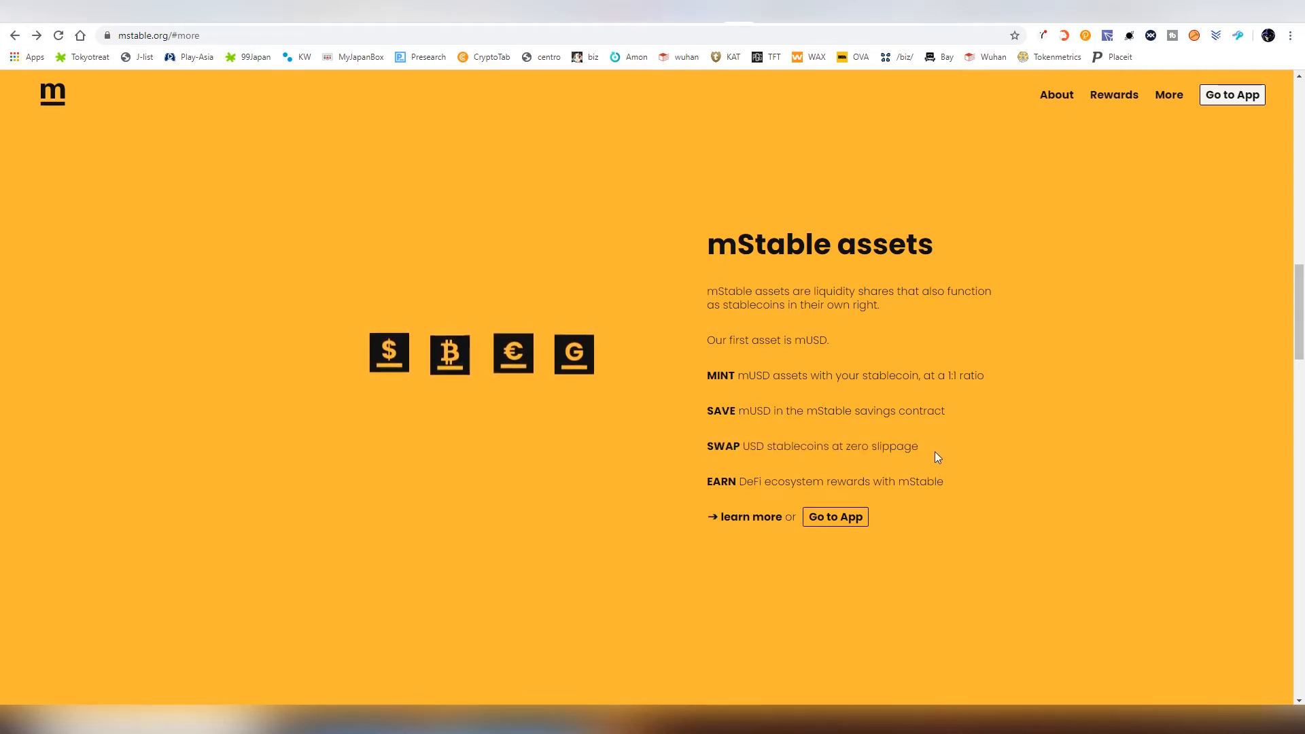
pyautogui.moveTo(838, 497)
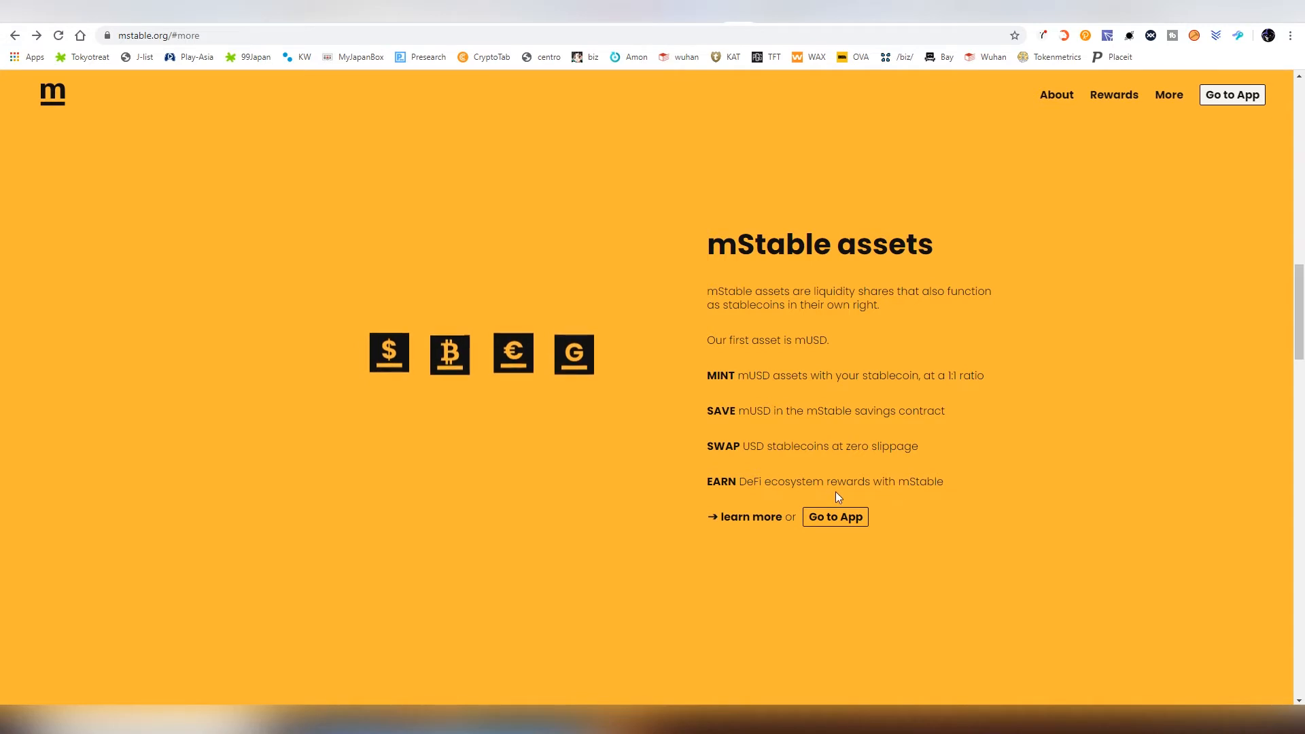
# - Review the Meta section, highlighting the line about Meta insuring mStable
pyautogui.scroll(-3)
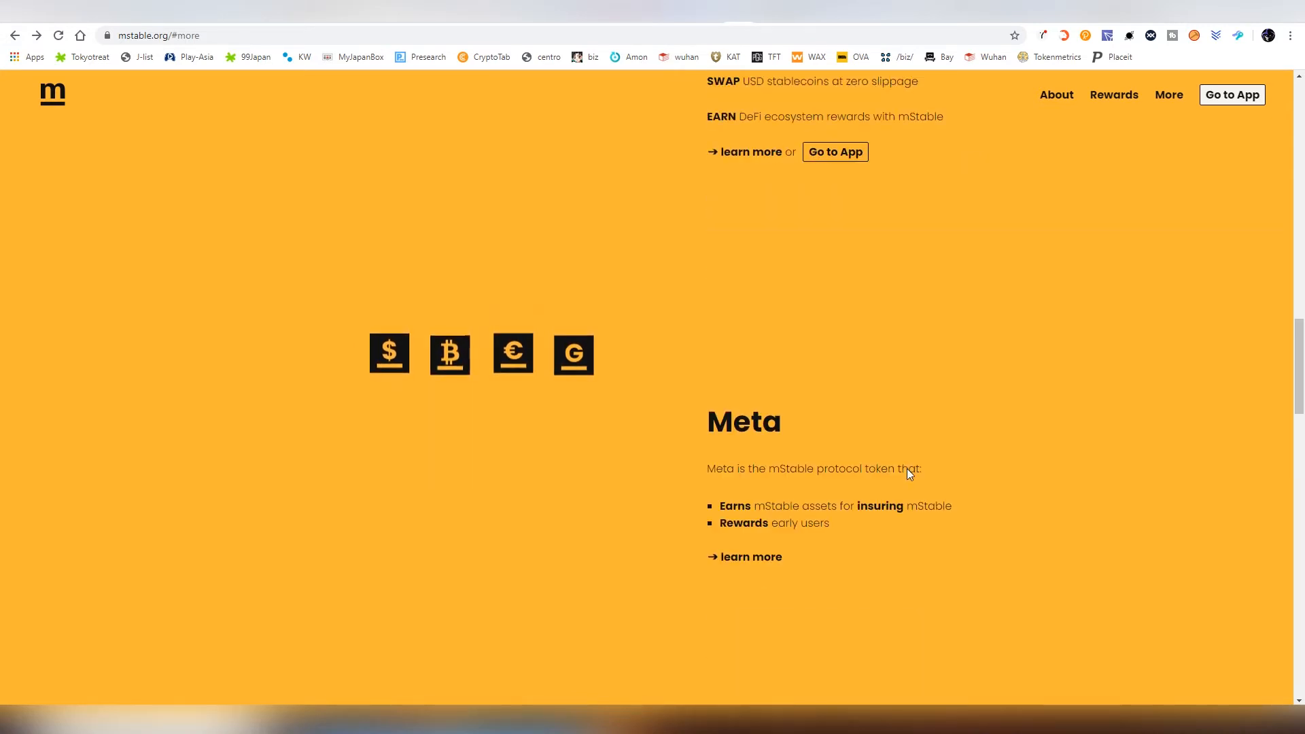
pyautogui.scroll(-3)
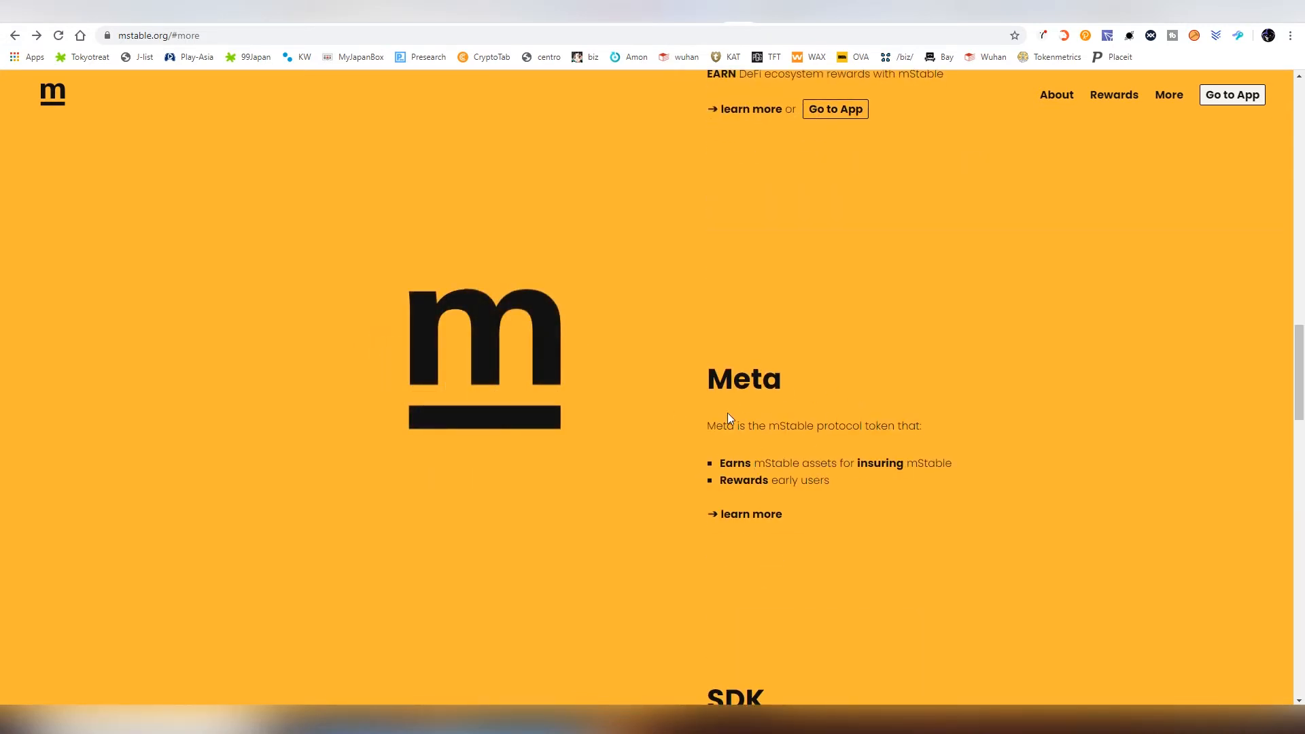
pyautogui.moveTo(721, 463); pyautogui.dragTo(889, 463)
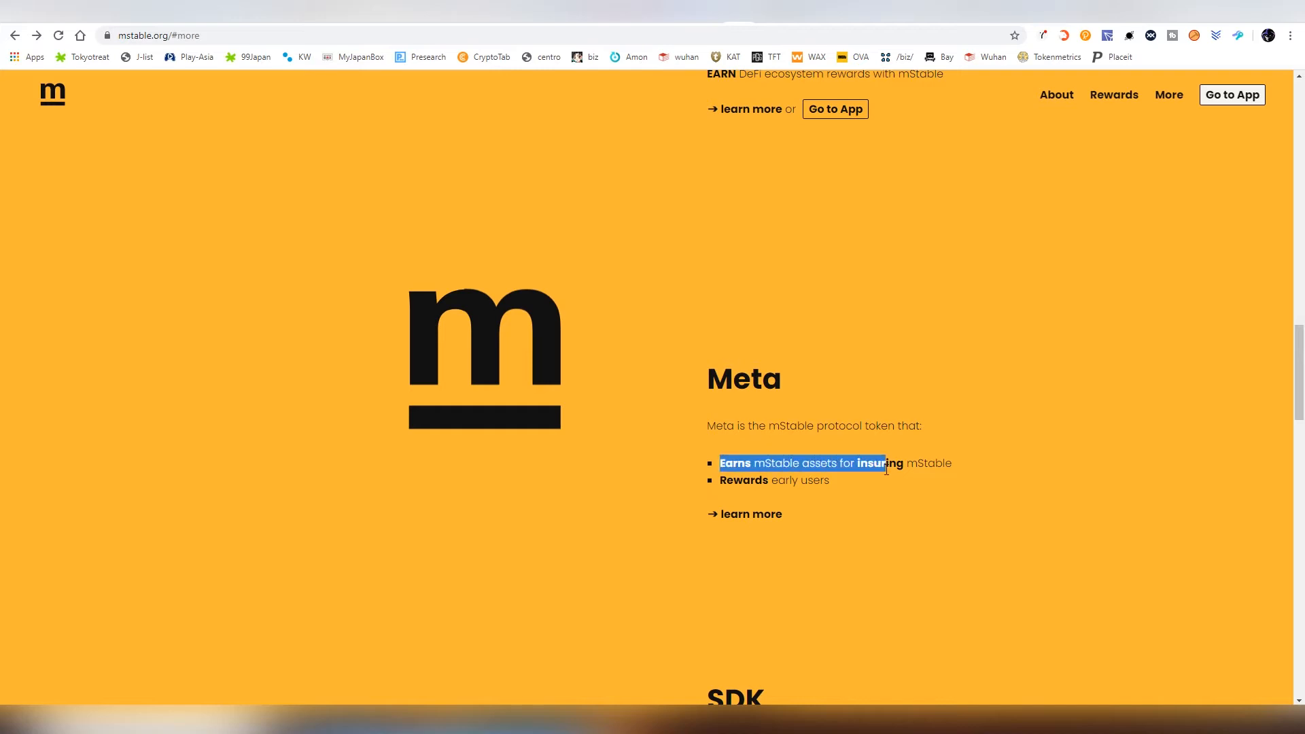
pyautogui.click(897, 536)
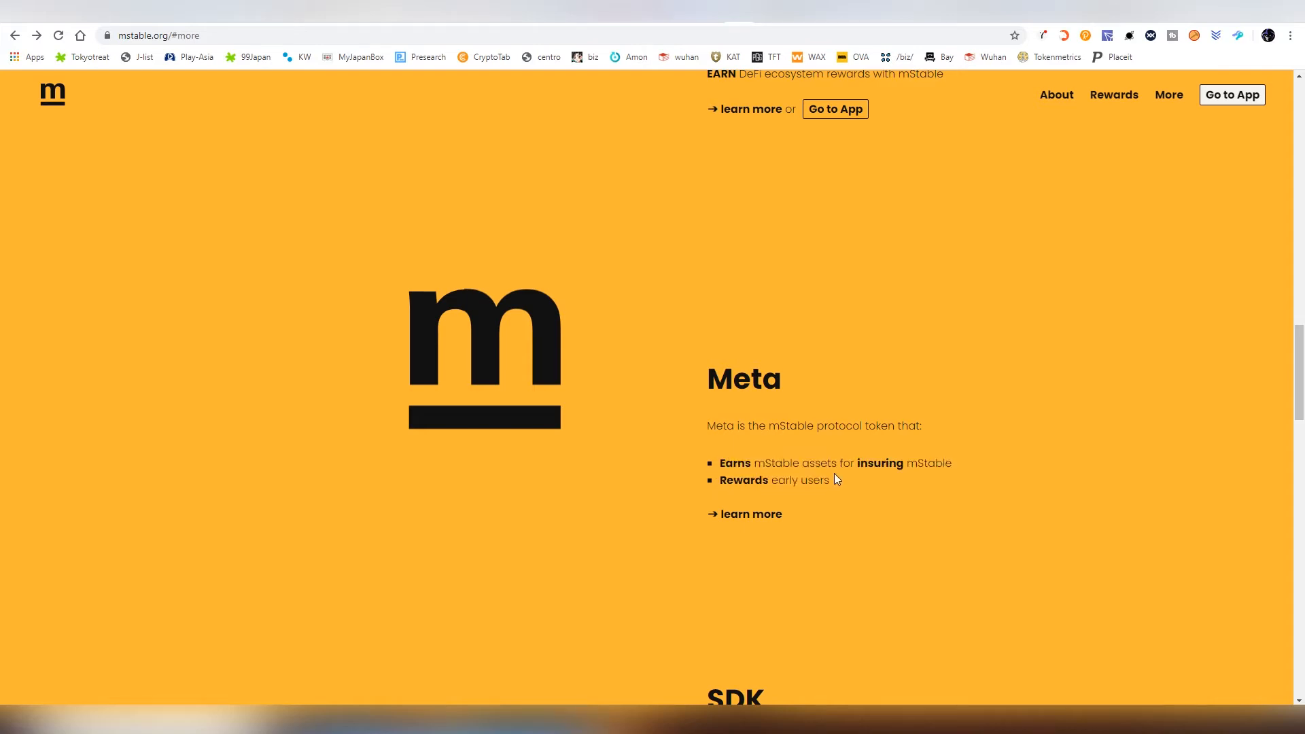
pyautogui.moveTo(835, 484)
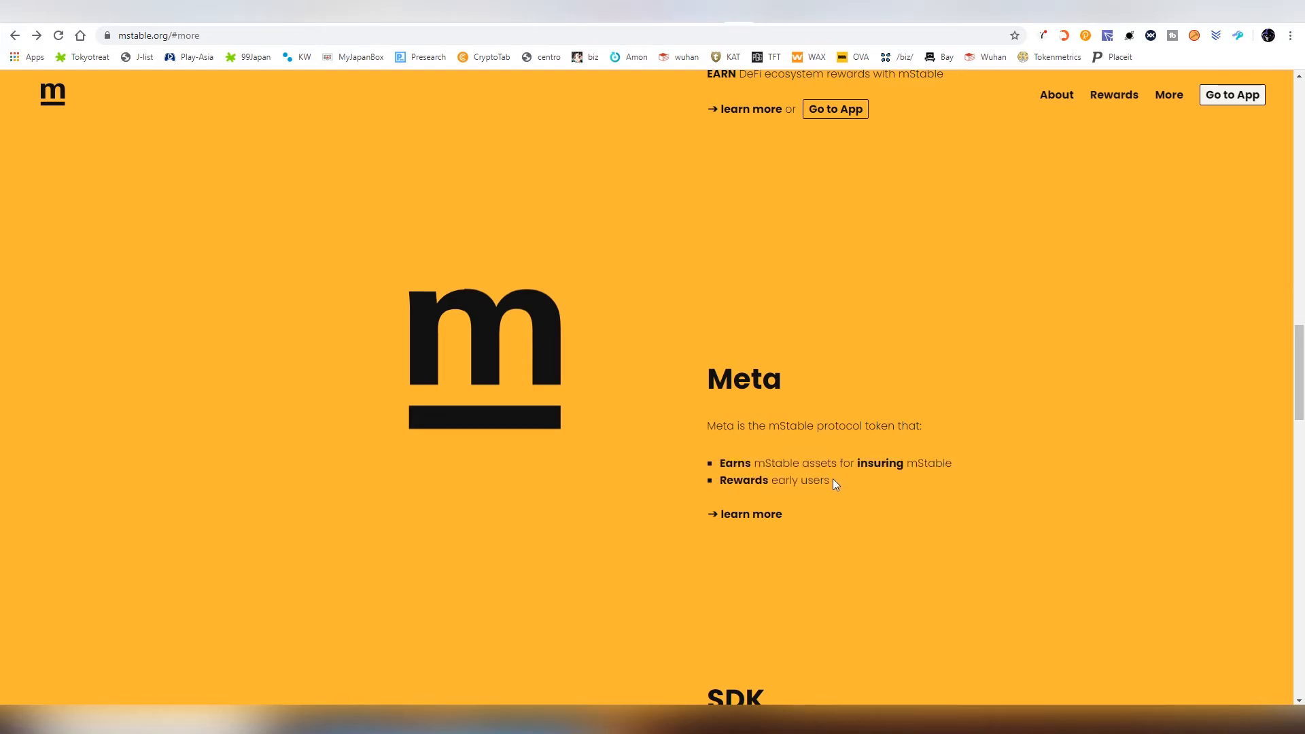
# - Continue past the SDK and Earn Rewards sections and go to app.mstable.org/mint
pyautogui.scroll(-3)
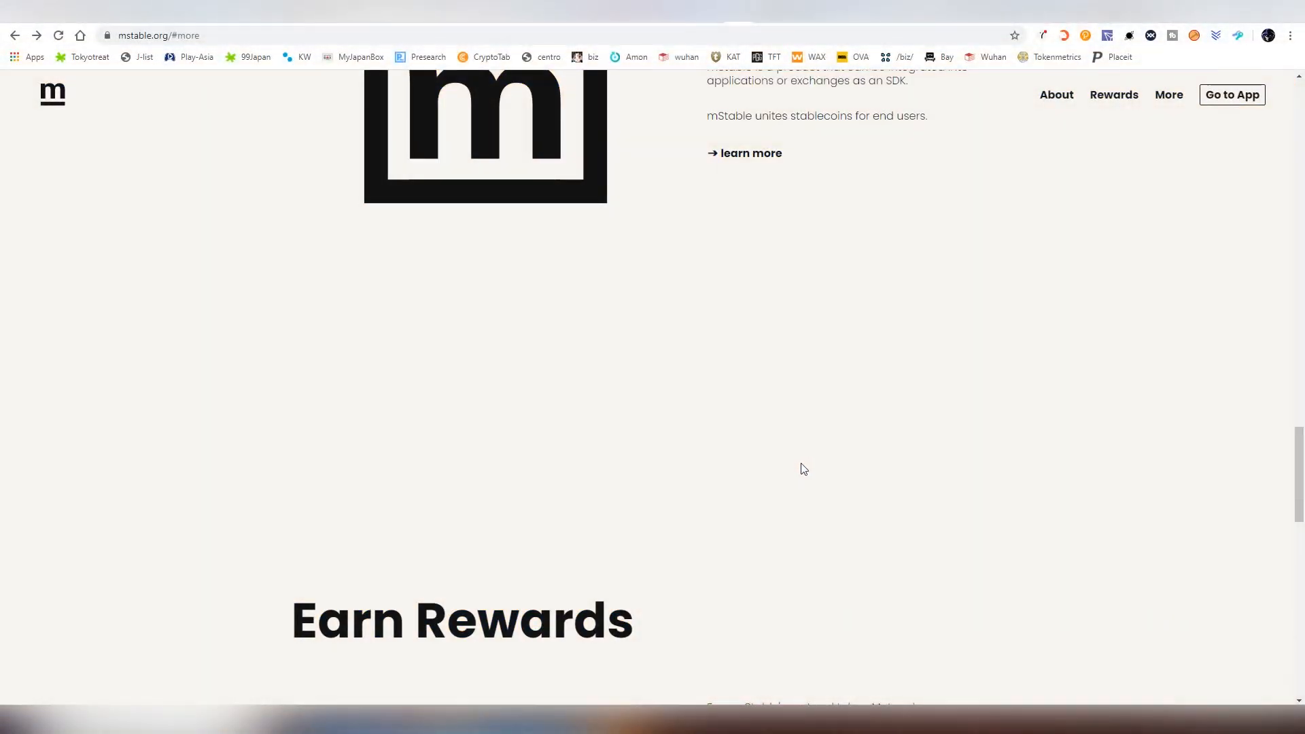
pyautogui.scroll(-3)
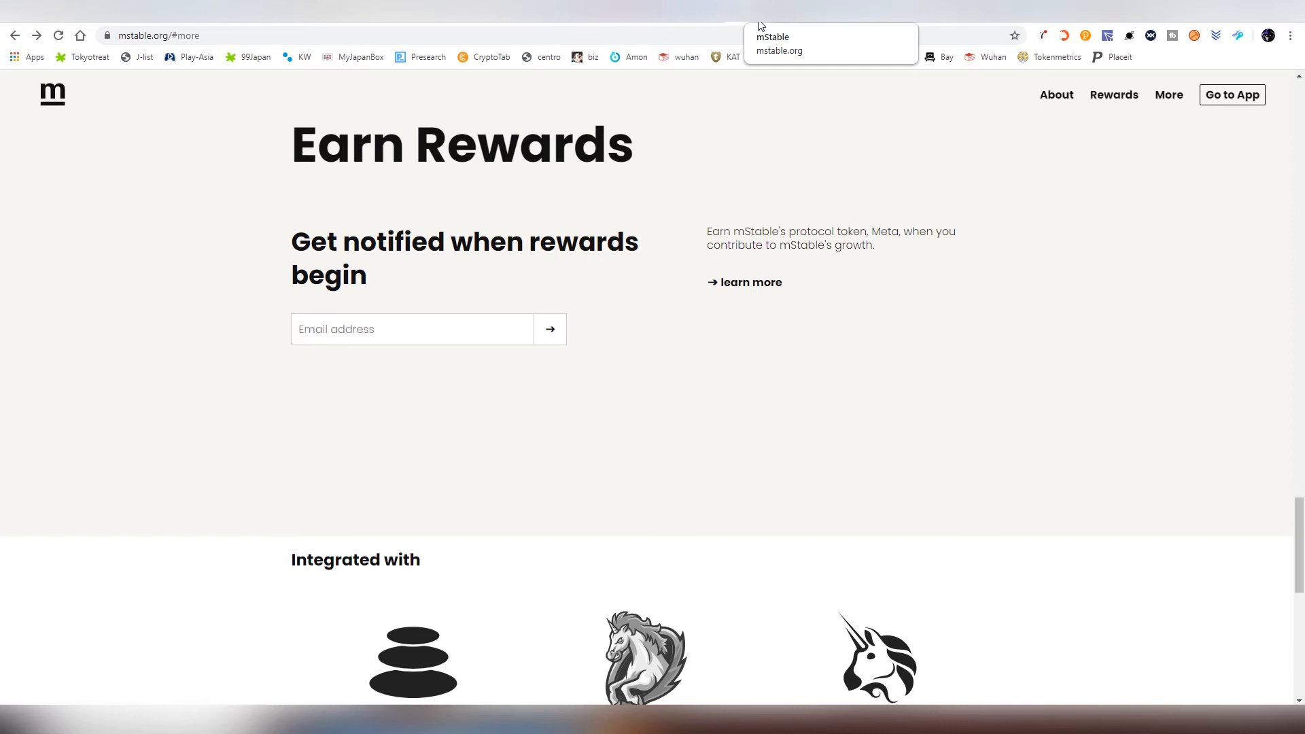
pyautogui.click(1231, 94)
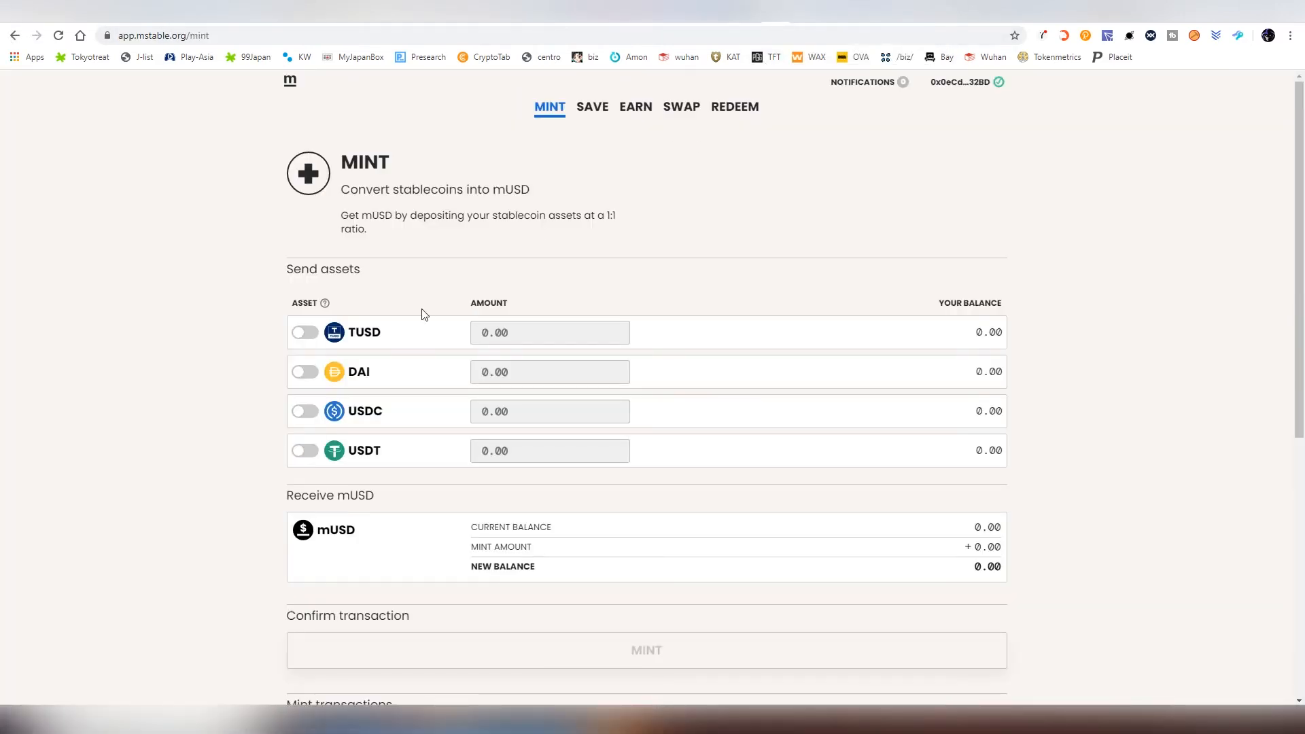
pyautogui.click(961, 82)
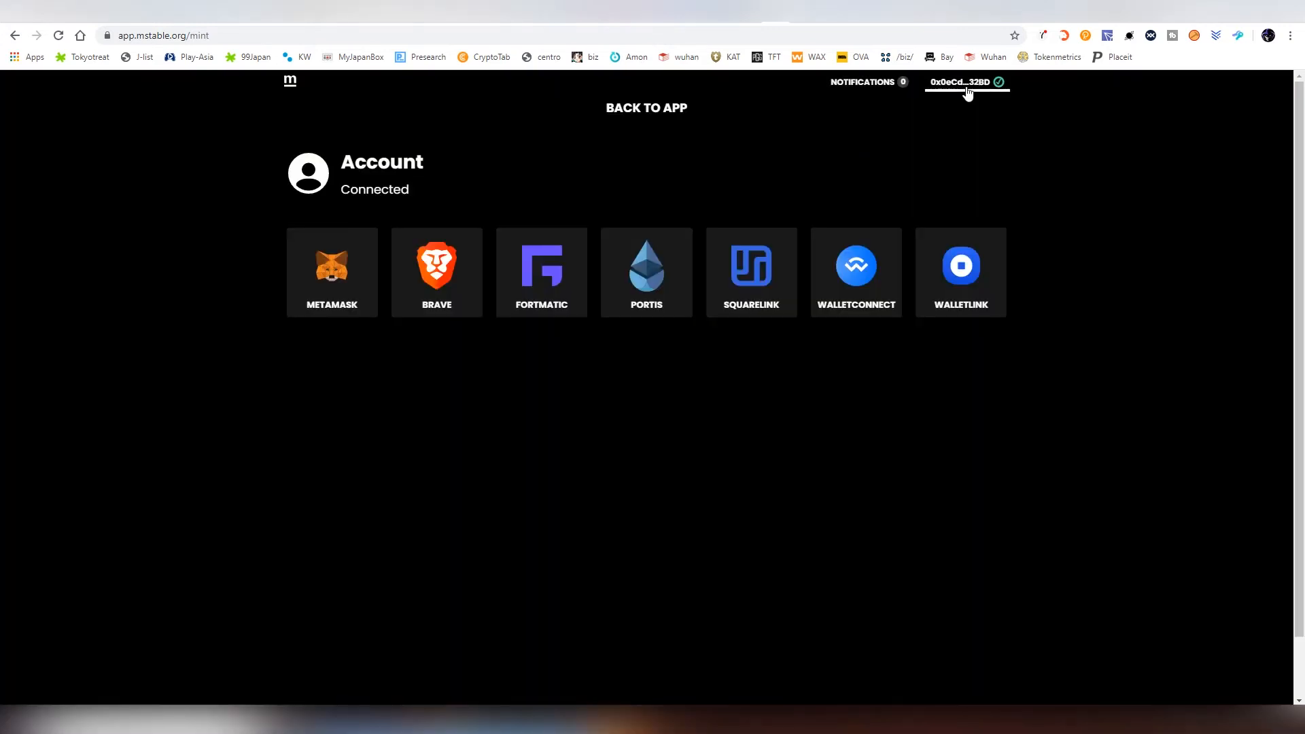
pyautogui.moveTo(355, 295)
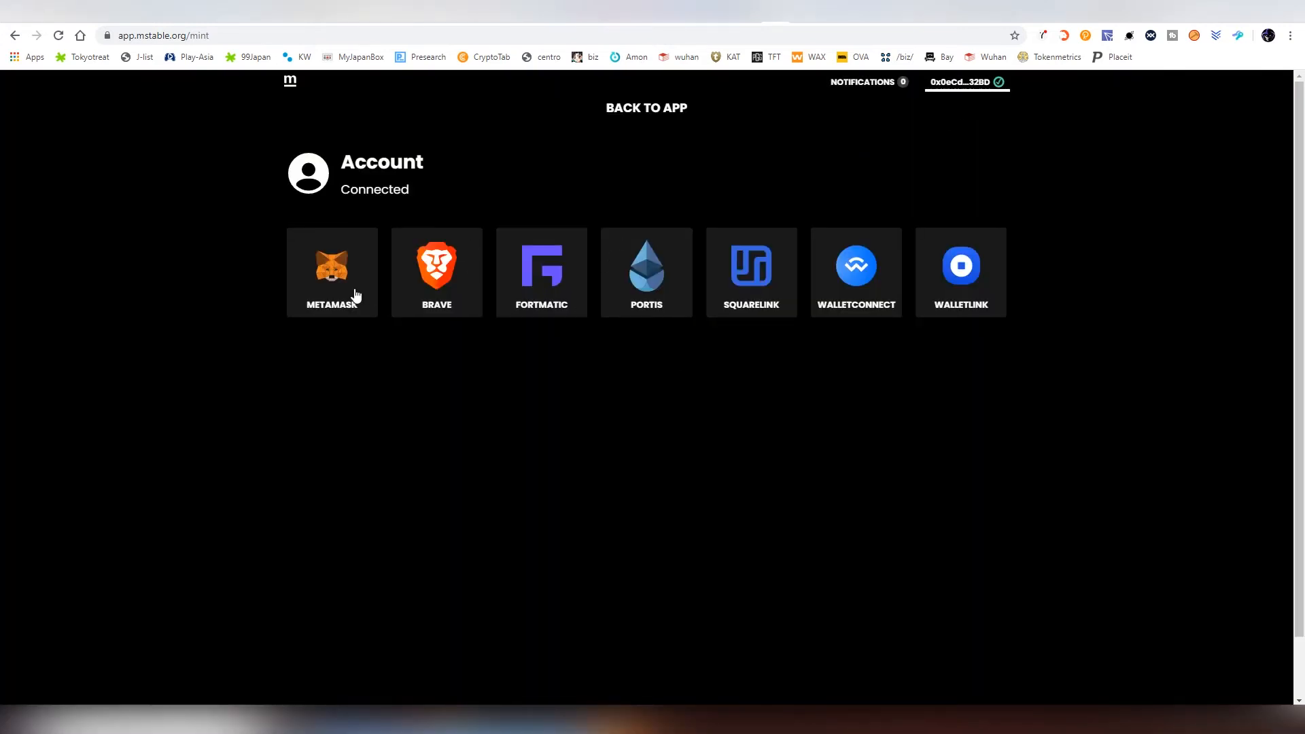
pyautogui.moveTo(705, 259)
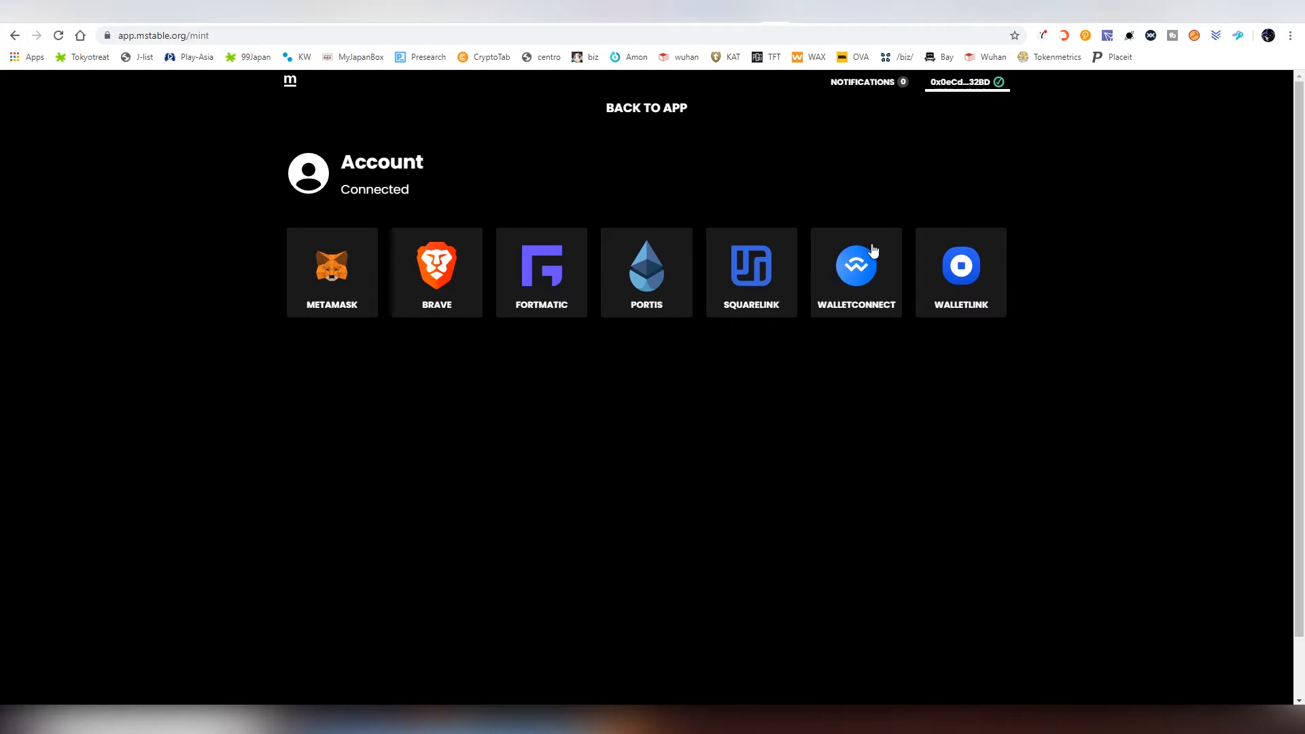
pyautogui.moveTo(779, 170)
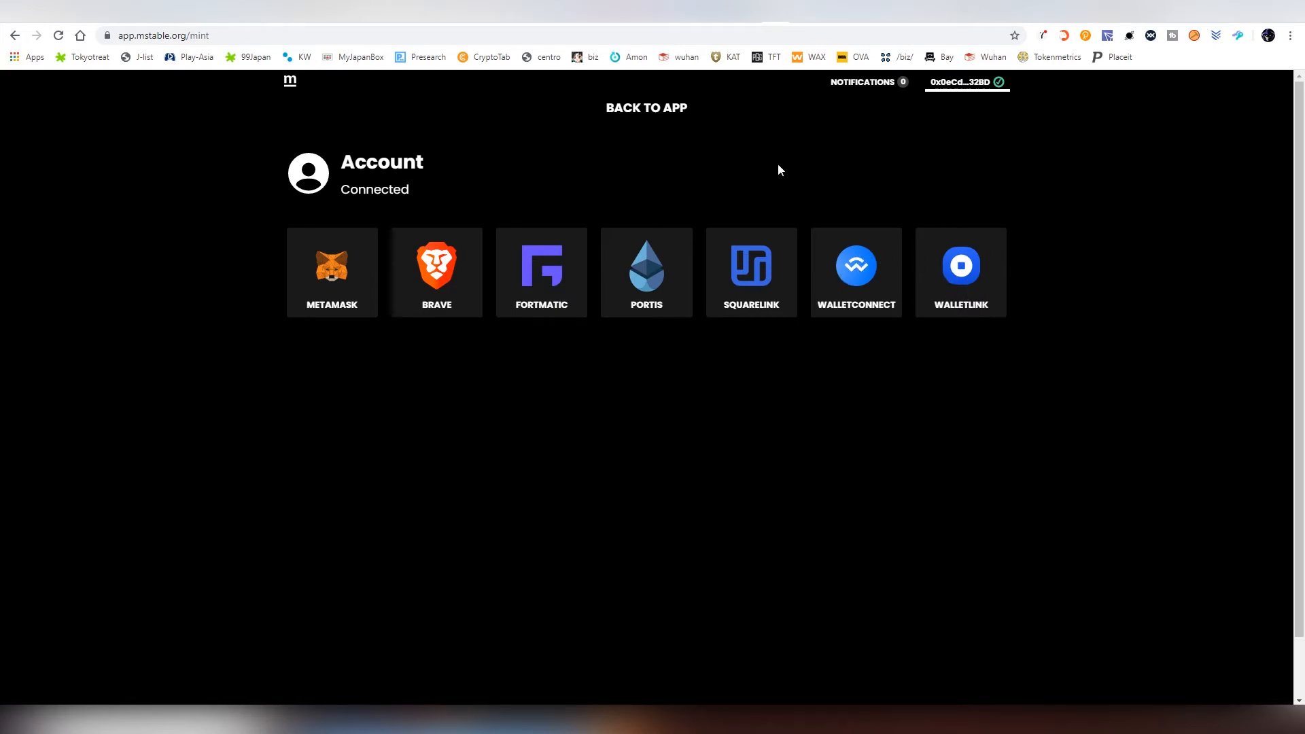
pyautogui.click(647, 107)
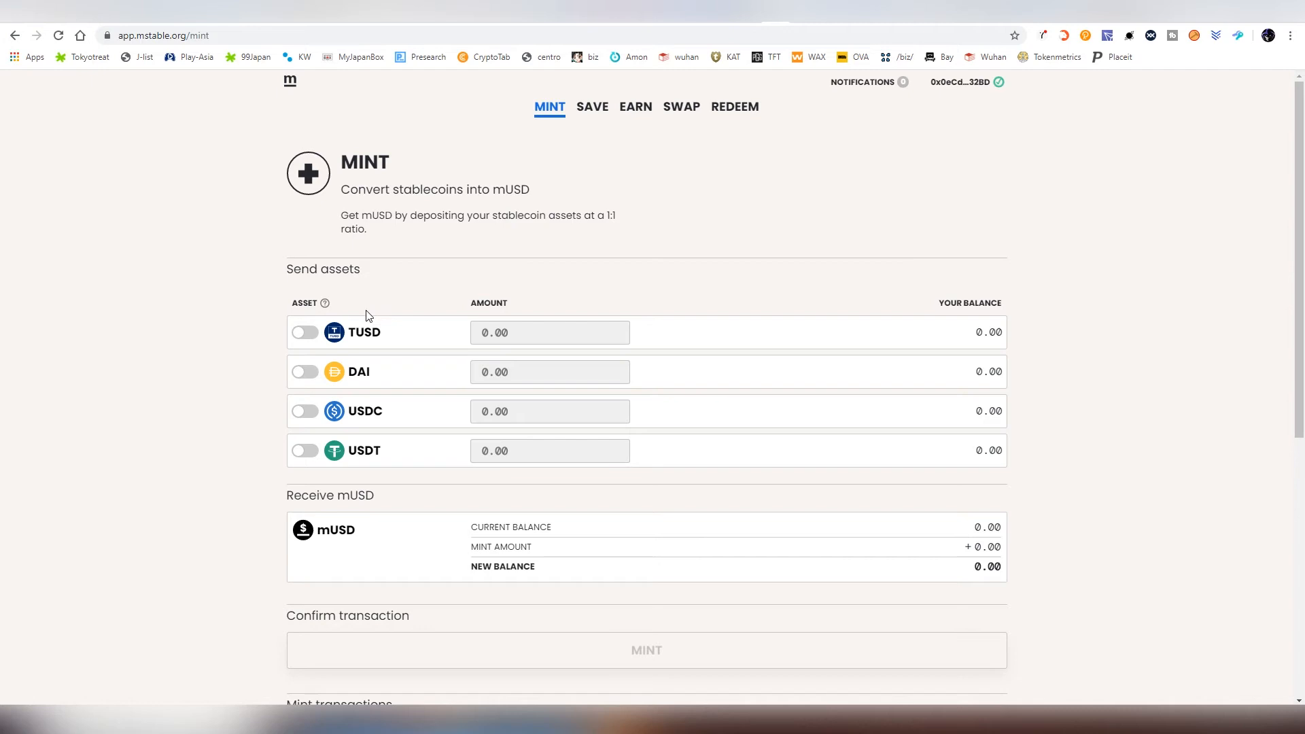
pyautogui.moveTo(423, 308)
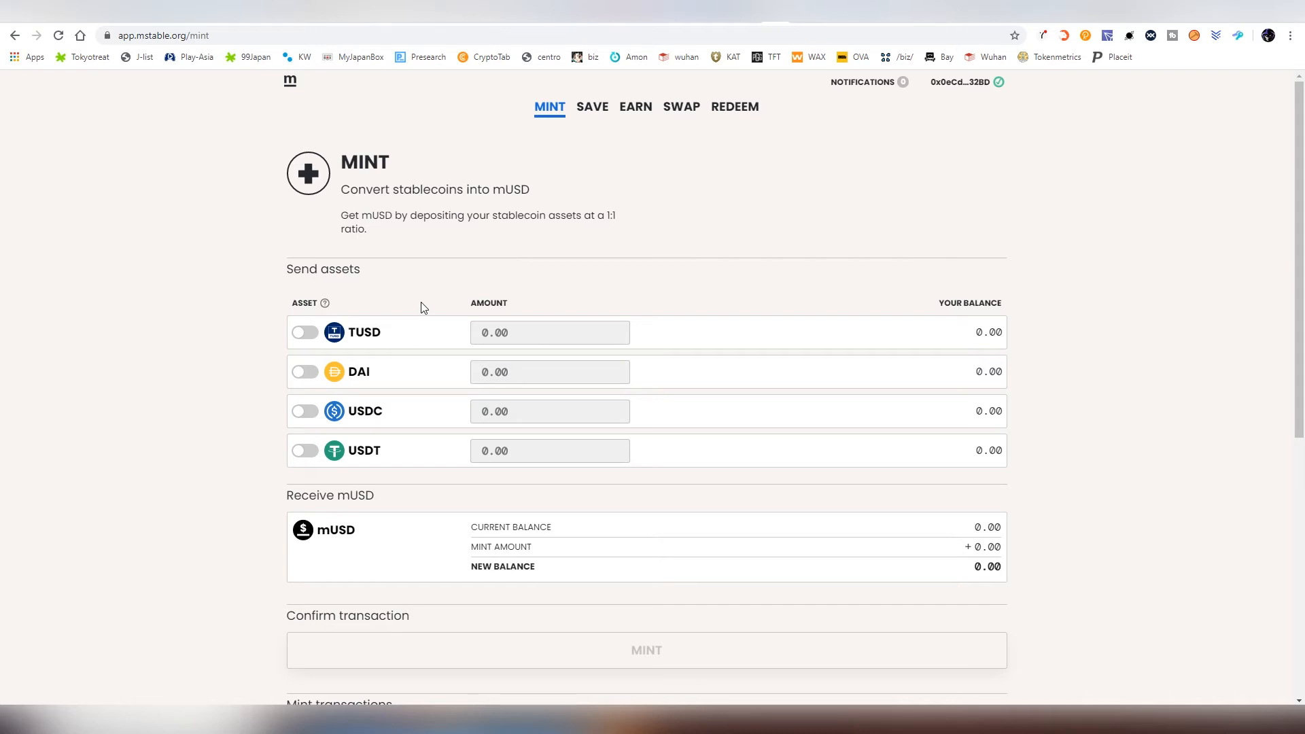
pyautogui.moveTo(348, 342)
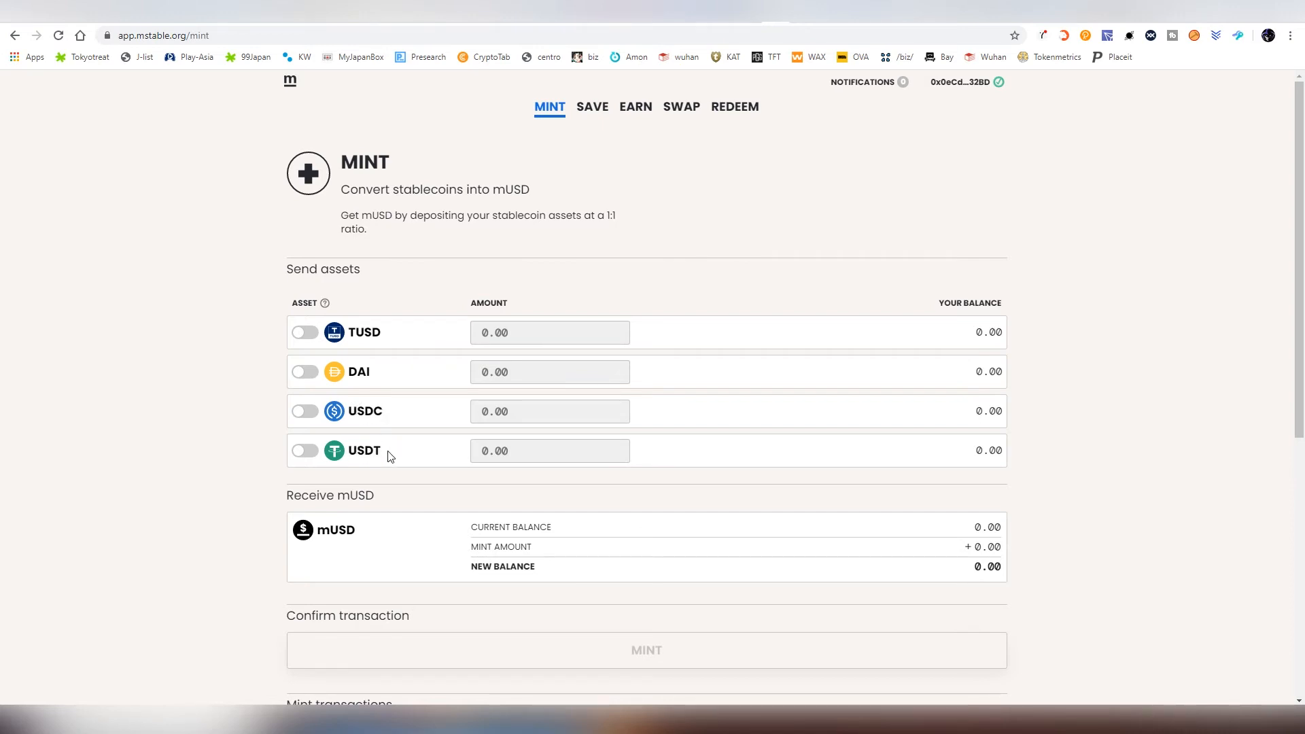
pyautogui.moveTo(327, 326)
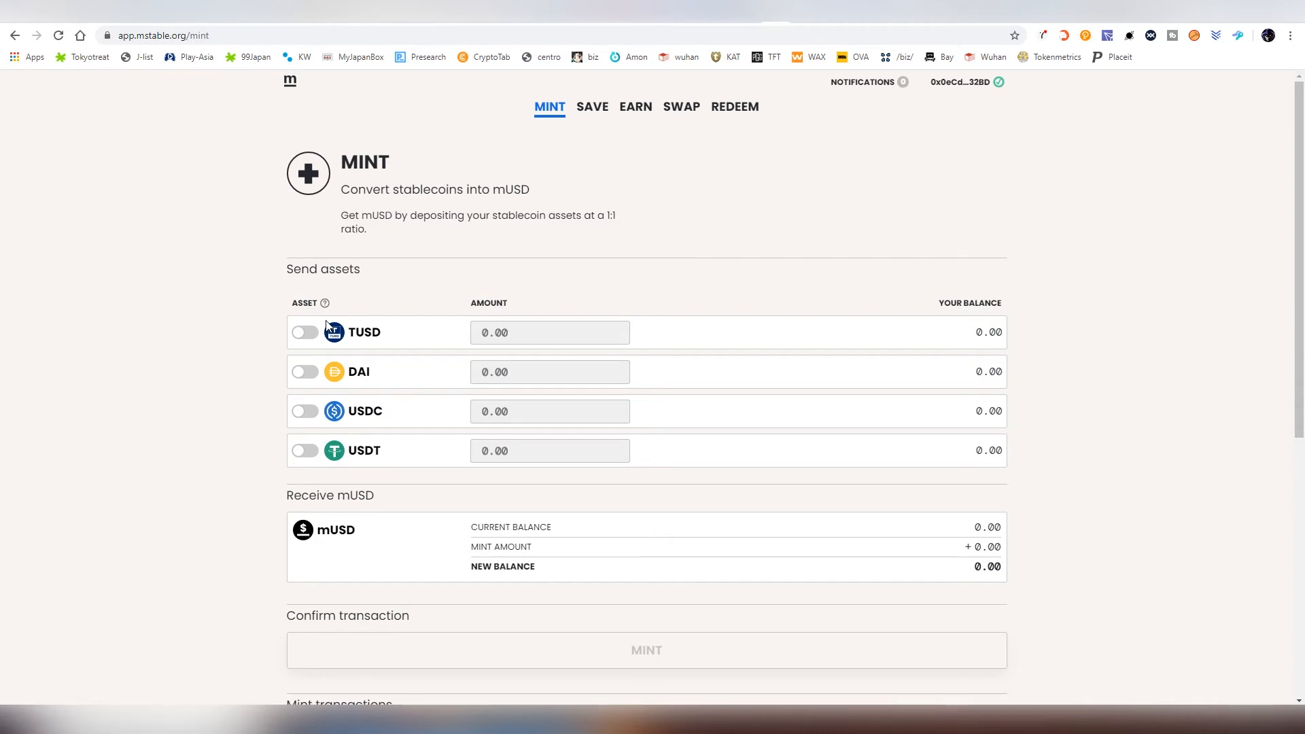
# - Include TUSD and DAI for minting and enter 100 as the USDC amount, exceeding the balance
pyautogui.click(304, 372)
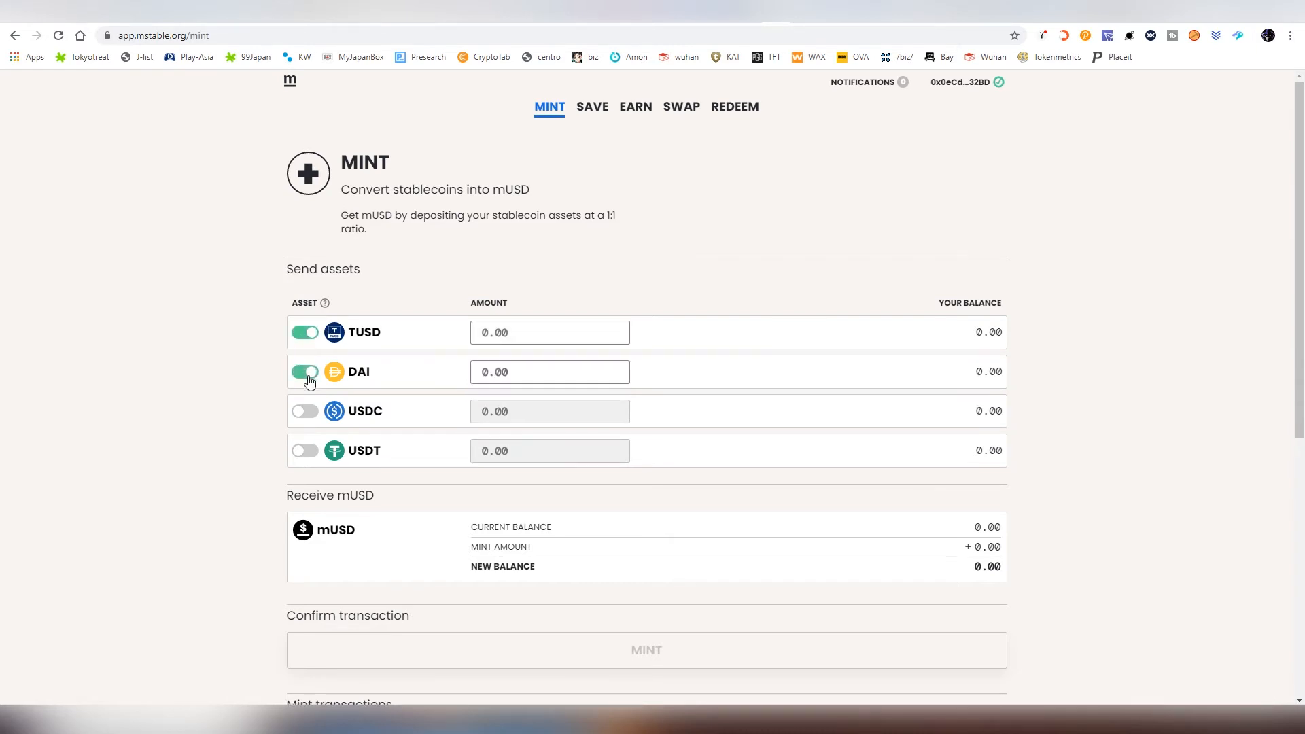
pyautogui.click(304, 410)
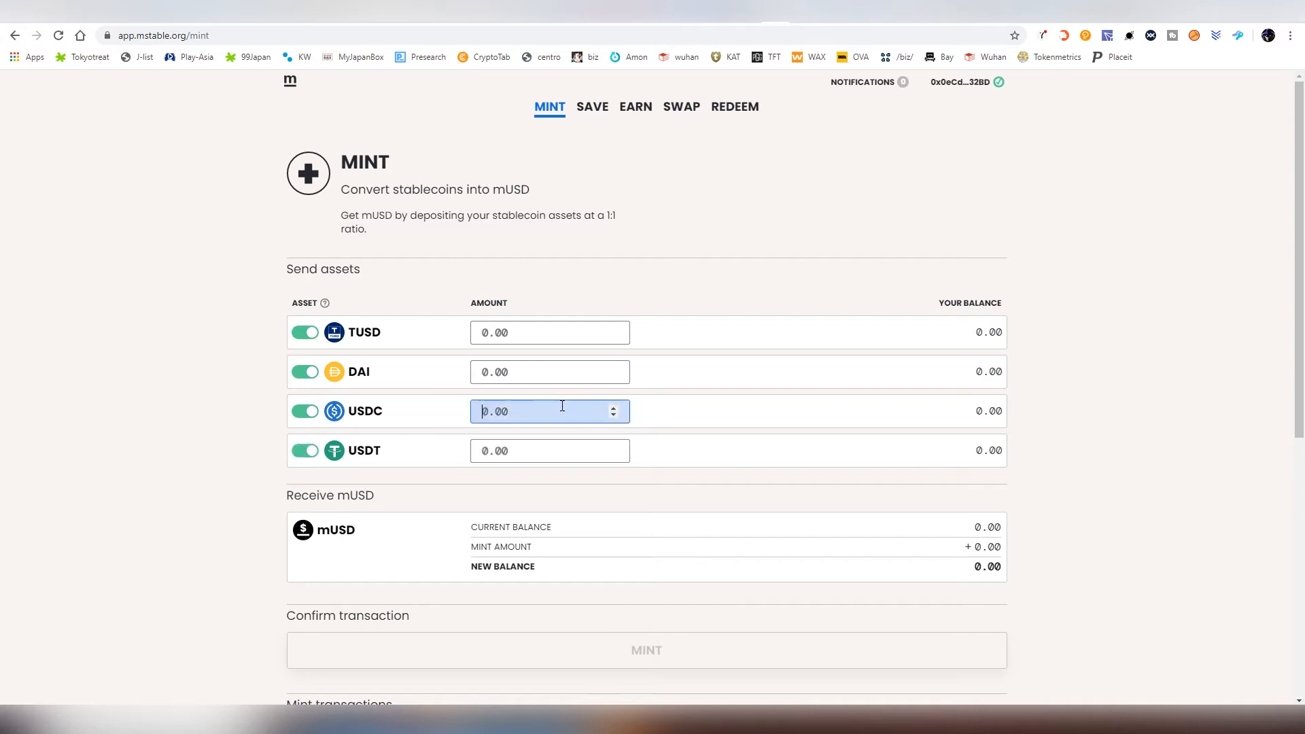
pyautogui.write('100')
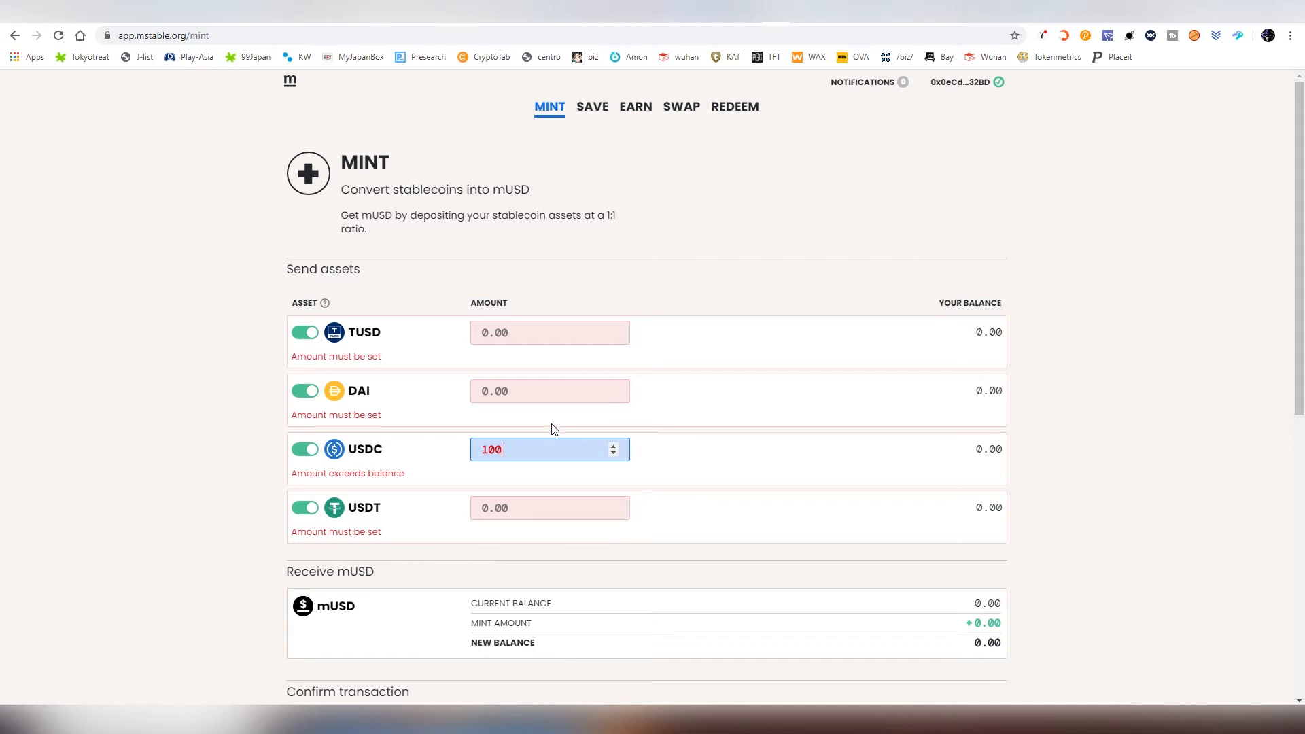
pyautogui.scroll(-3)
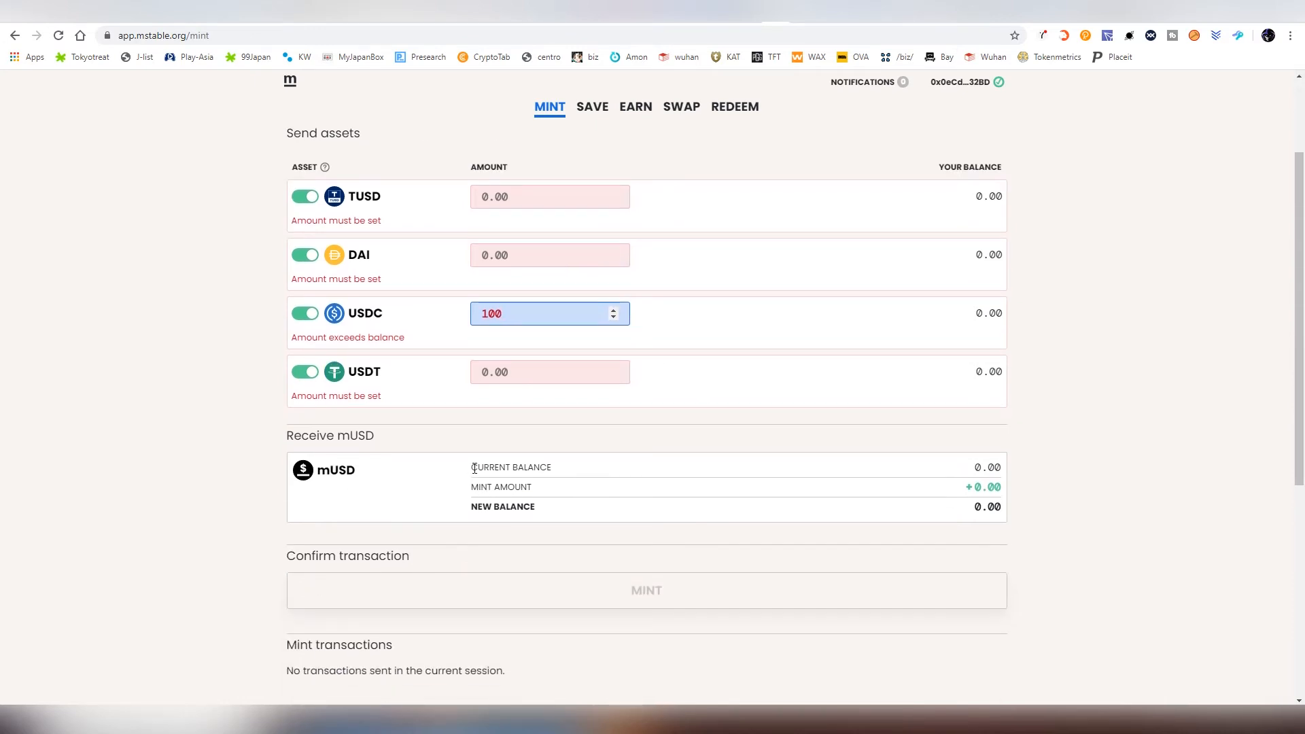
pyautogui.moveTo(346, 487)
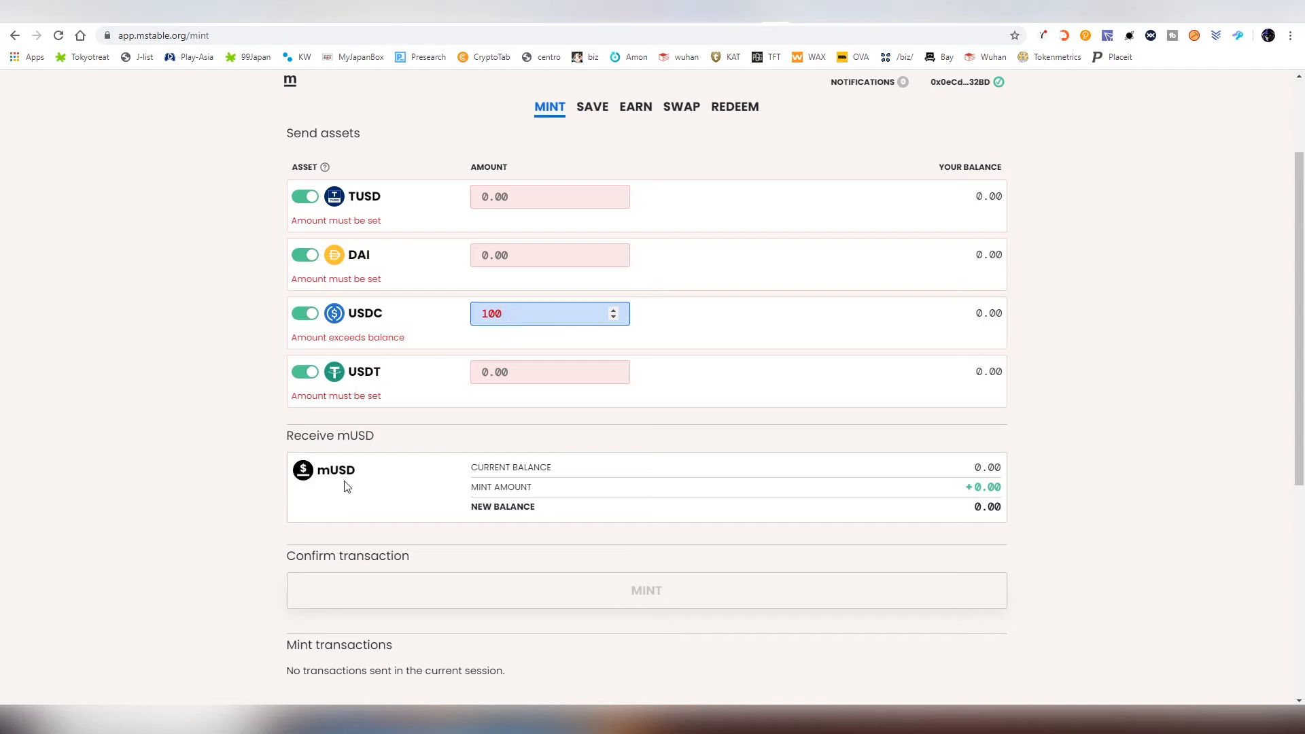
pyautogui.scroll(-3)
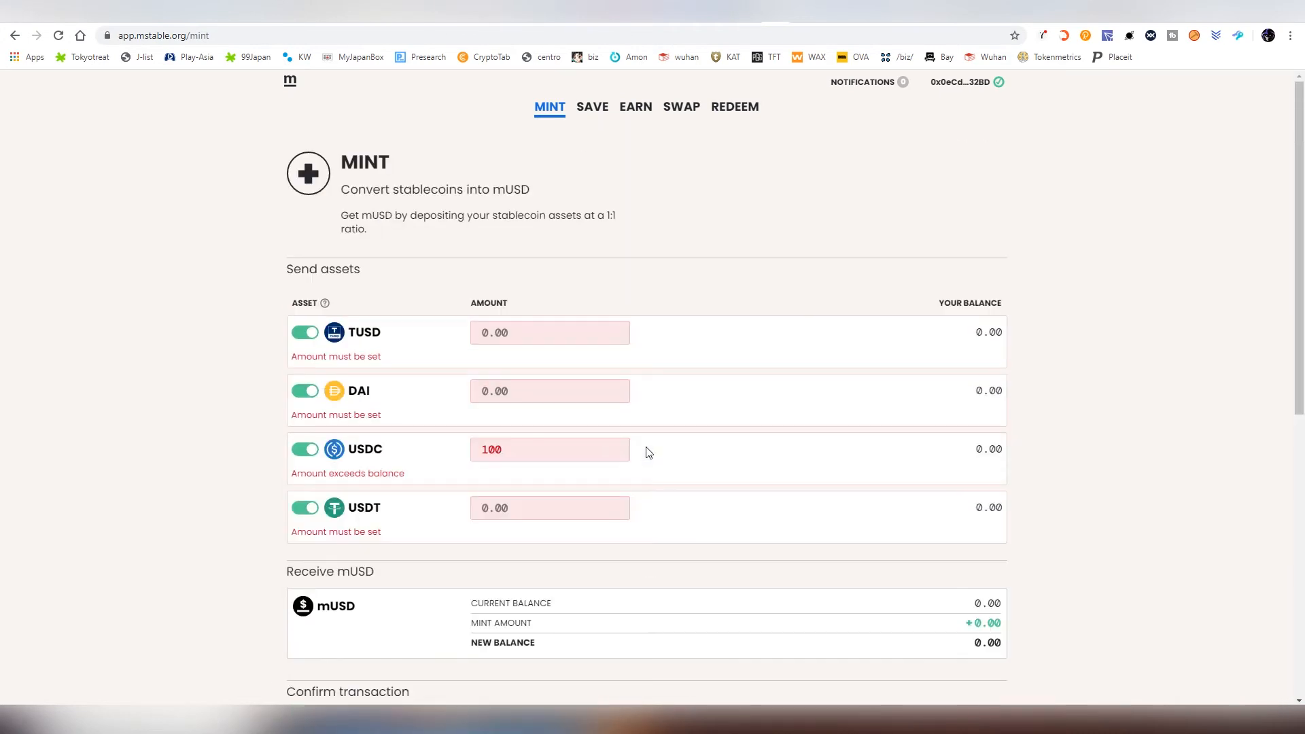
pyautogui.click(592, 106)
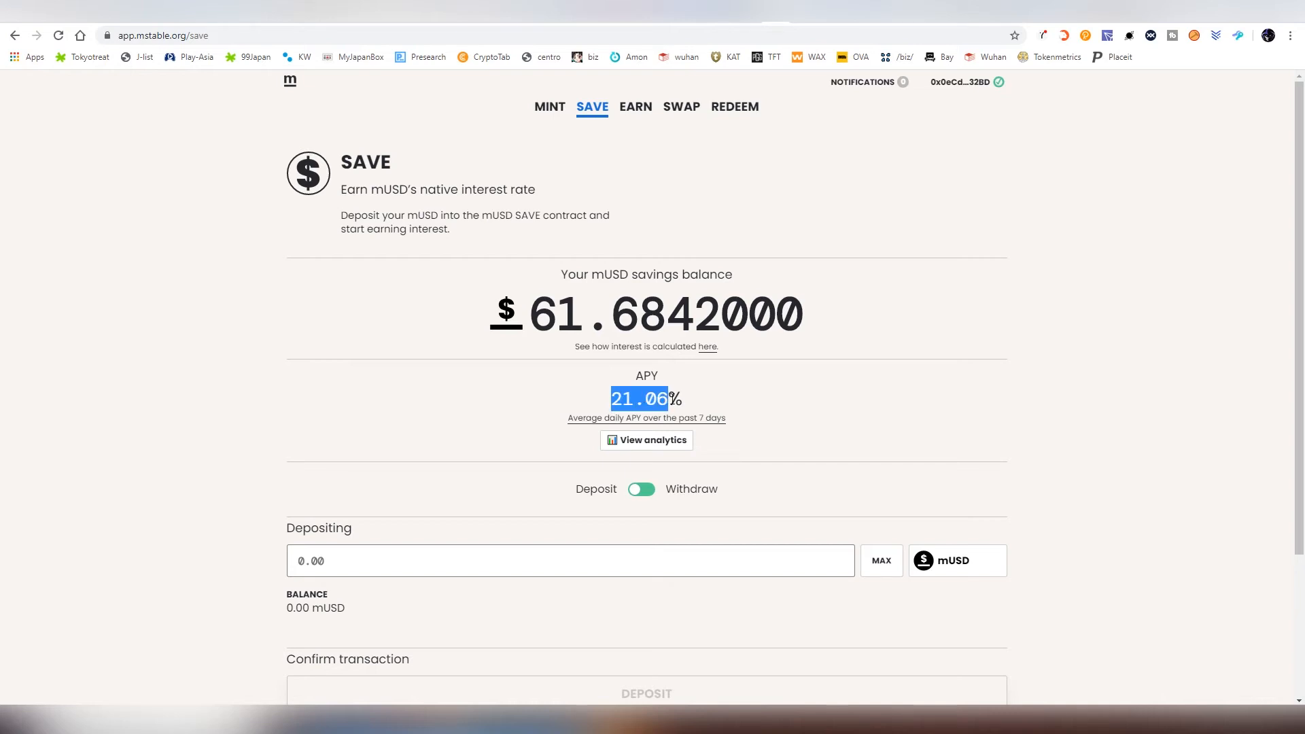
# - Highlight the 21.06% savings APY and go to View analytics
pyautogui.click(505, 431)
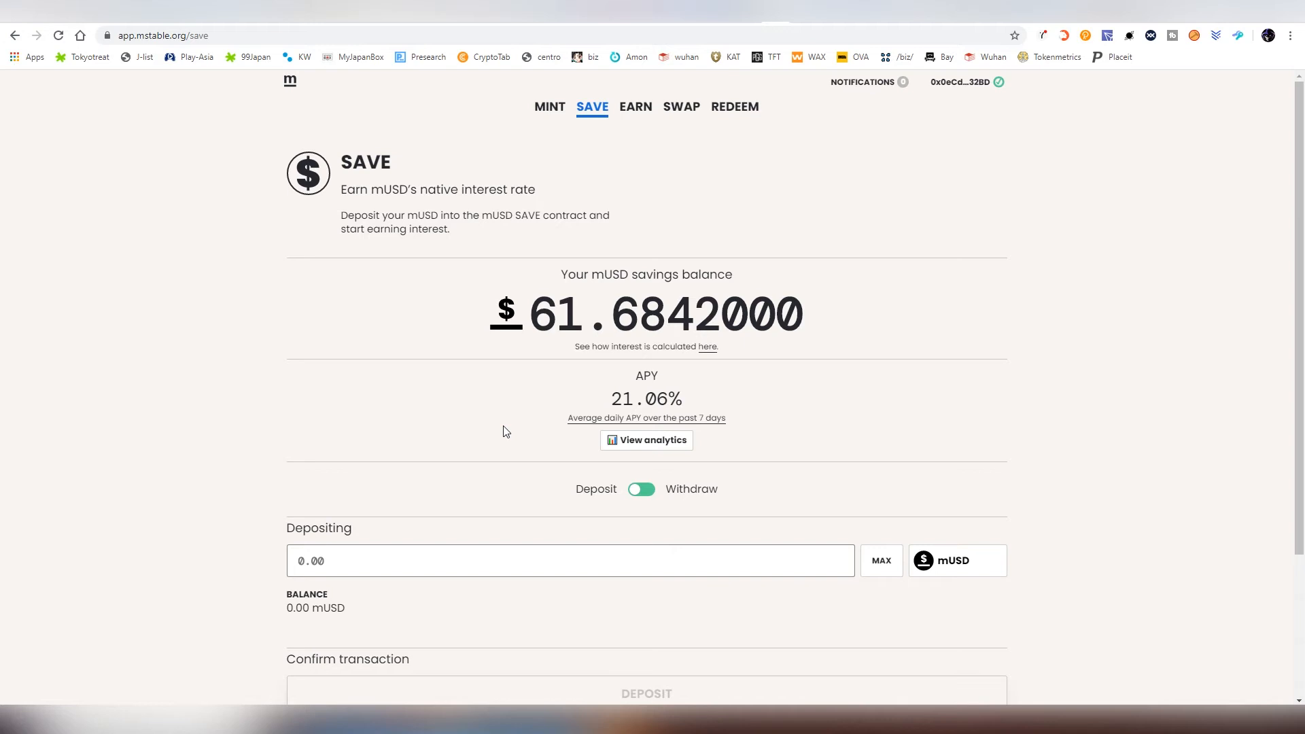
pyautogui.moveTo(516, 423)
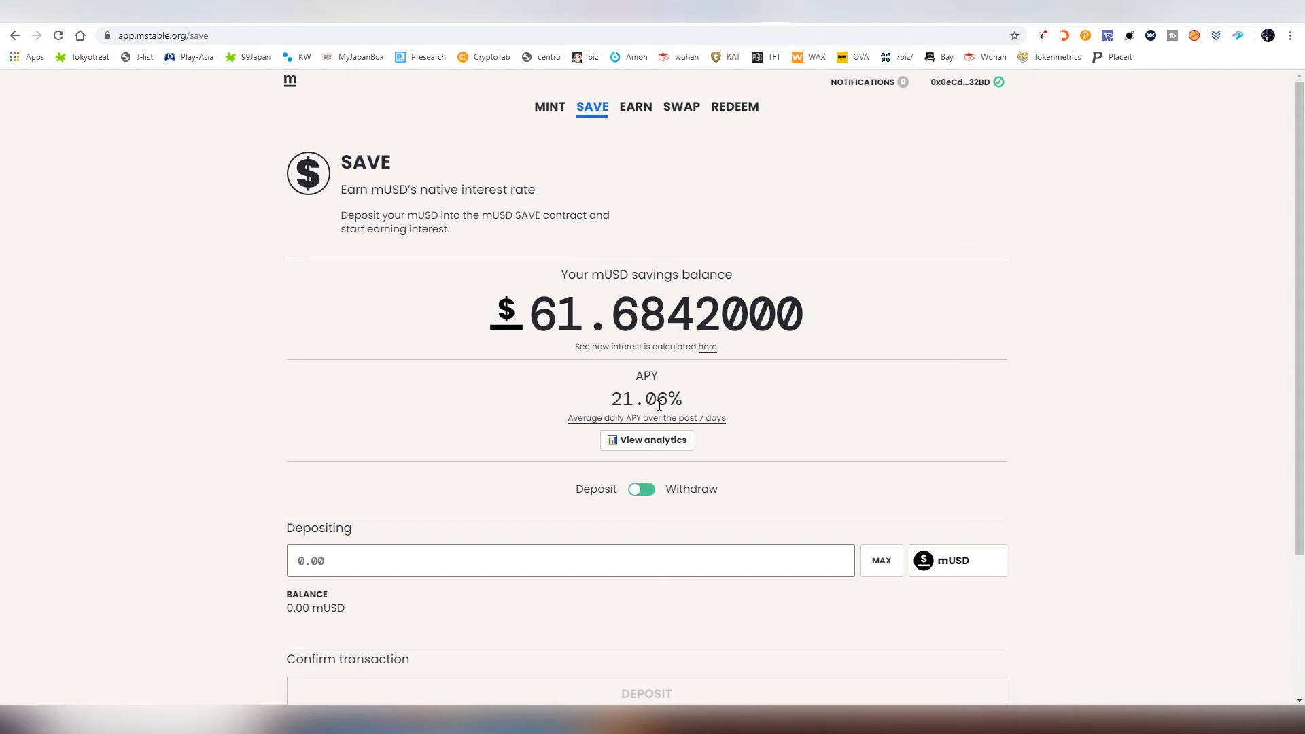
pyautogui.moveTo(606, 405)
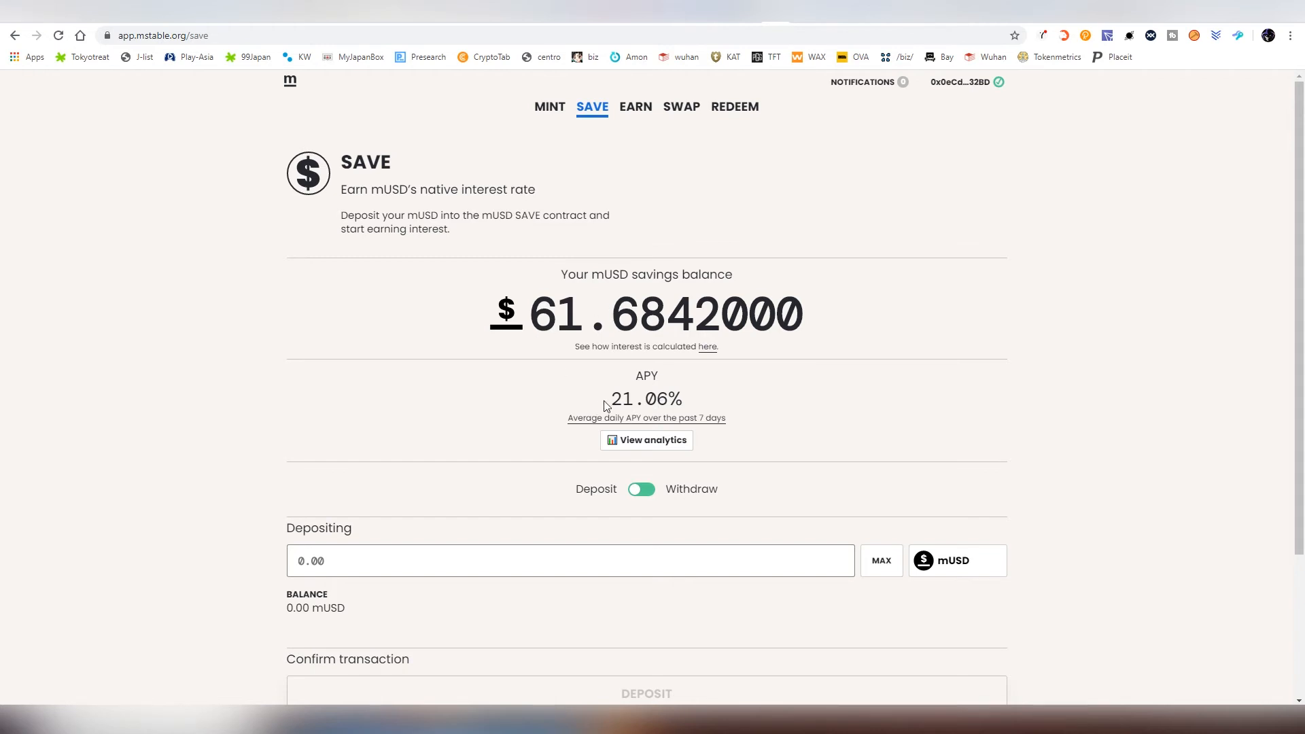
pyautogui.moveTo(611, 379); pyautogui.dragTo(683, 408)
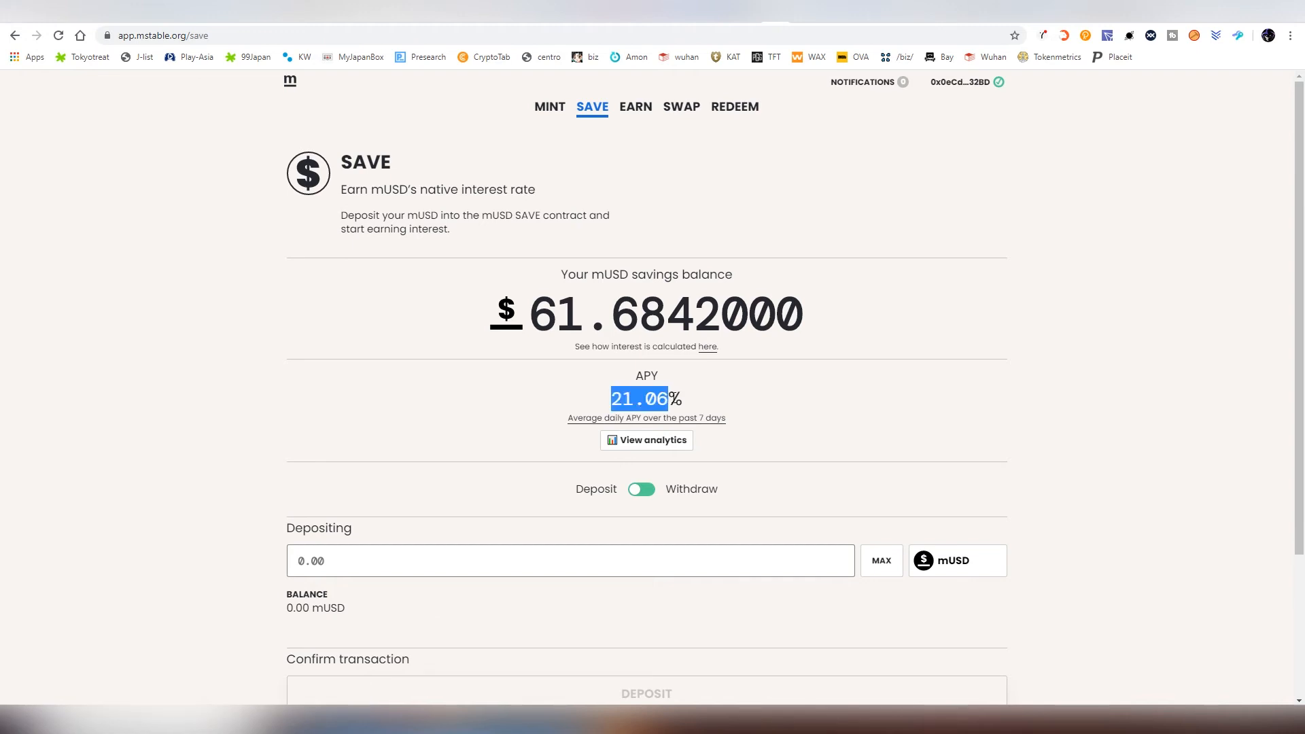
pyautogui.click(646, 439)
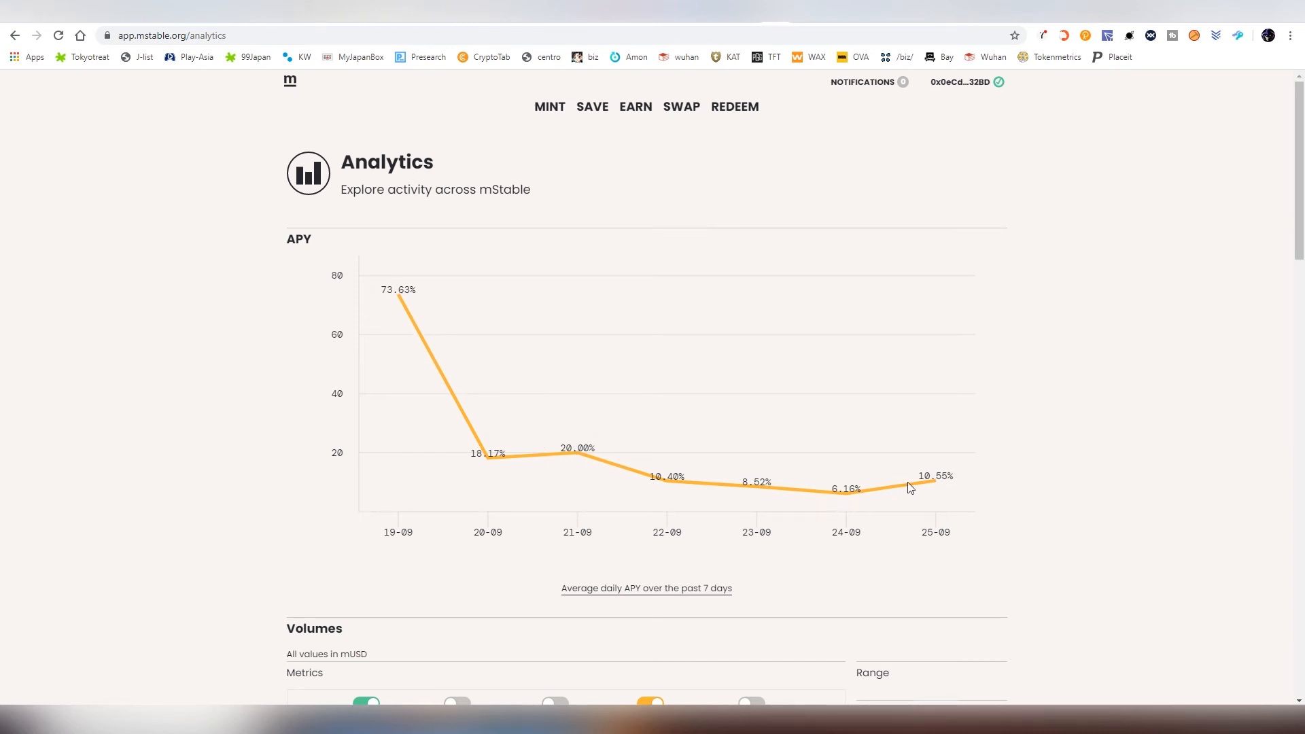
pyautogui.moveTo(460, 408)
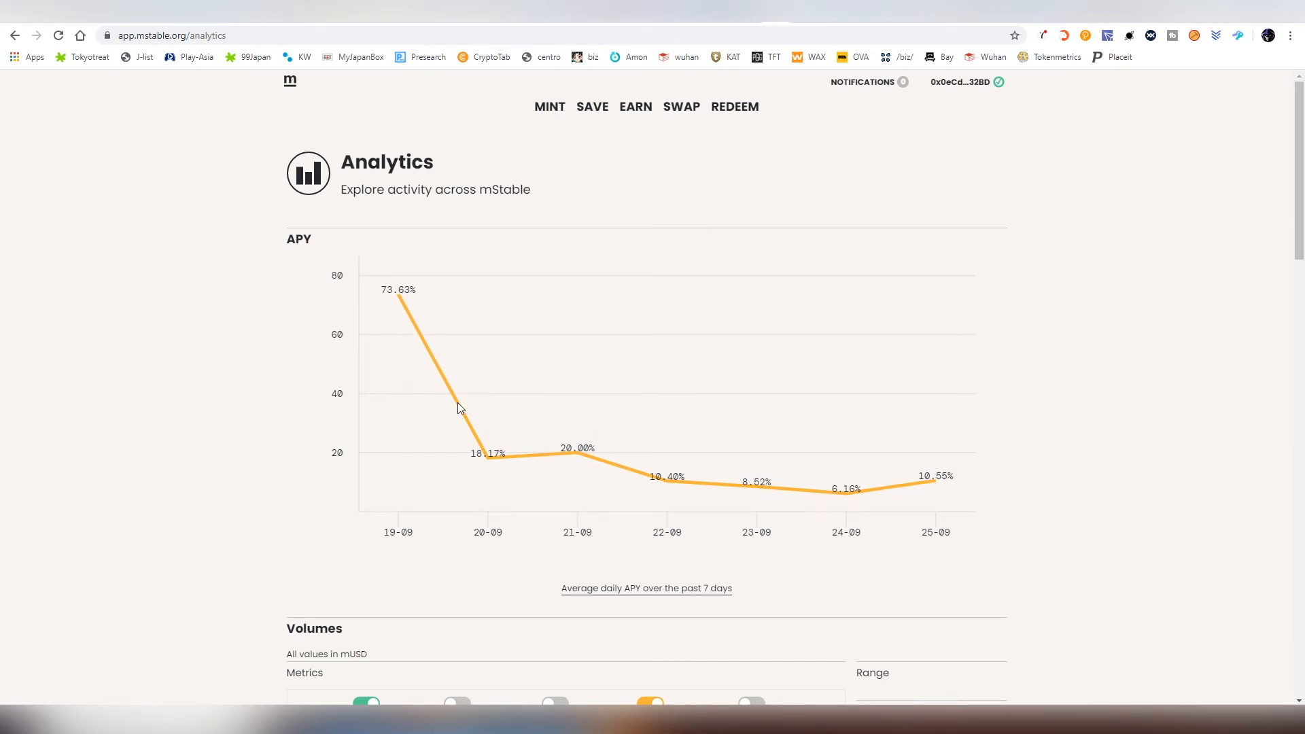
pyautogui.moveTo(946, 488)
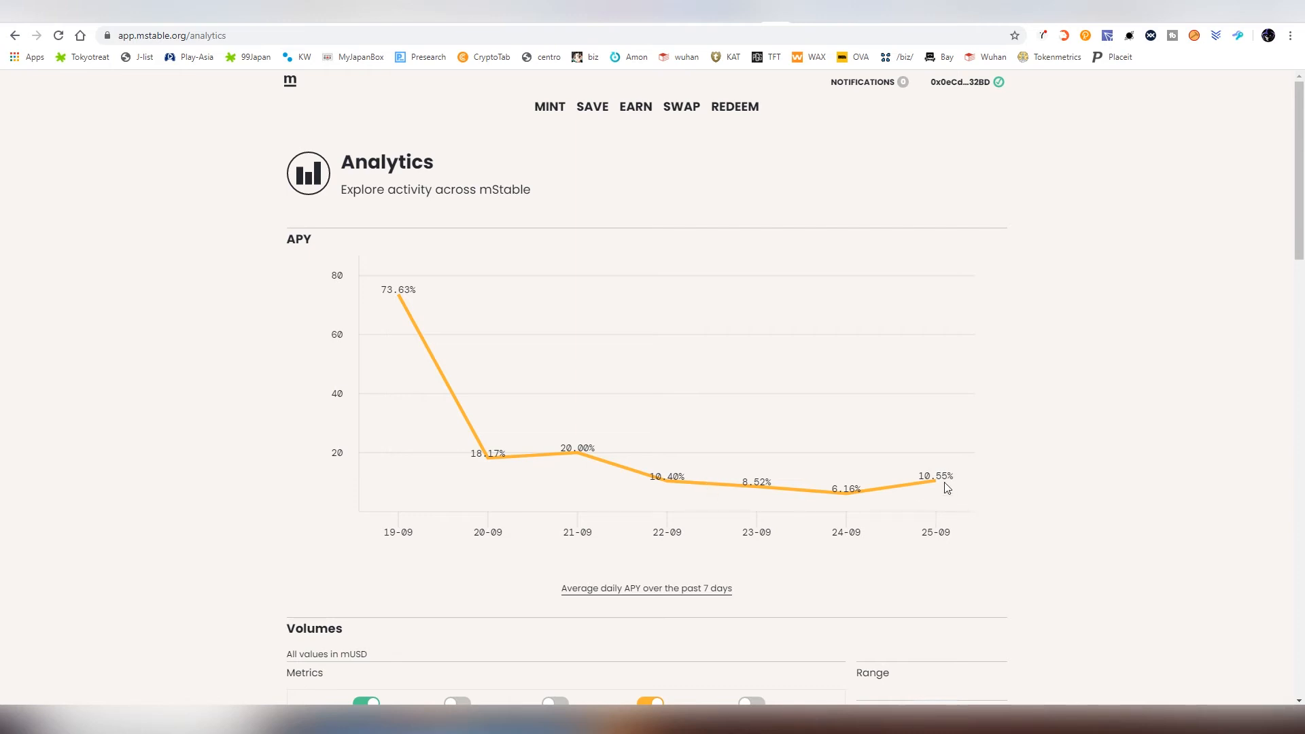
pyautogui.moveTo(933, 479)
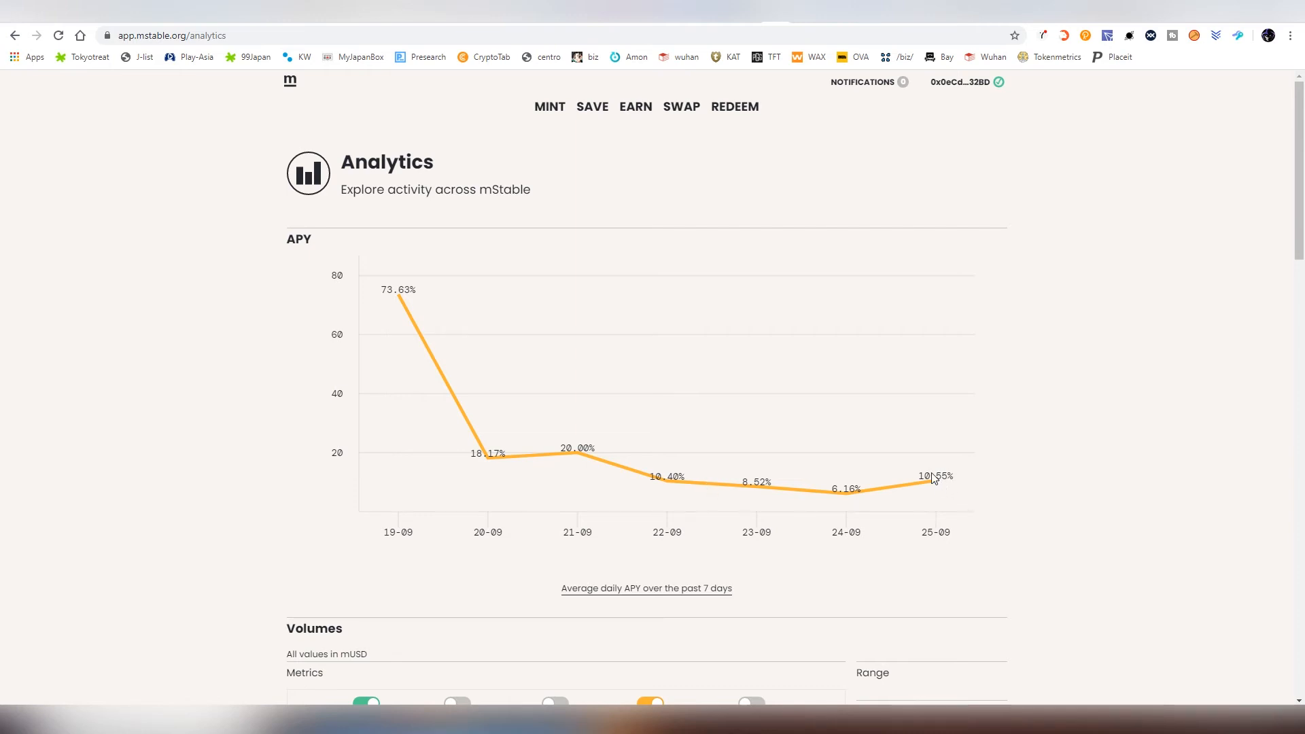
# - Add deposit and withdrawal volumes to the analytics volume chart
pyautogui.scroll(-3)
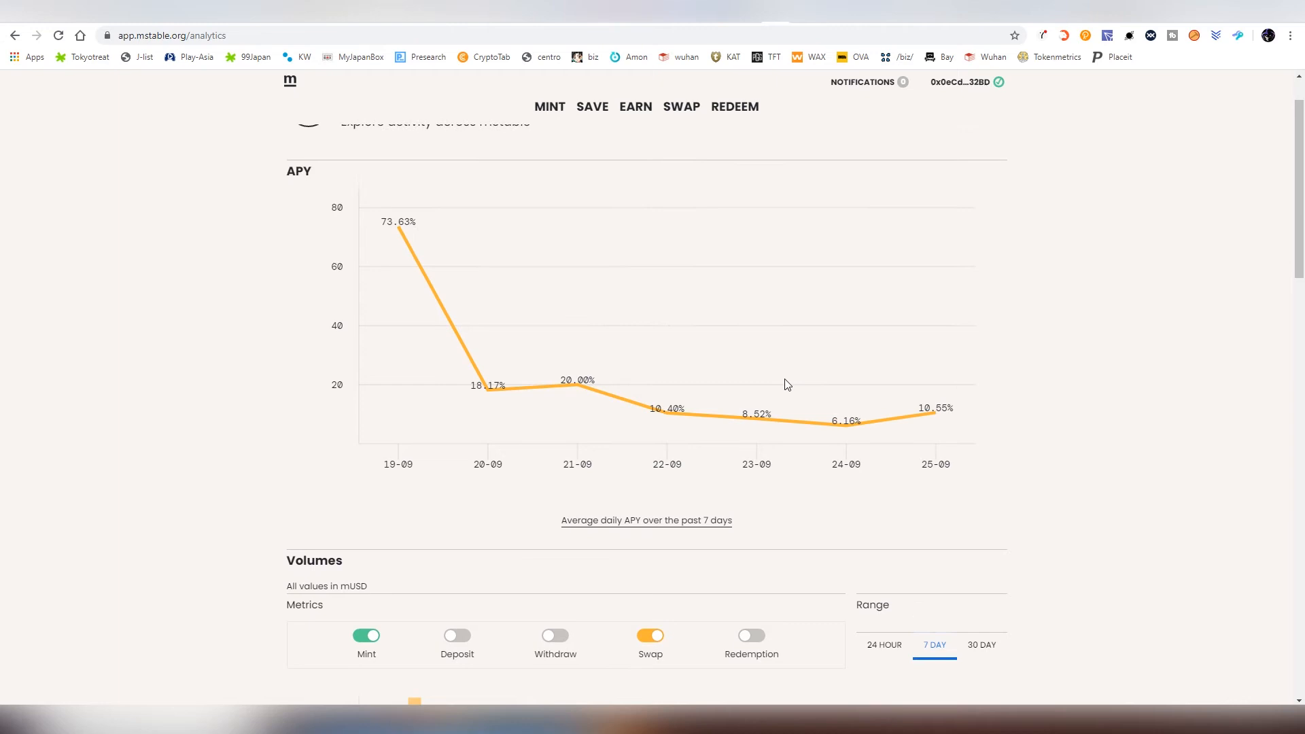
pyautogui.moveTo(464, 291)
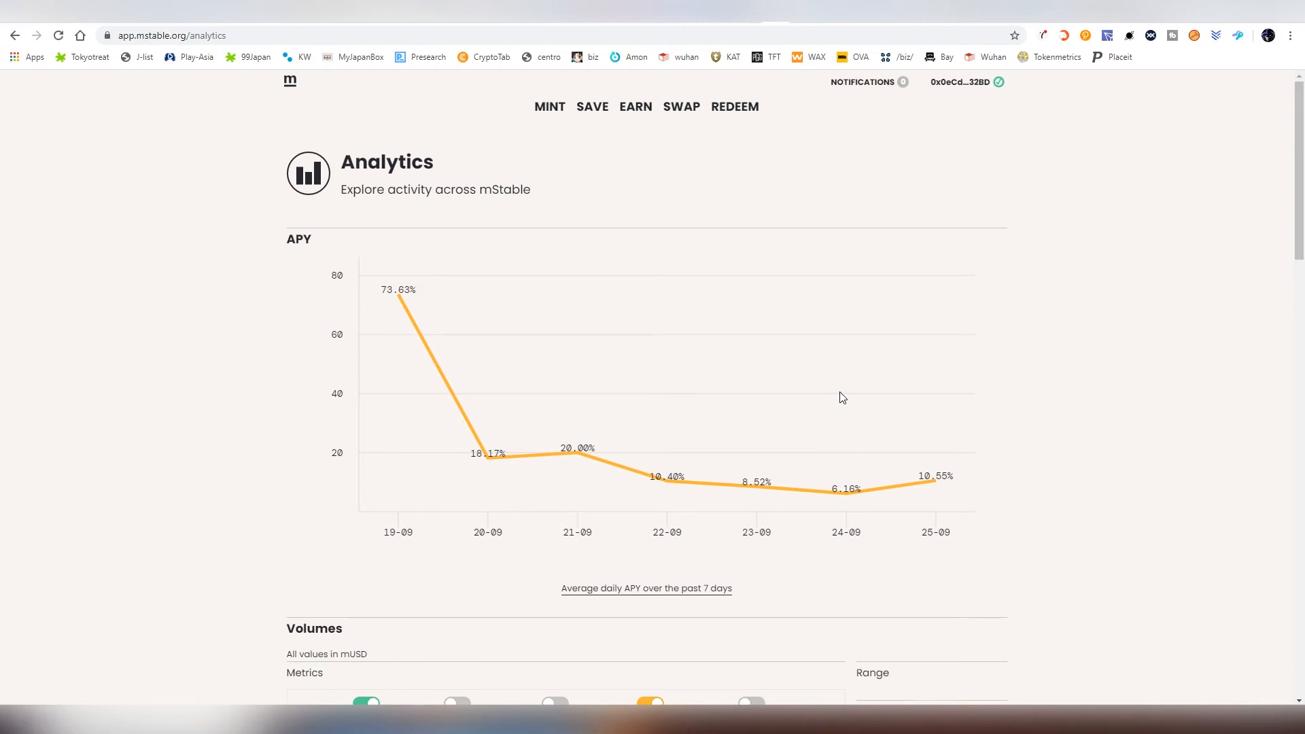
pyautogui.scroll(-3)
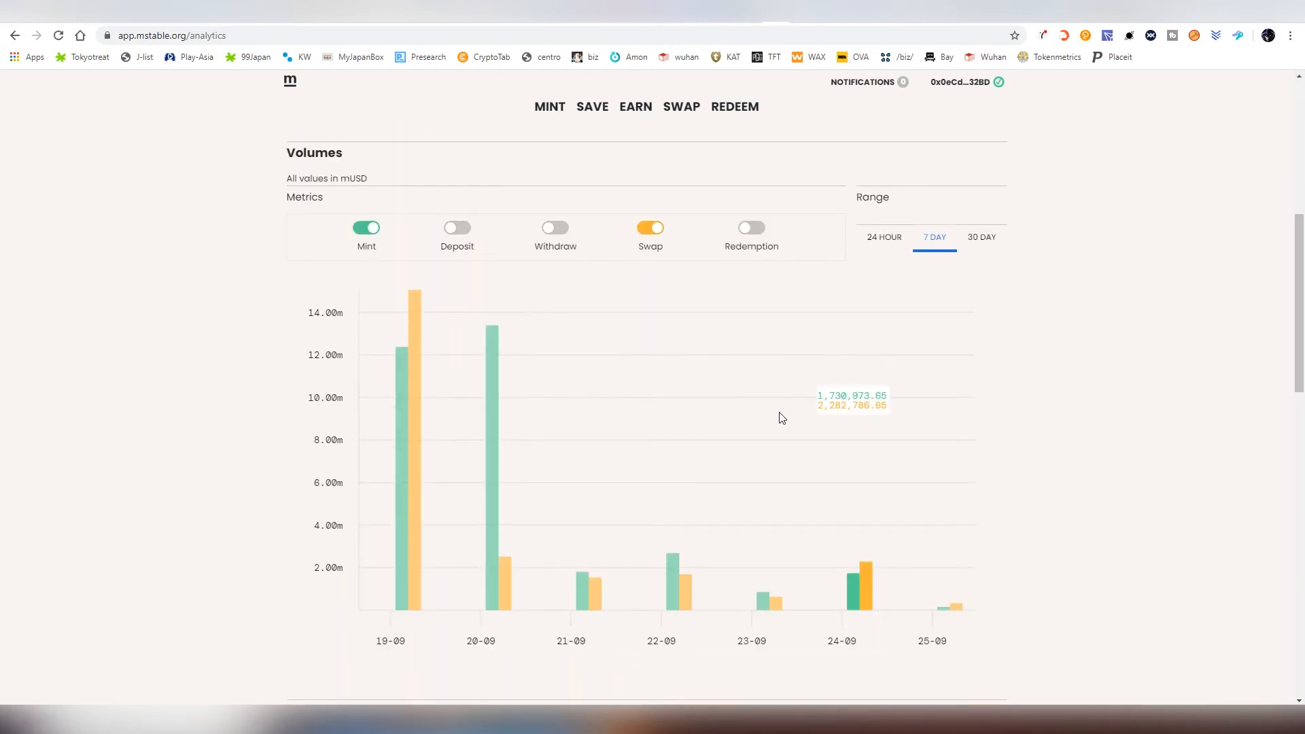
pyautogui.moveTo(496, 349)
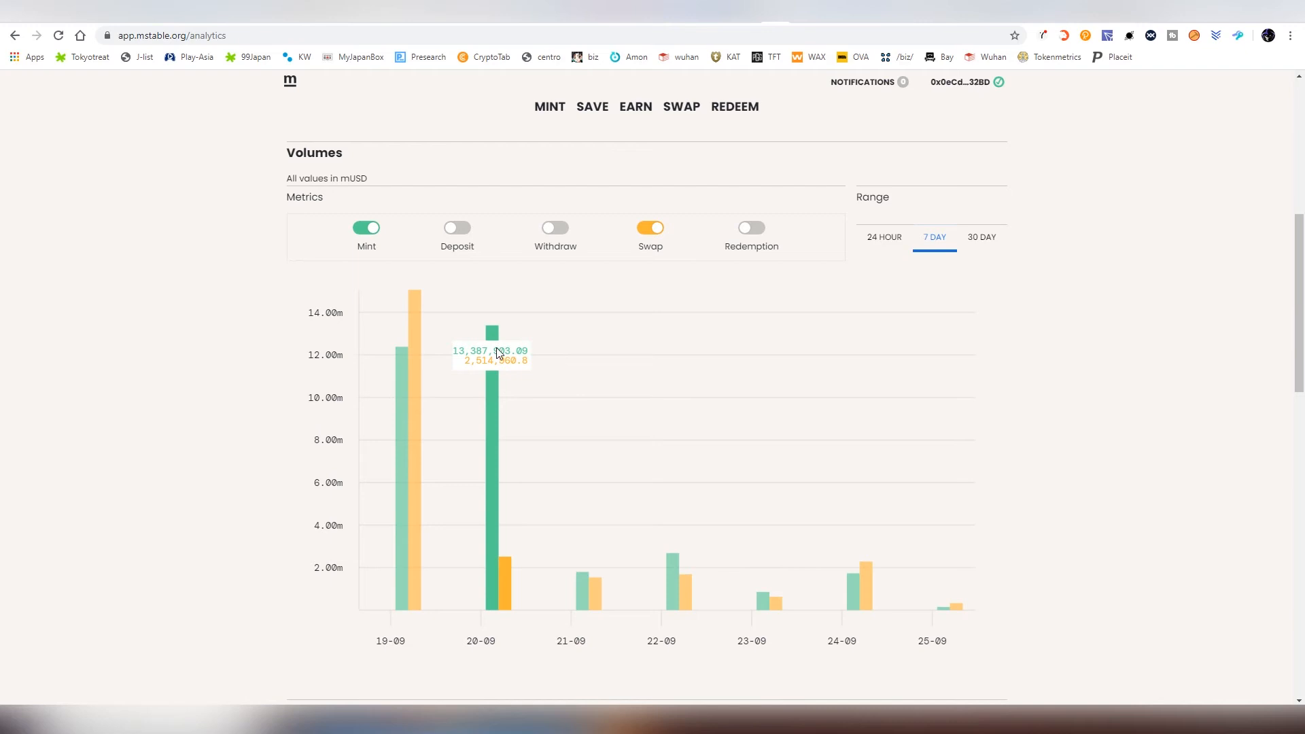
pyautogui.click(456, 227)
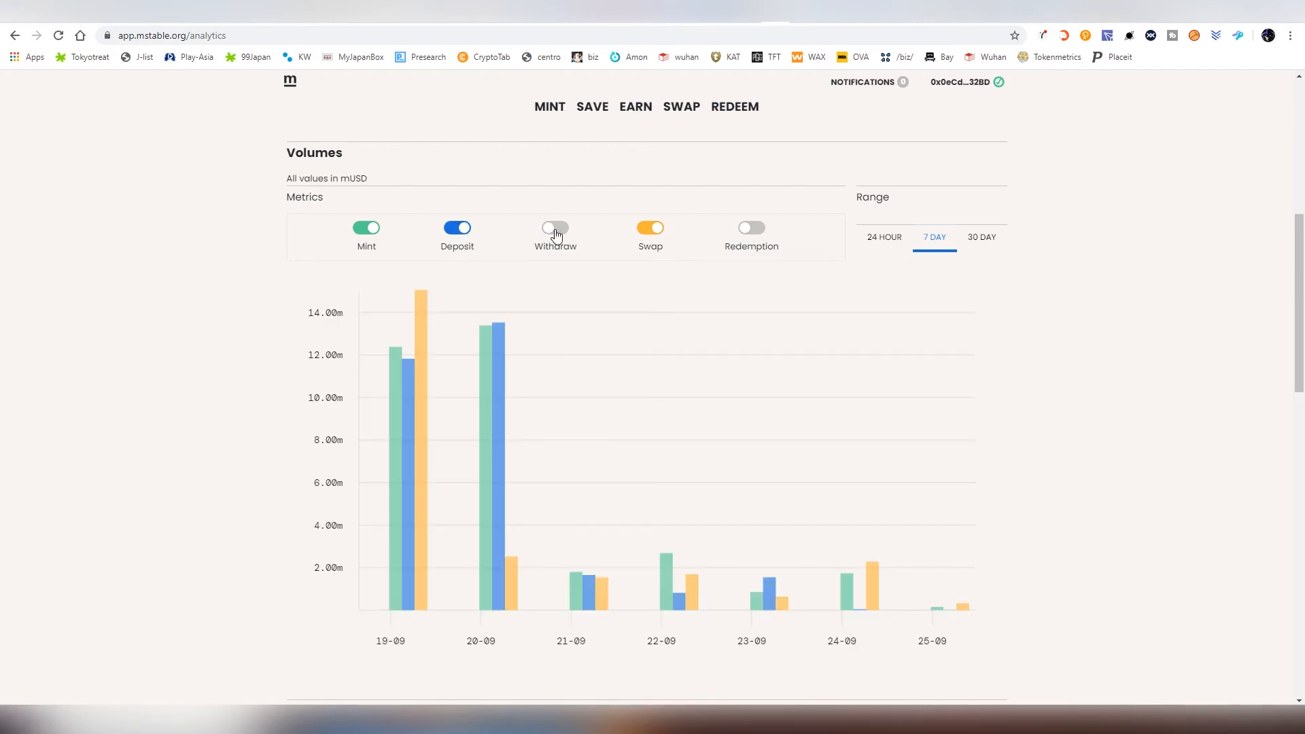
pyautogui.click(555, 227)
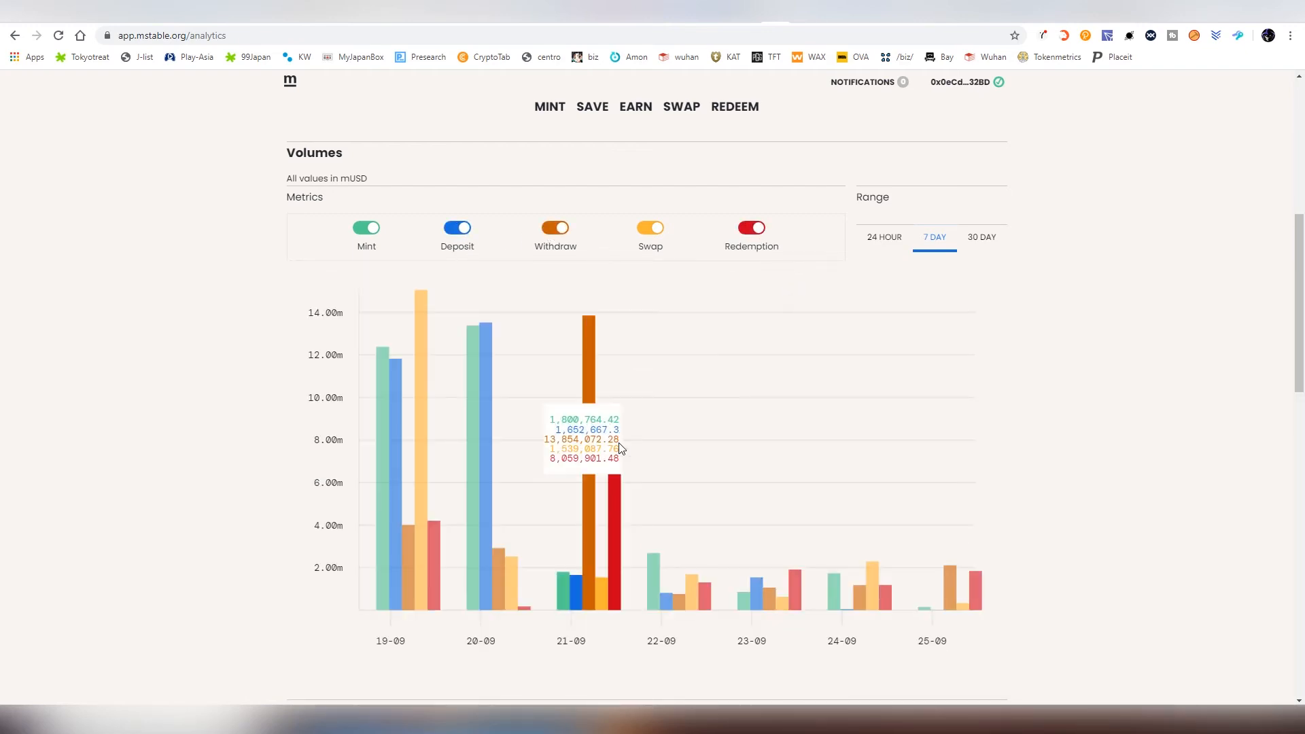
pyautogui.moveTo(932, 600)
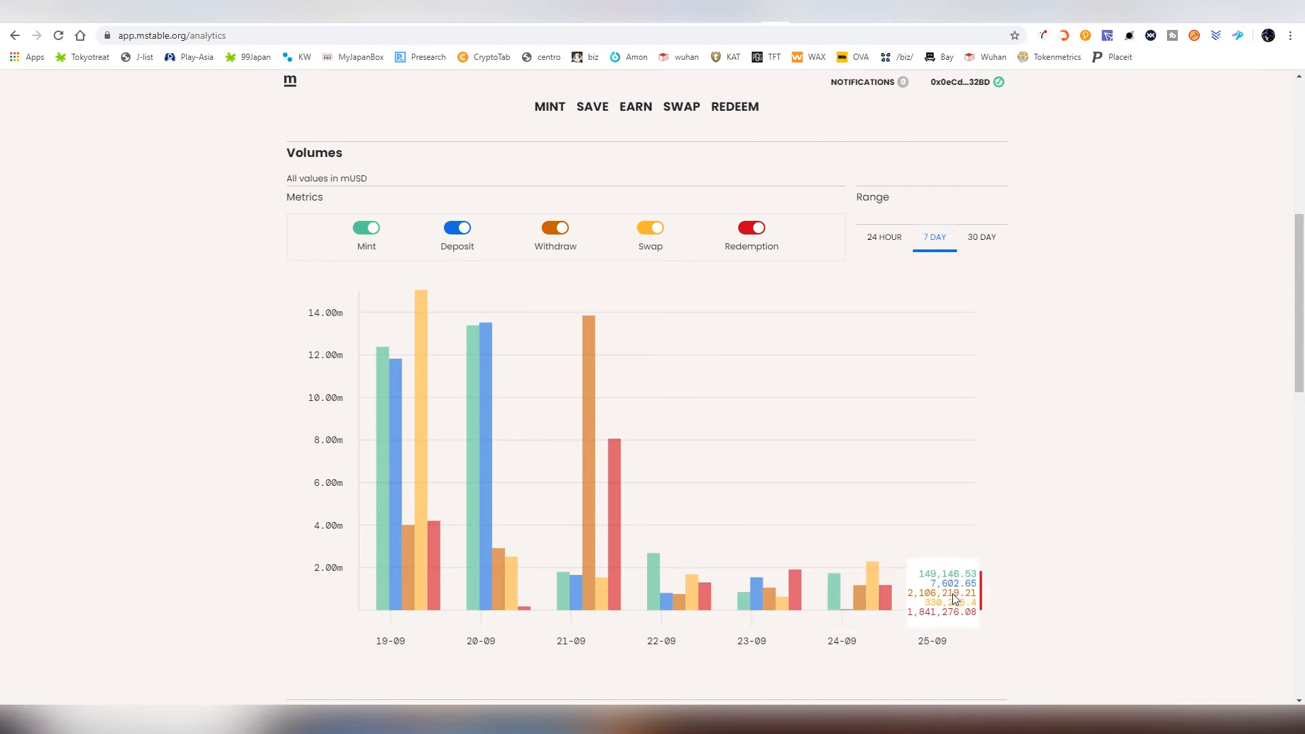
pyautogui.moveTo(399, 557)
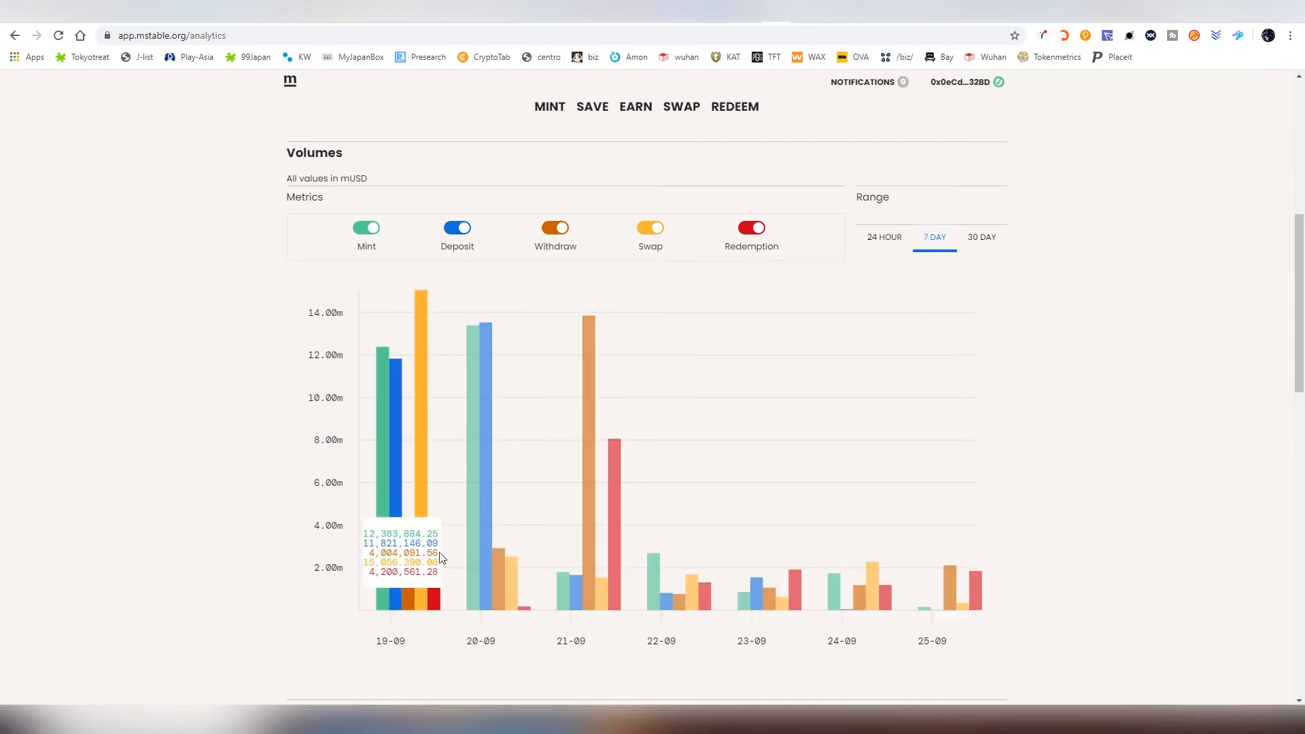
pyautogui.moveTo(986, 253)
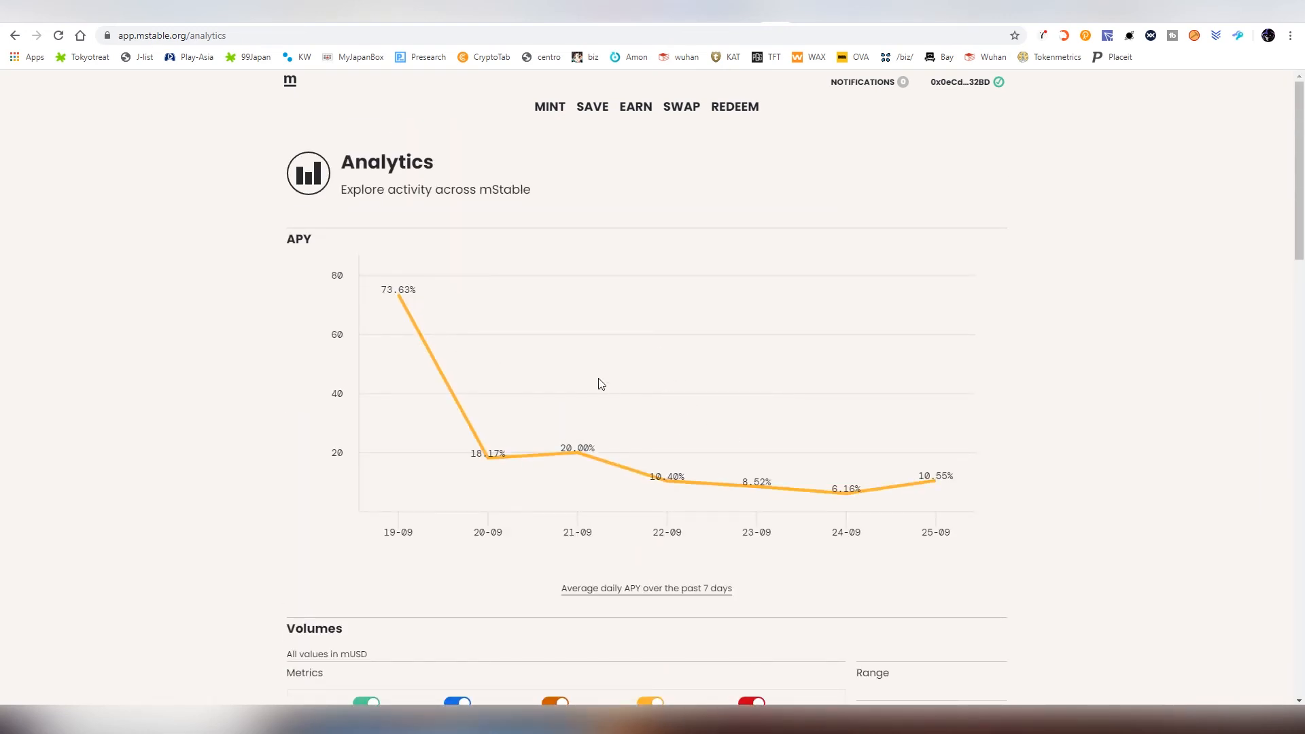
# - Review the remaining volume and supply charts, then go to the Swap page
pyautogui.scroll(-3)
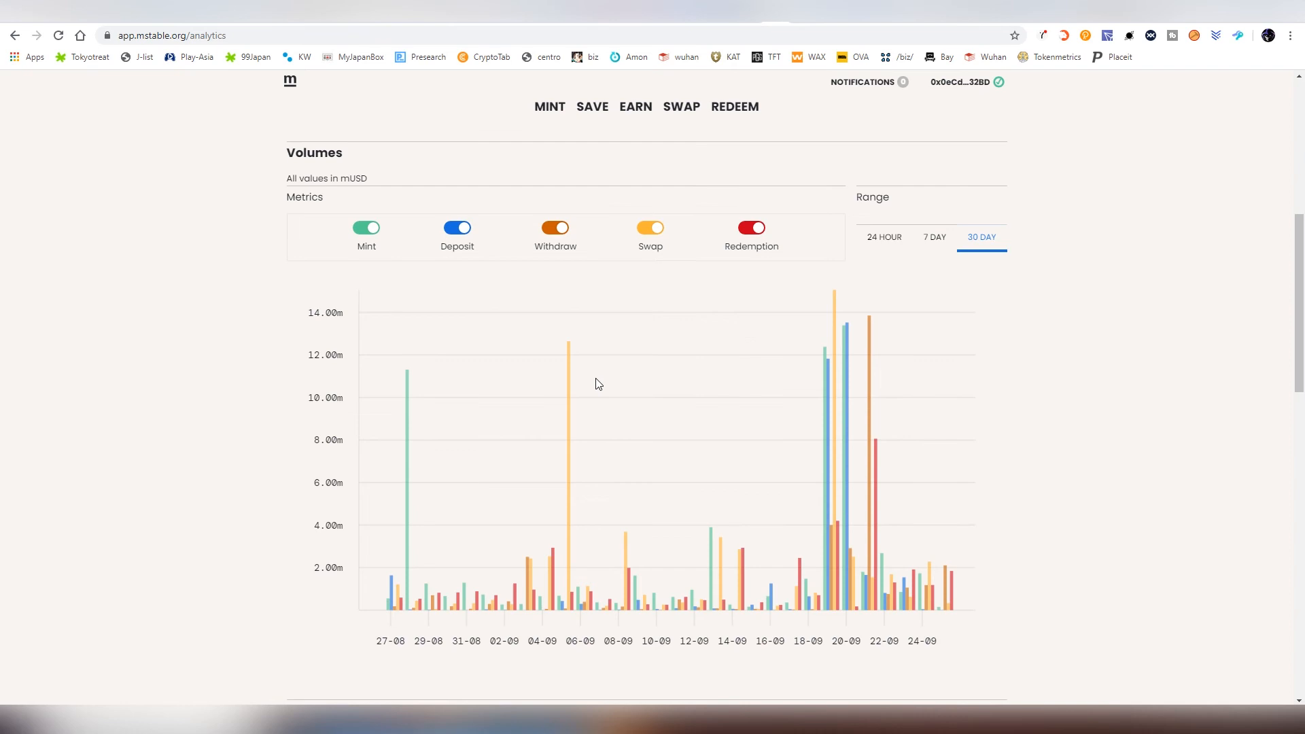
pyautogui.scroll(-3)
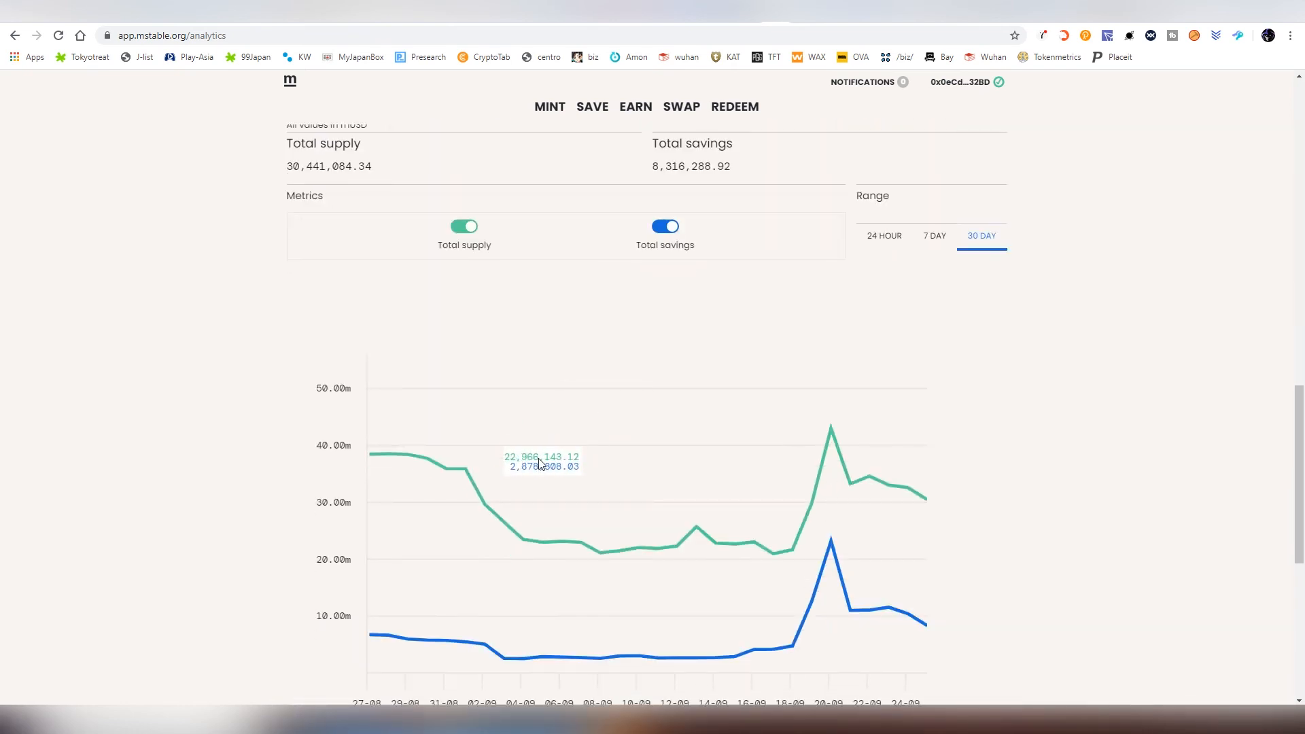
pyautogui.scroll(-3)
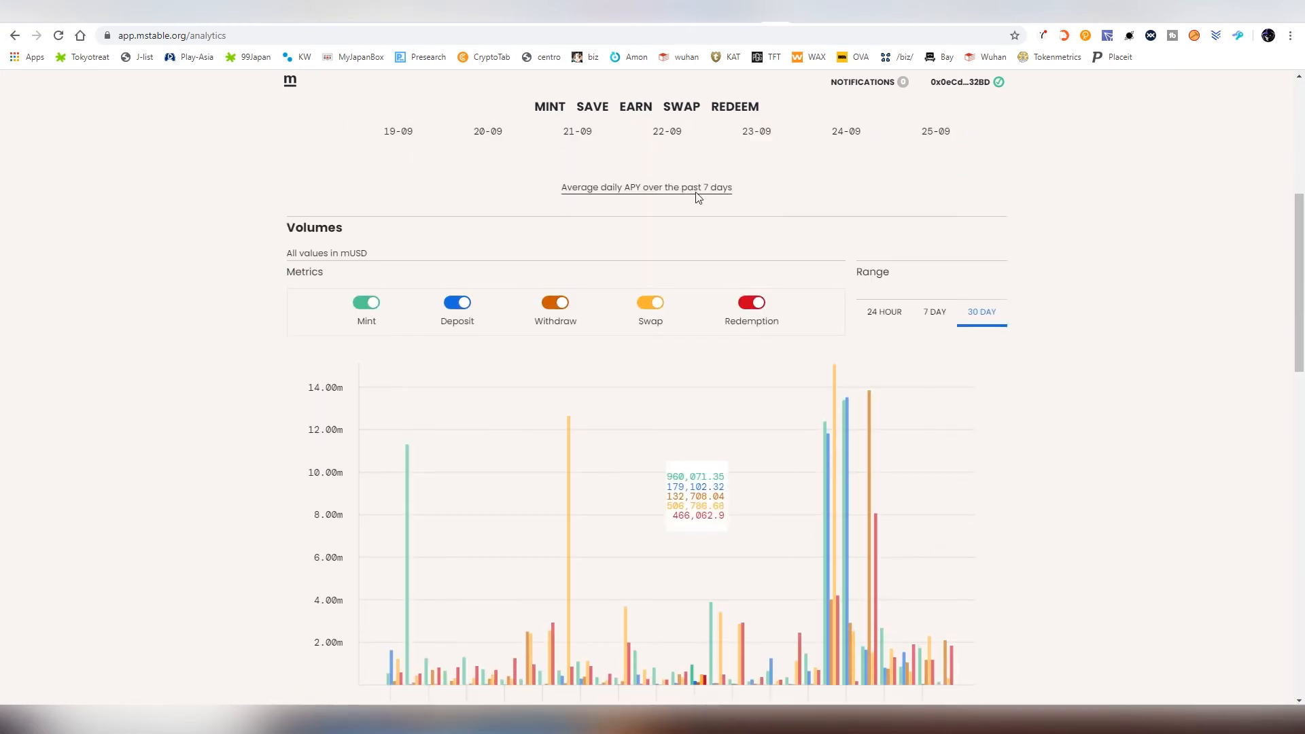
pyautogui.click(681, 107)
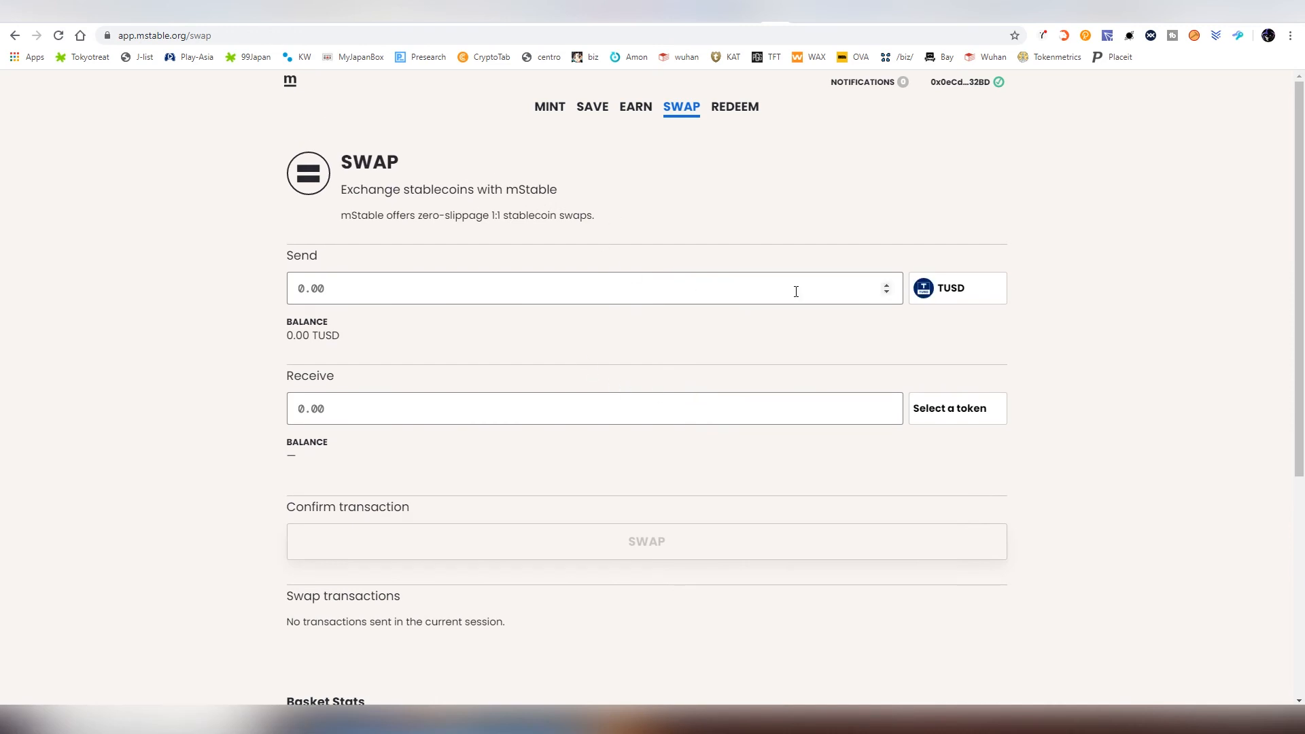
# - Choose mUSD as the received token and enter 0.04 TUSD to send
pyautogui.click(957, 288)
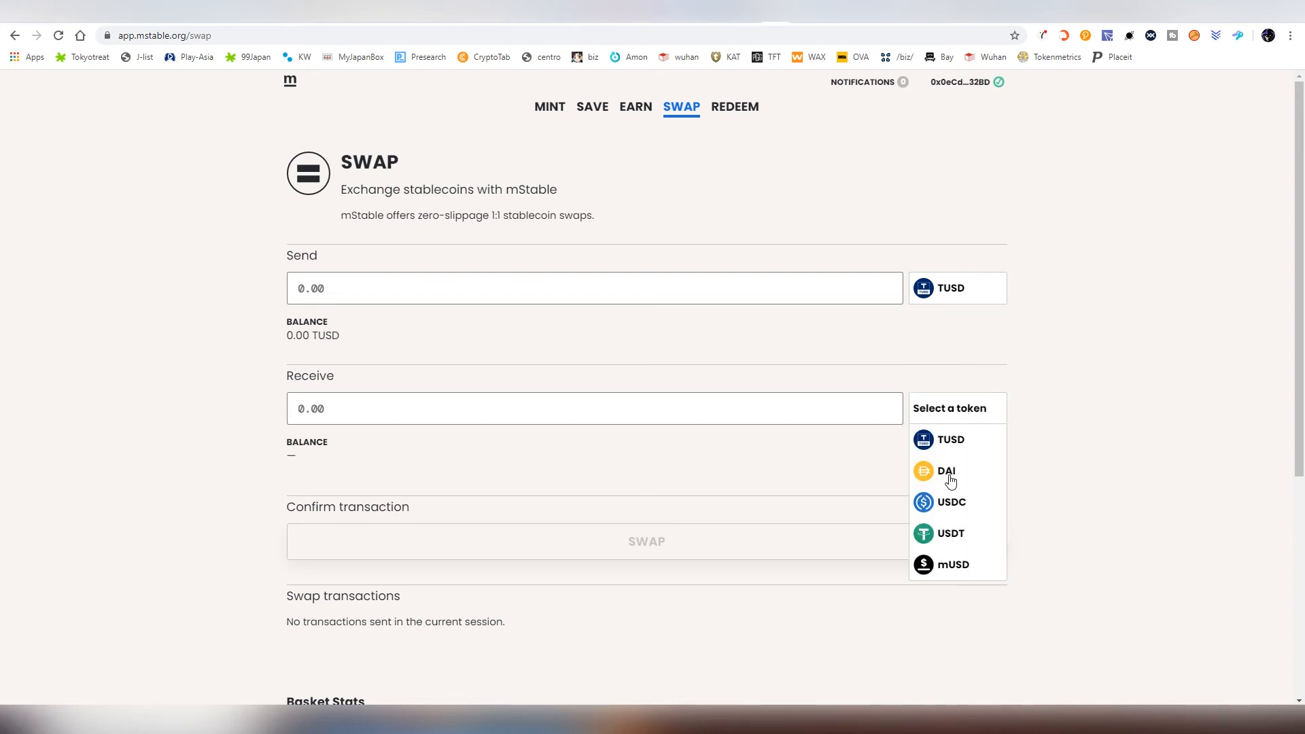
pyautogui.click(946, 471)
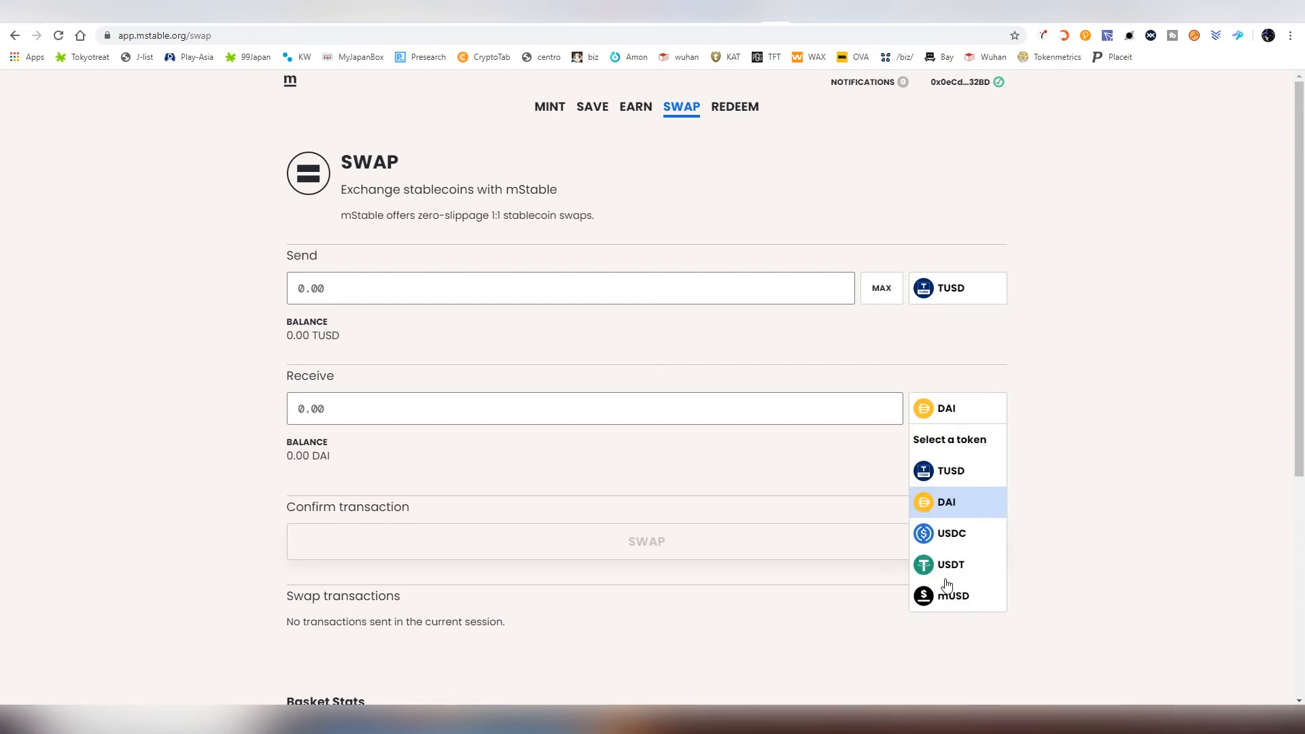
pyautogui.click(952, 594)
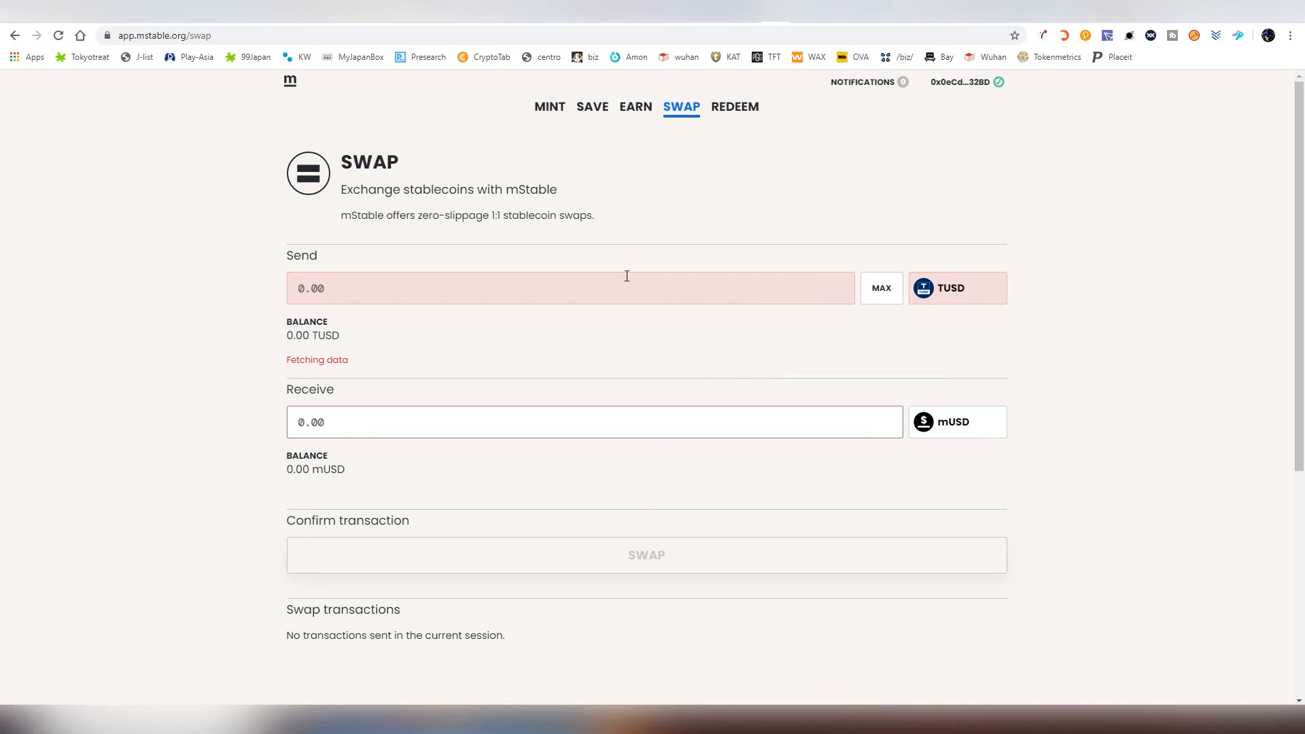
pyautogui.click(571, 287)
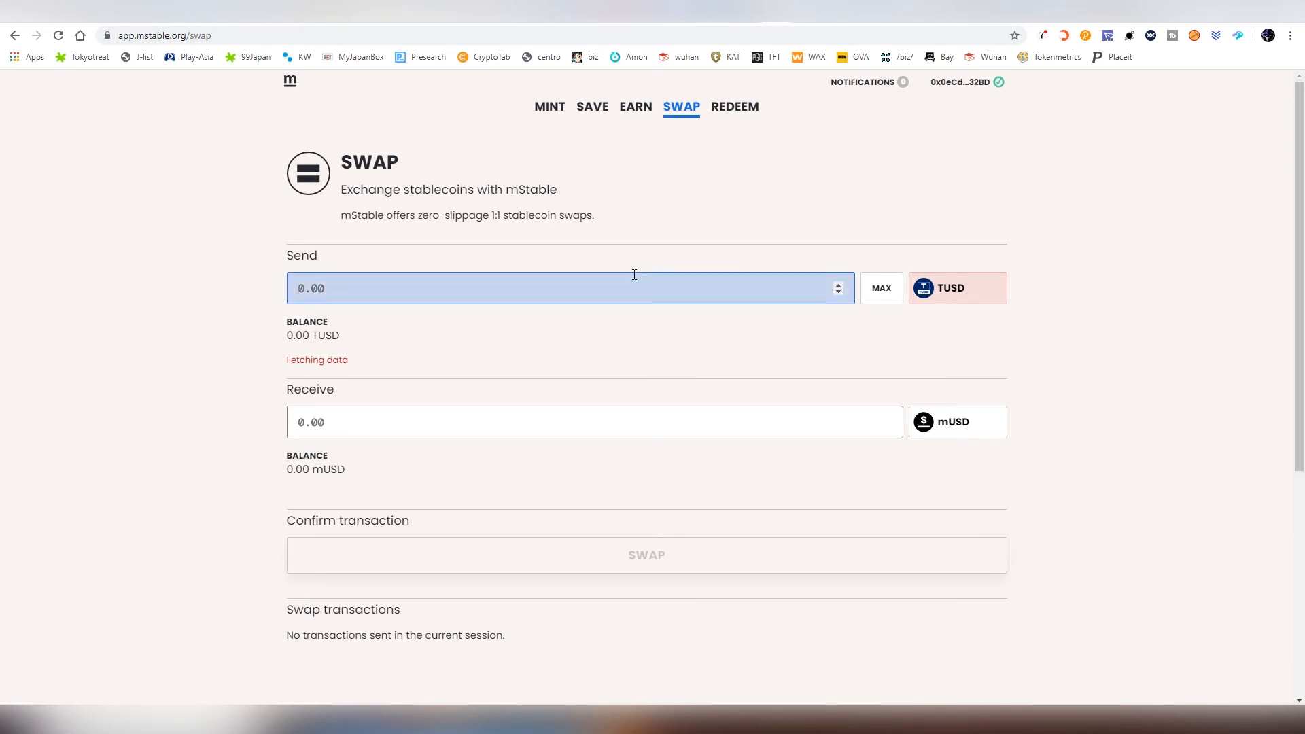
pyautogui.write('0.04')
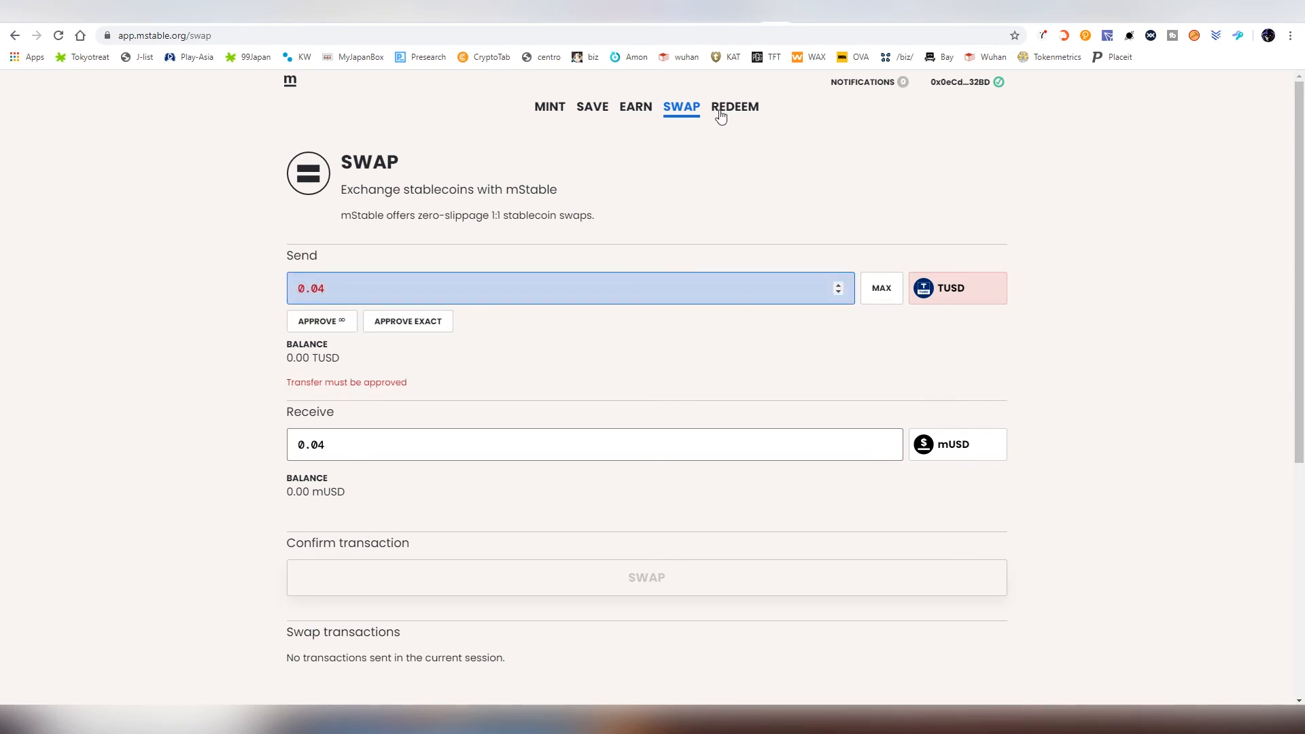
# - Visit the Redeem page, detour to Save, then return to Redeem and view Receive assets and Effects
pyautogui.click(734, 107)
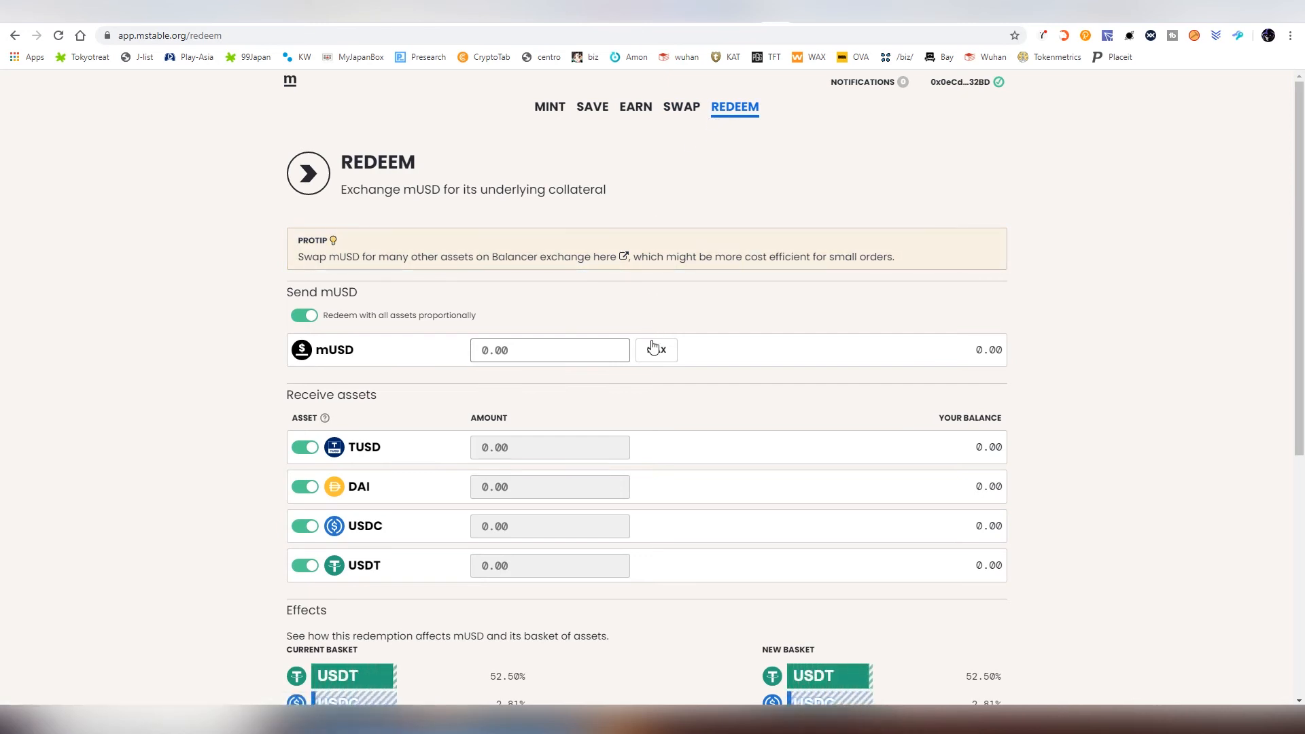
pyautogui.click(656, 350)
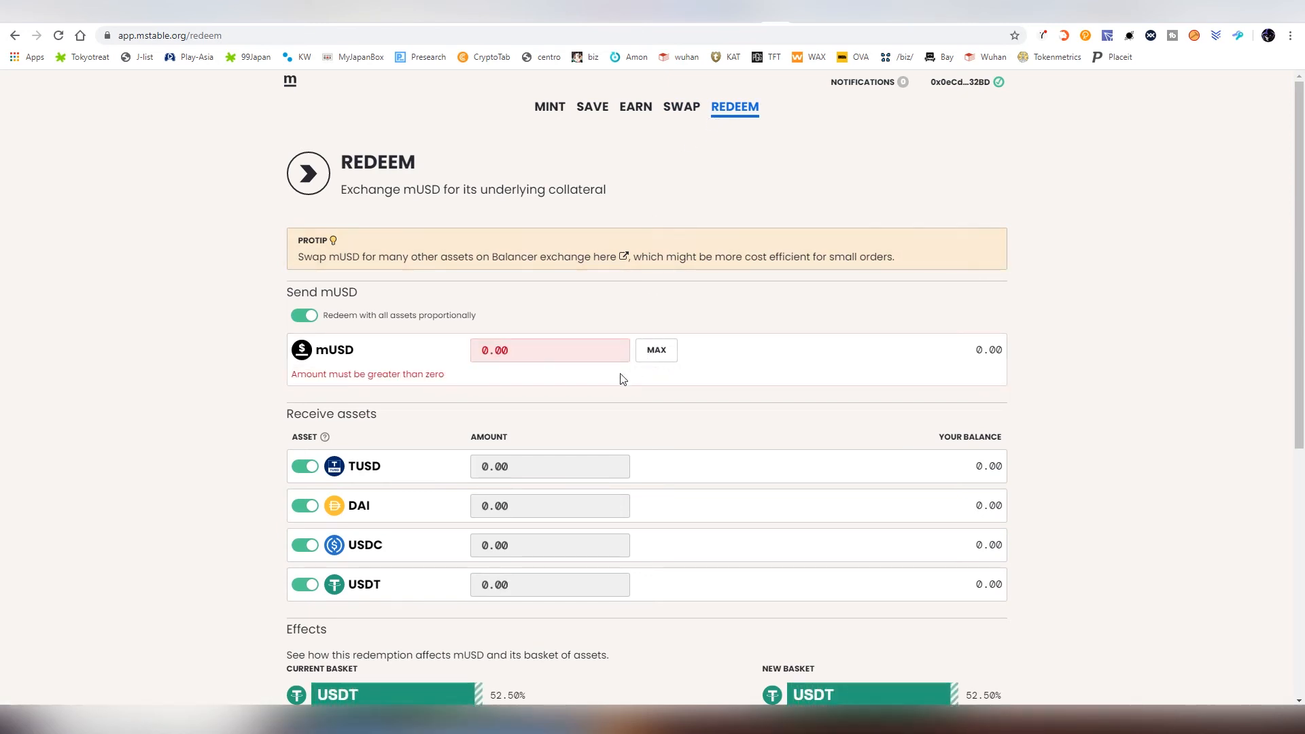
pyautogui.click(549, 350)
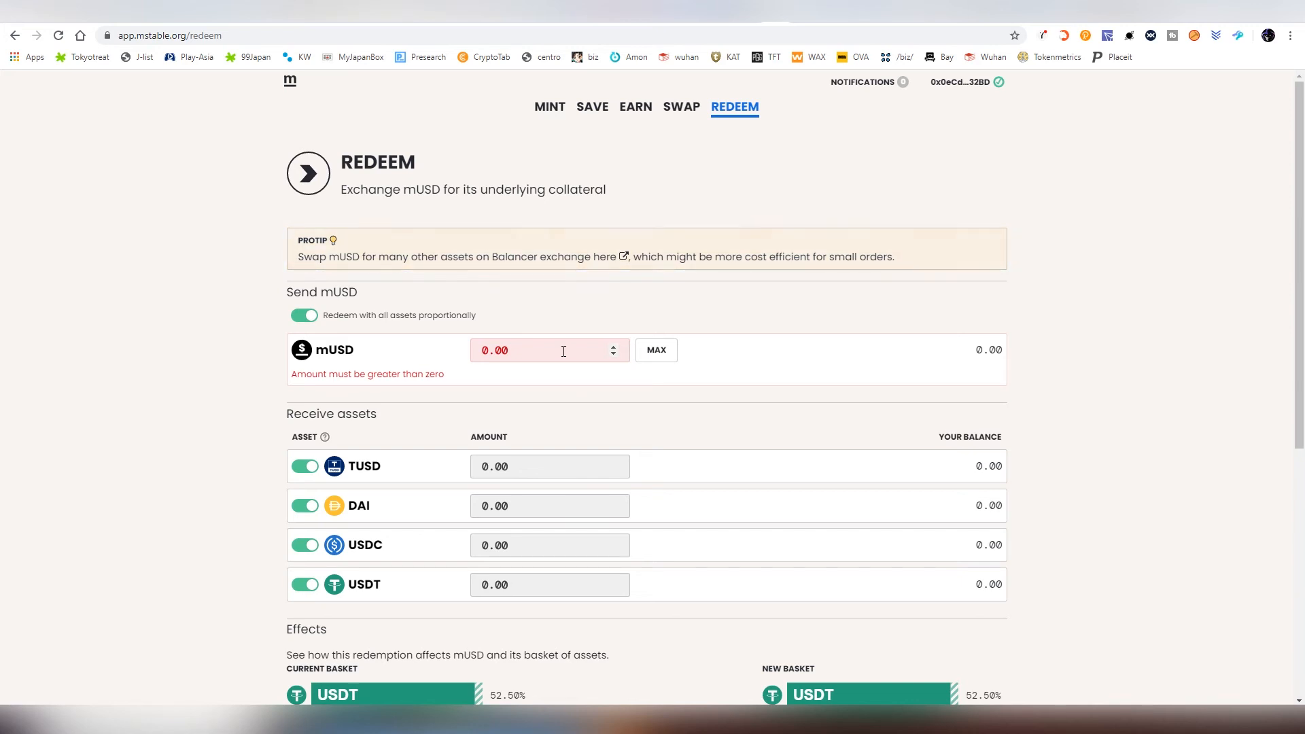
pyautogui.click(592, 106)
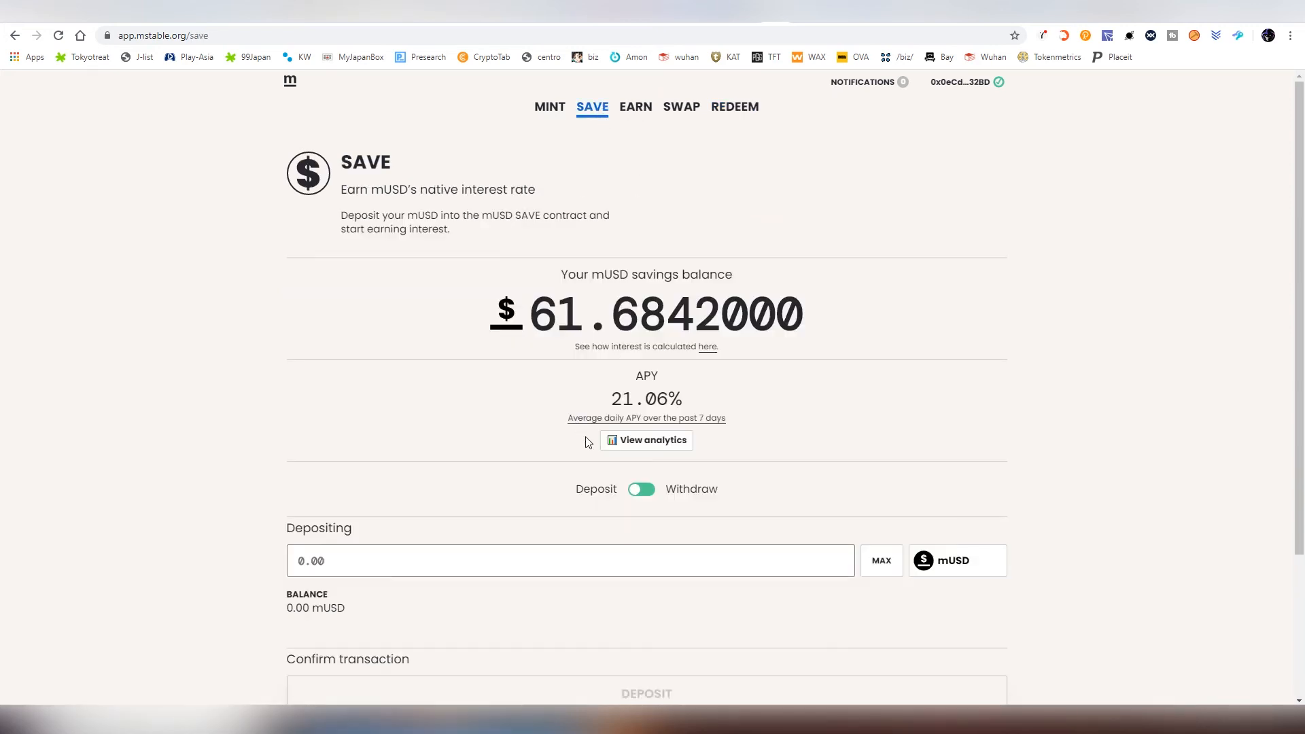
pyautogui.click(641, 489)
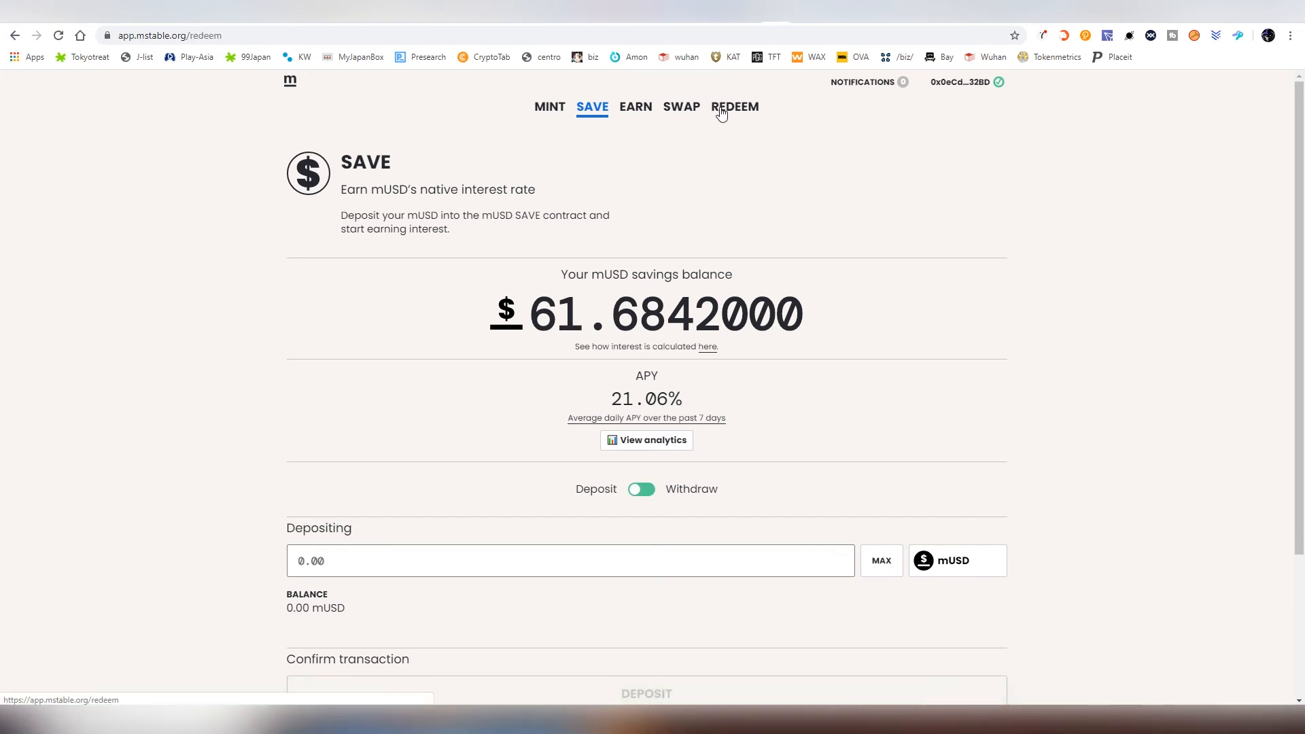
pyautogui.click(734, 107)
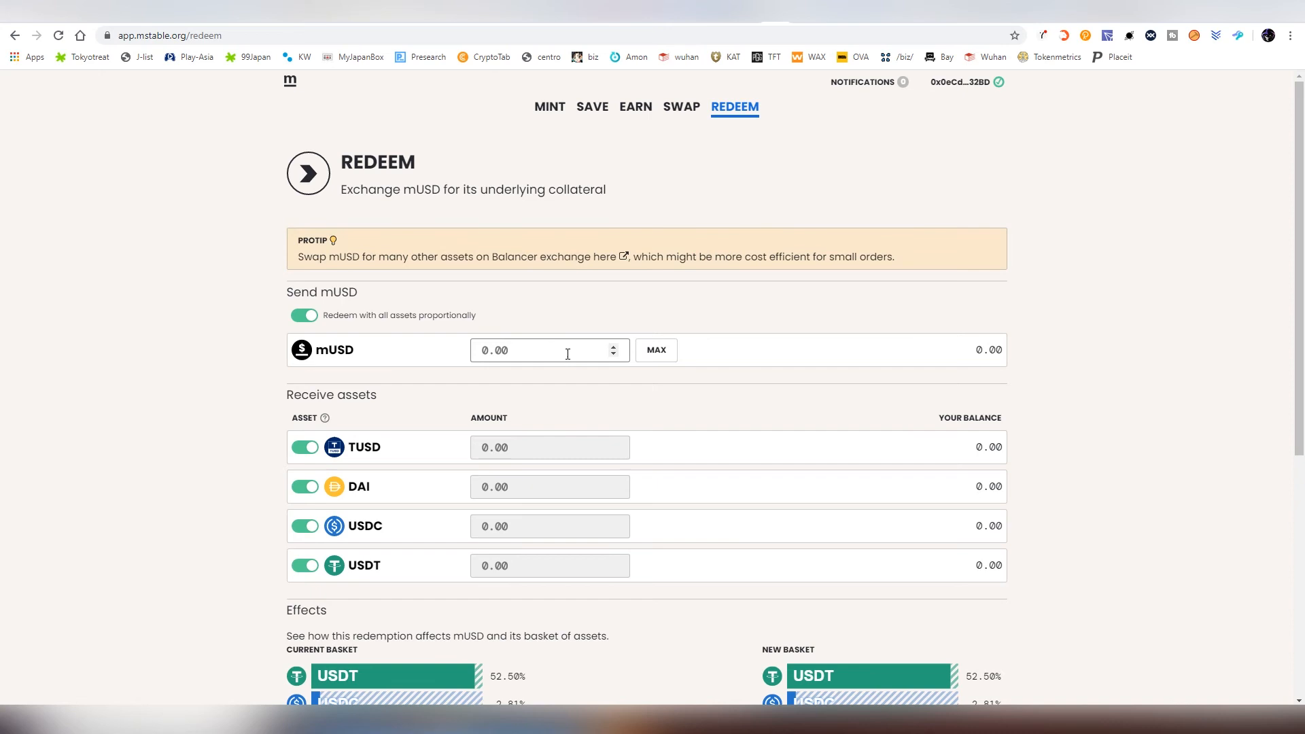
pyautogui.scroll(-3)
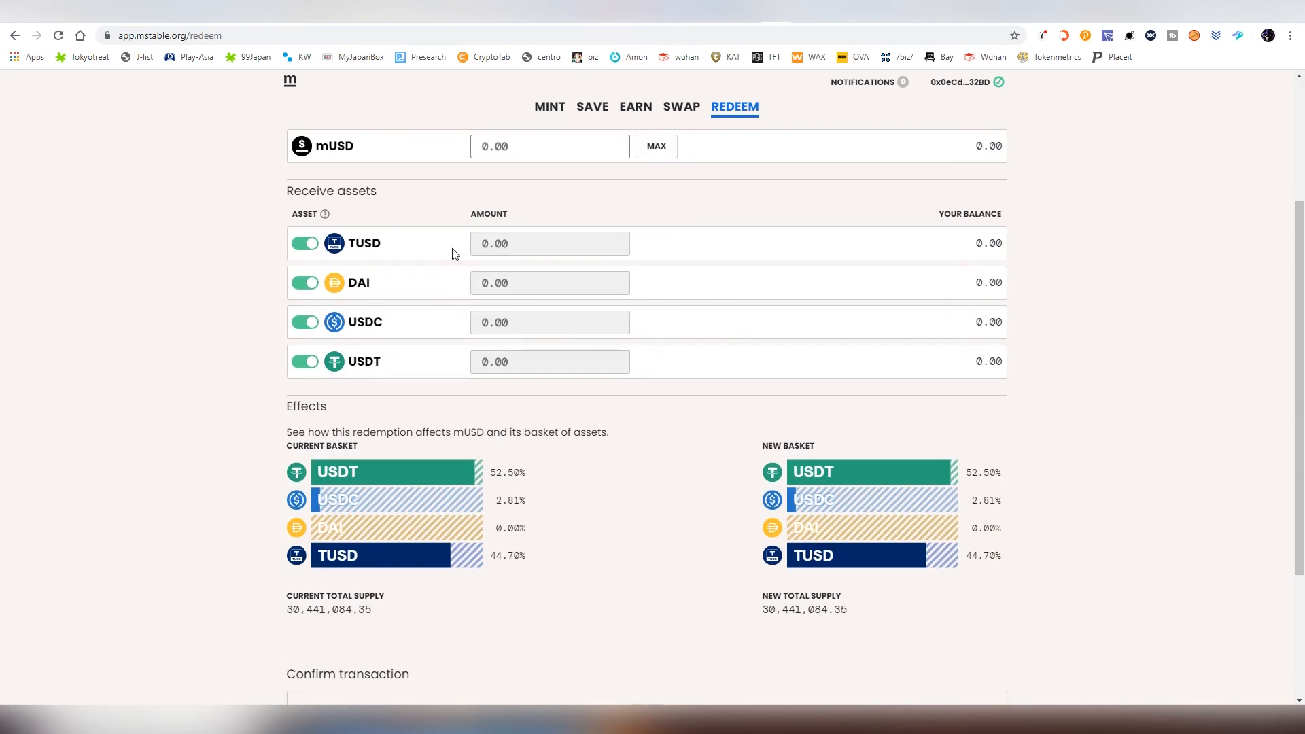
pyautogui.moveTo(455, 264)
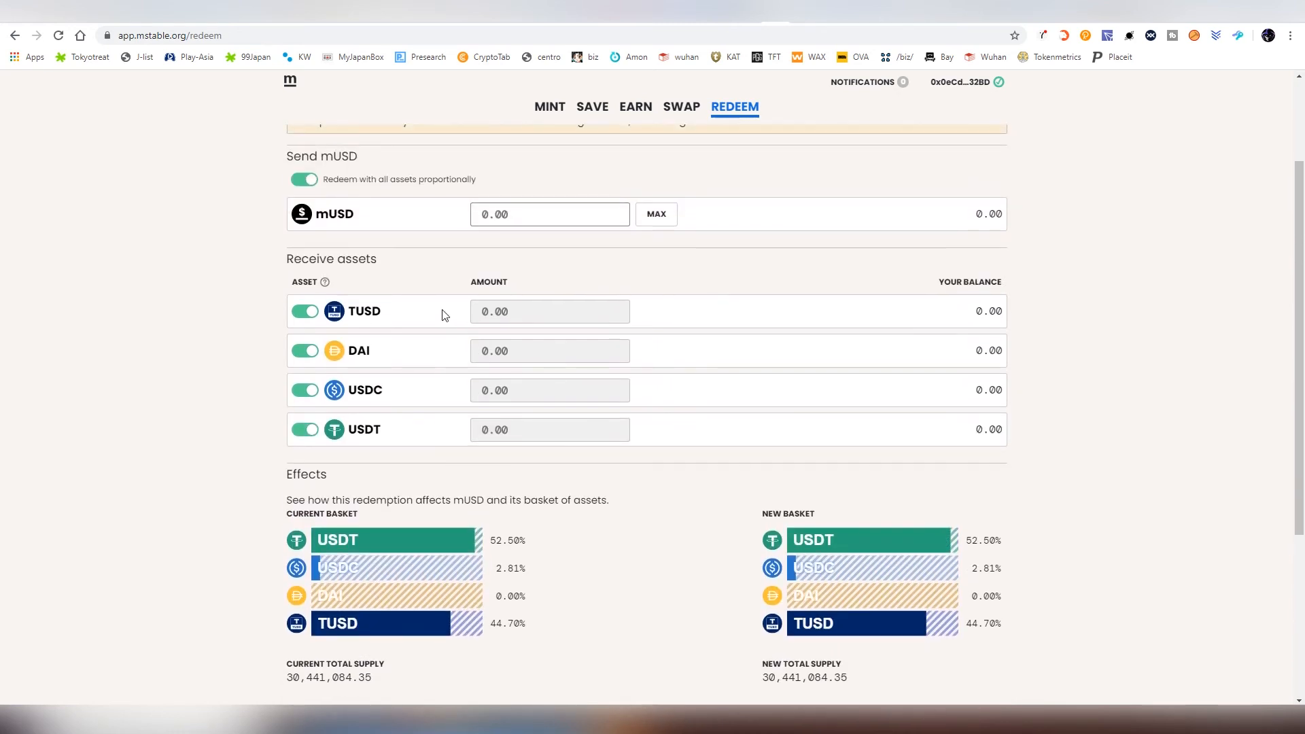
pyautogui.moveTo(399, 342)
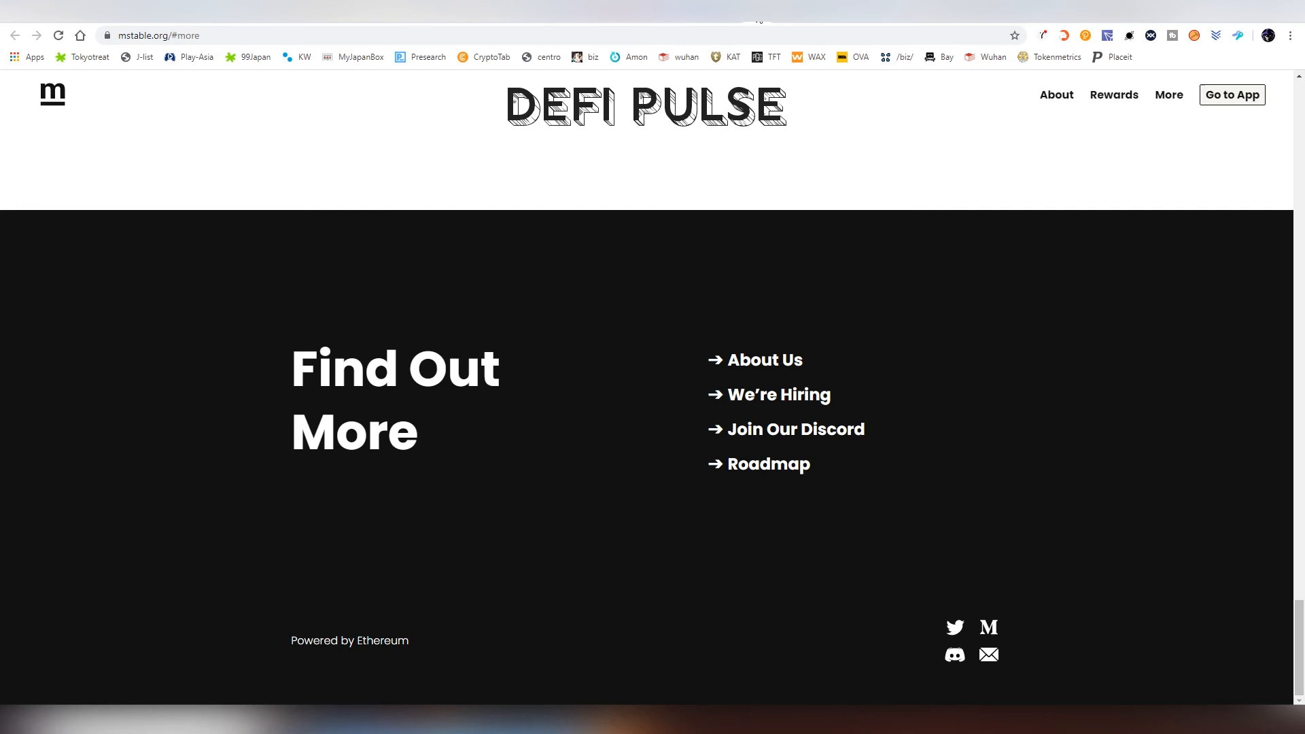
pyautogui.moveTo(1169, 95)
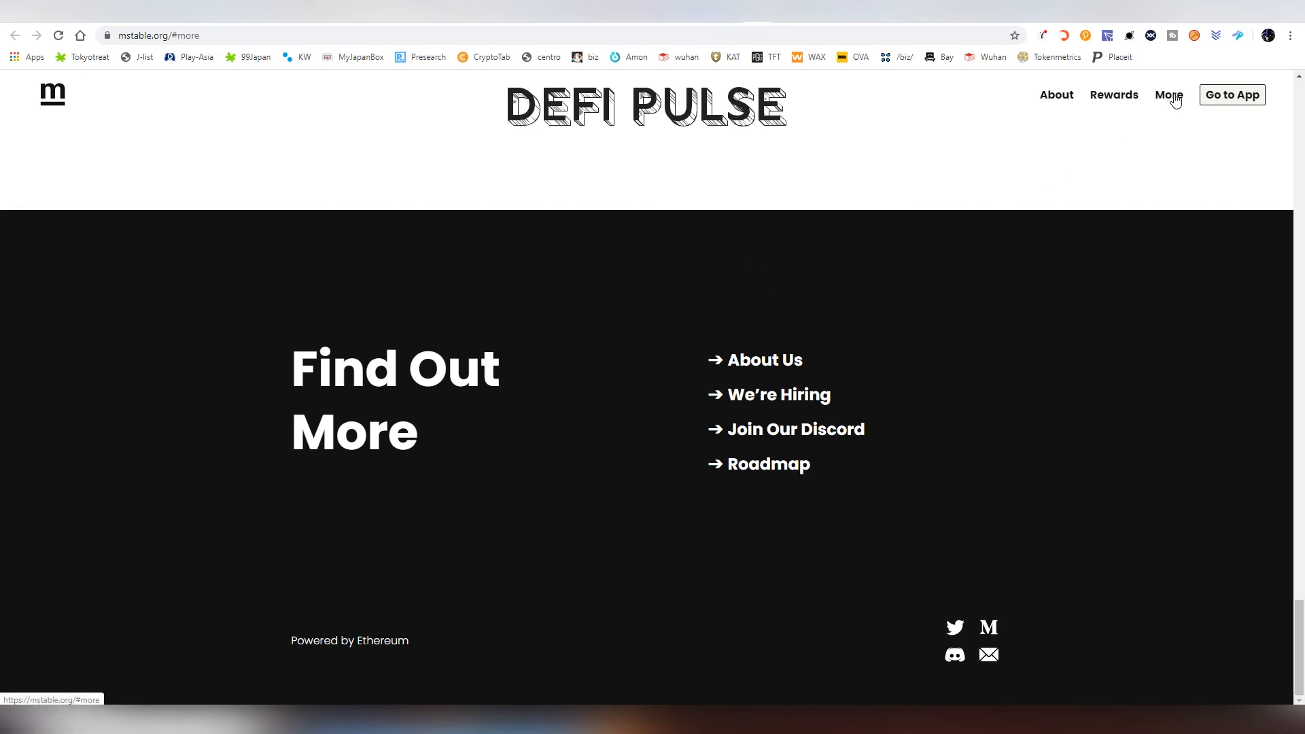
pyautogui.moveTo(1181, 101)
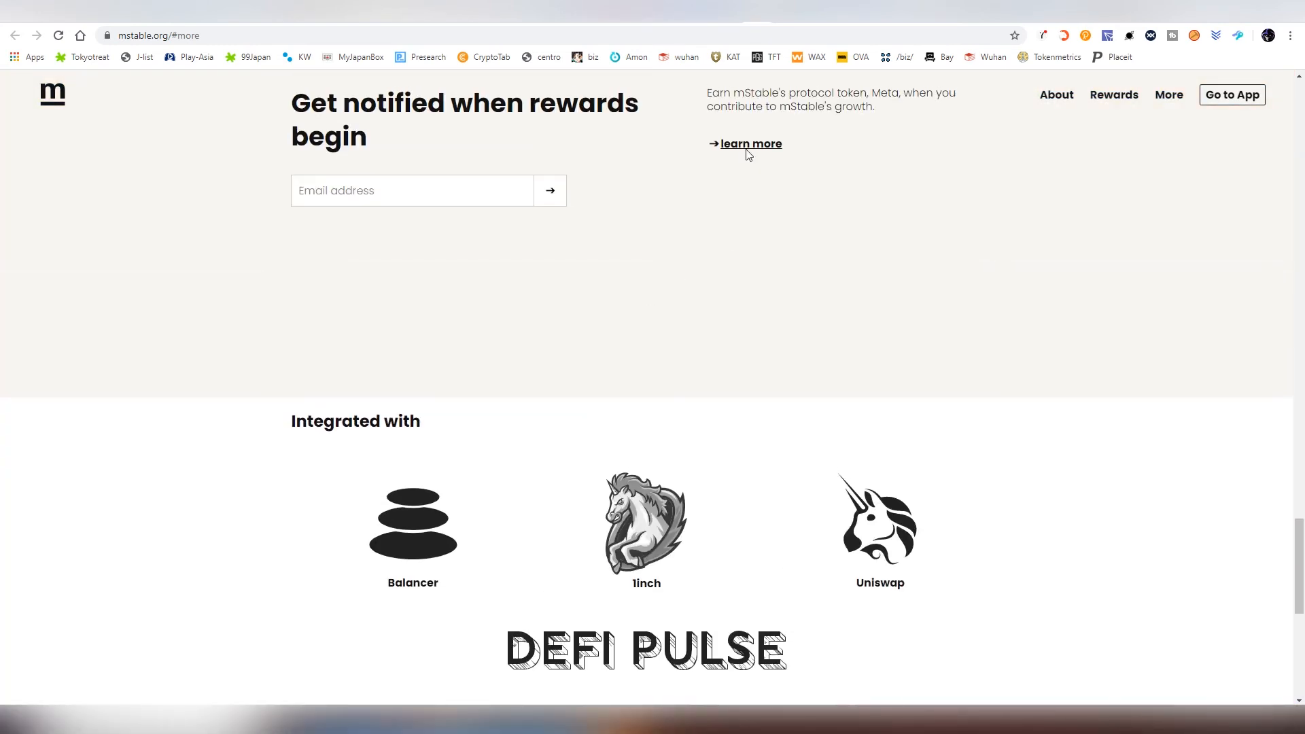
# - Follow the rewards section's 'learn more' link to the Public MTA Rewards docs
pyautogui.click(752, 144)
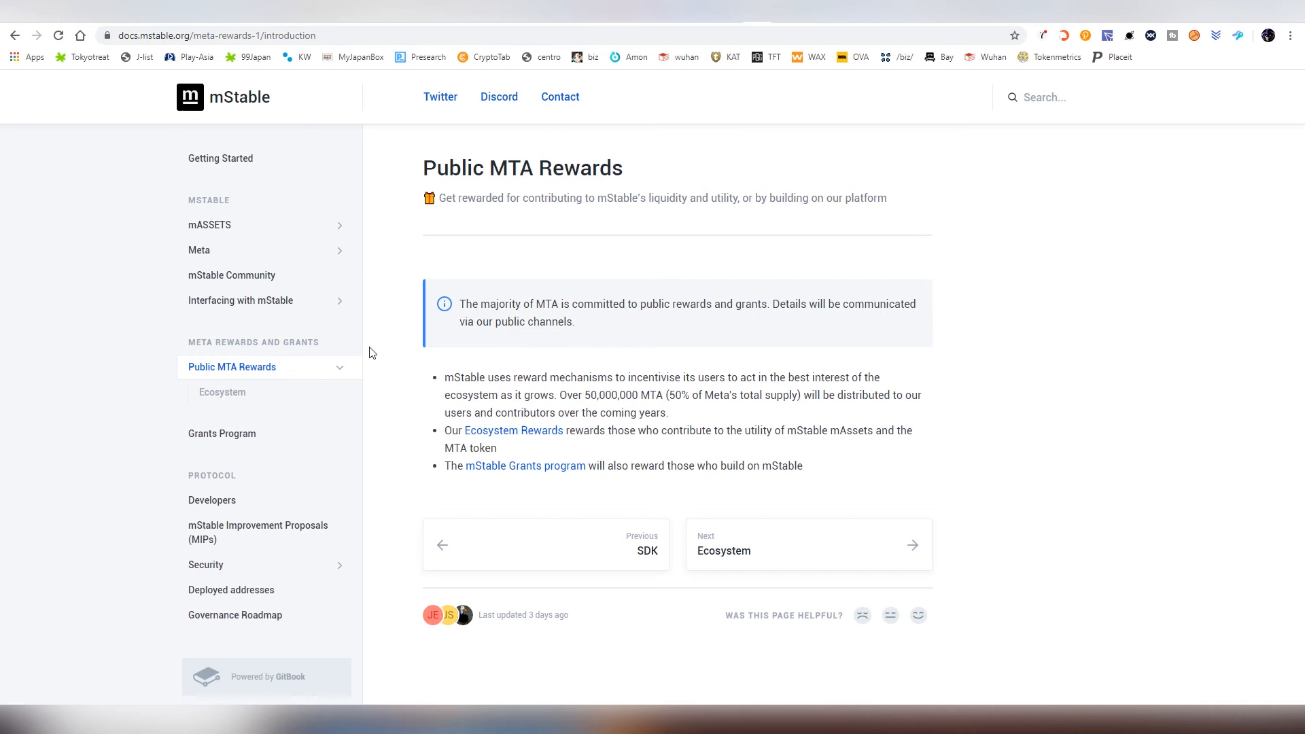
# - View the Grants Program page, then the mASSETS overview, then return to the MTA price page
pyautogui.click(222, 433)
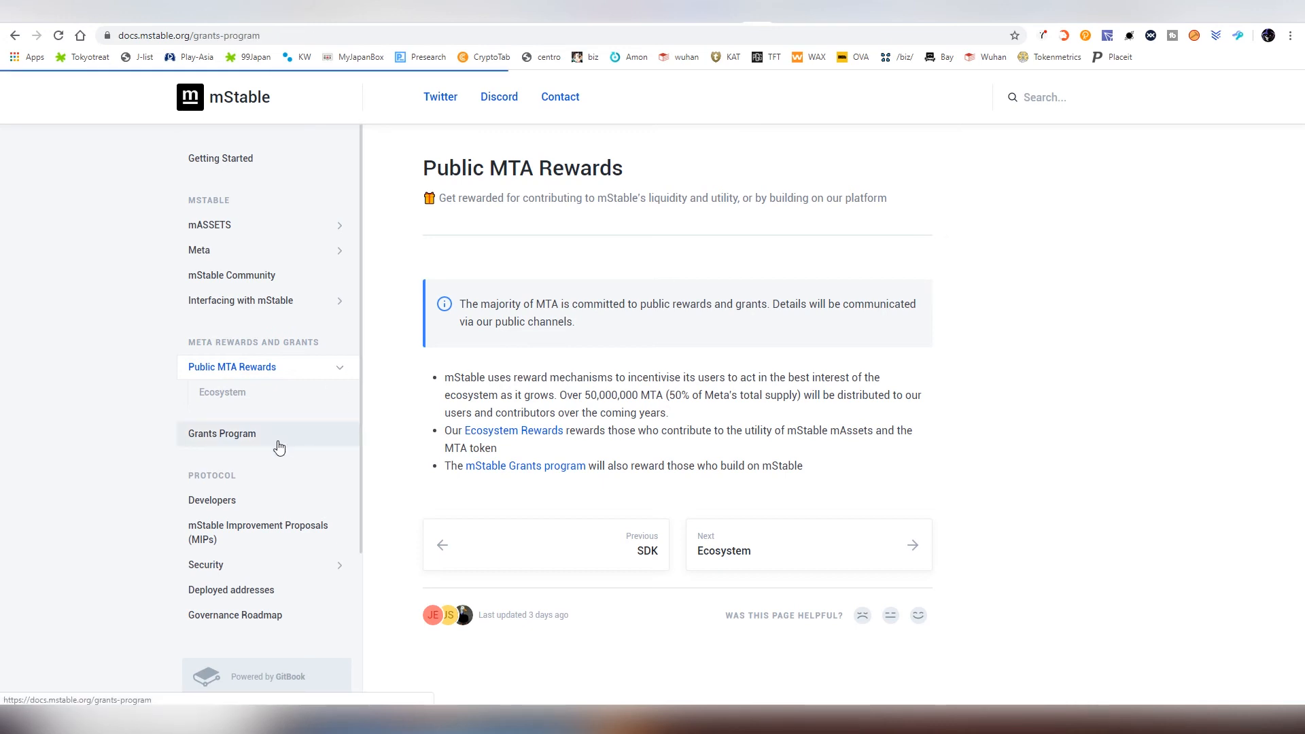
pyautogui.click(223, 433)
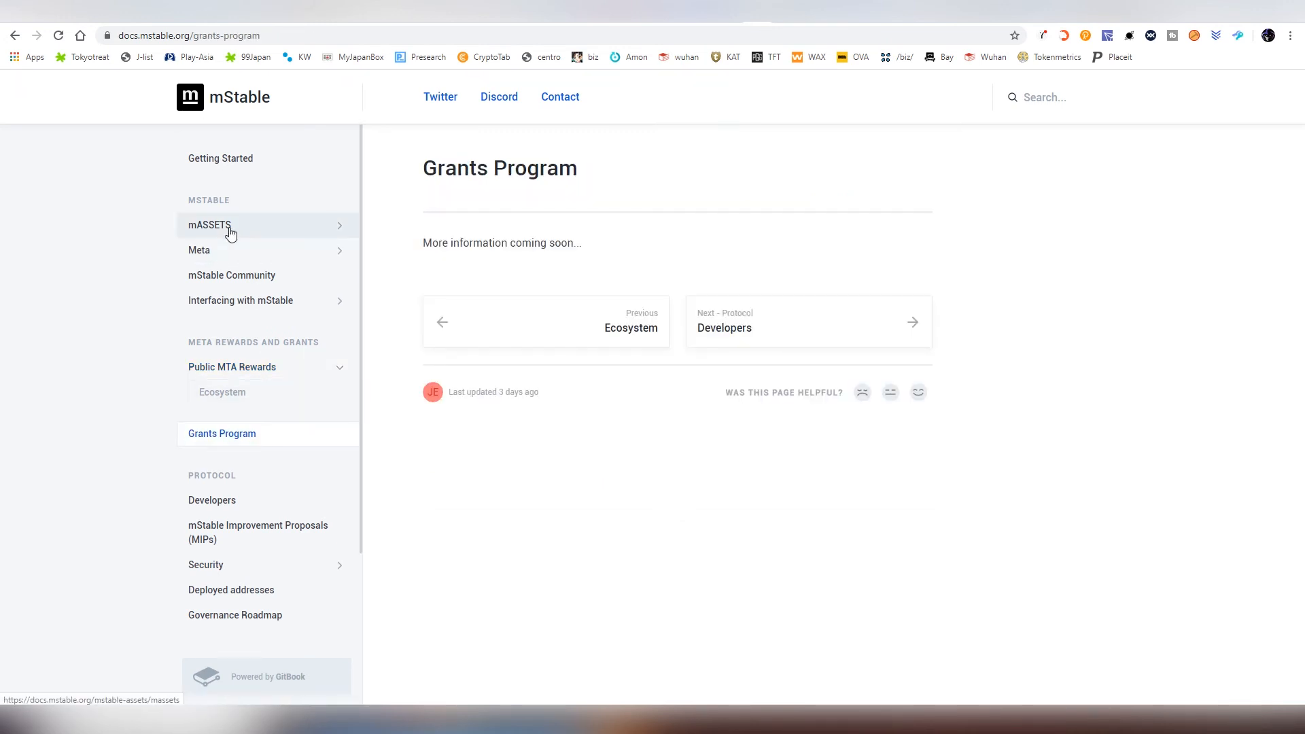
pyautogui.click(209, 225)
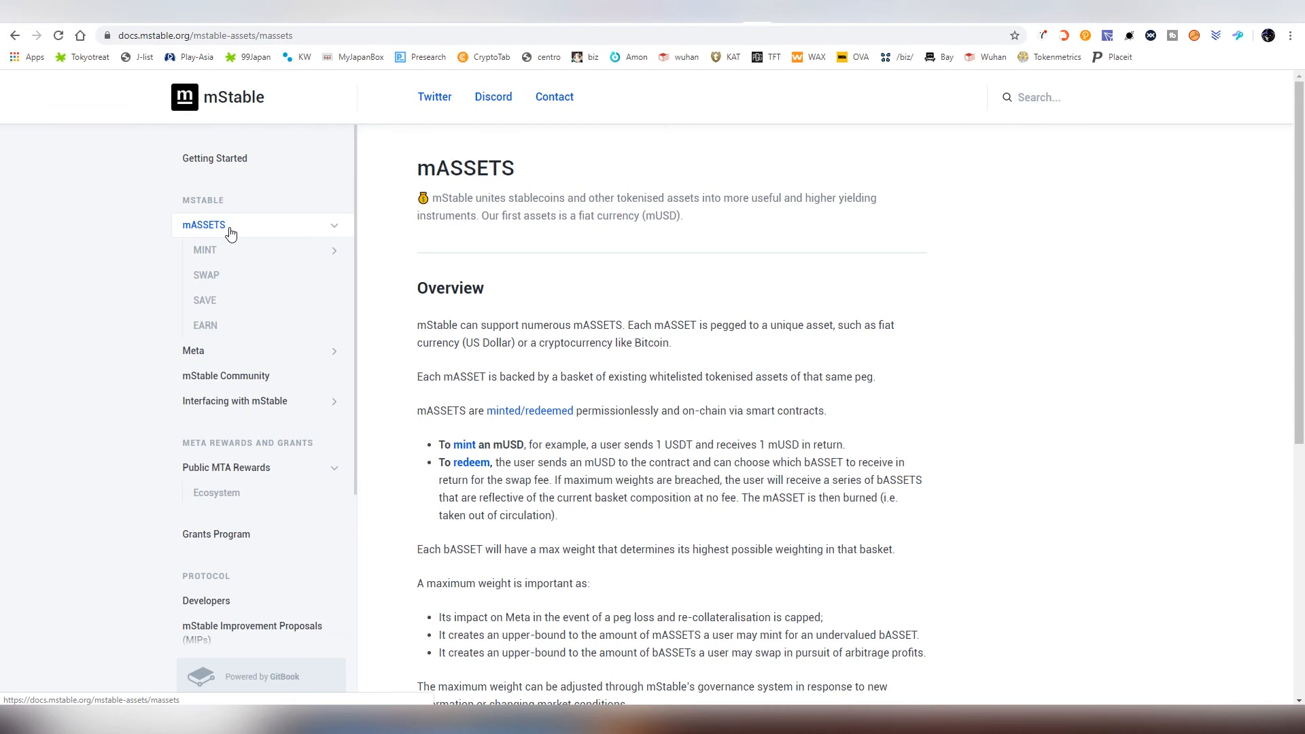
pyautogui.click(203, 224)
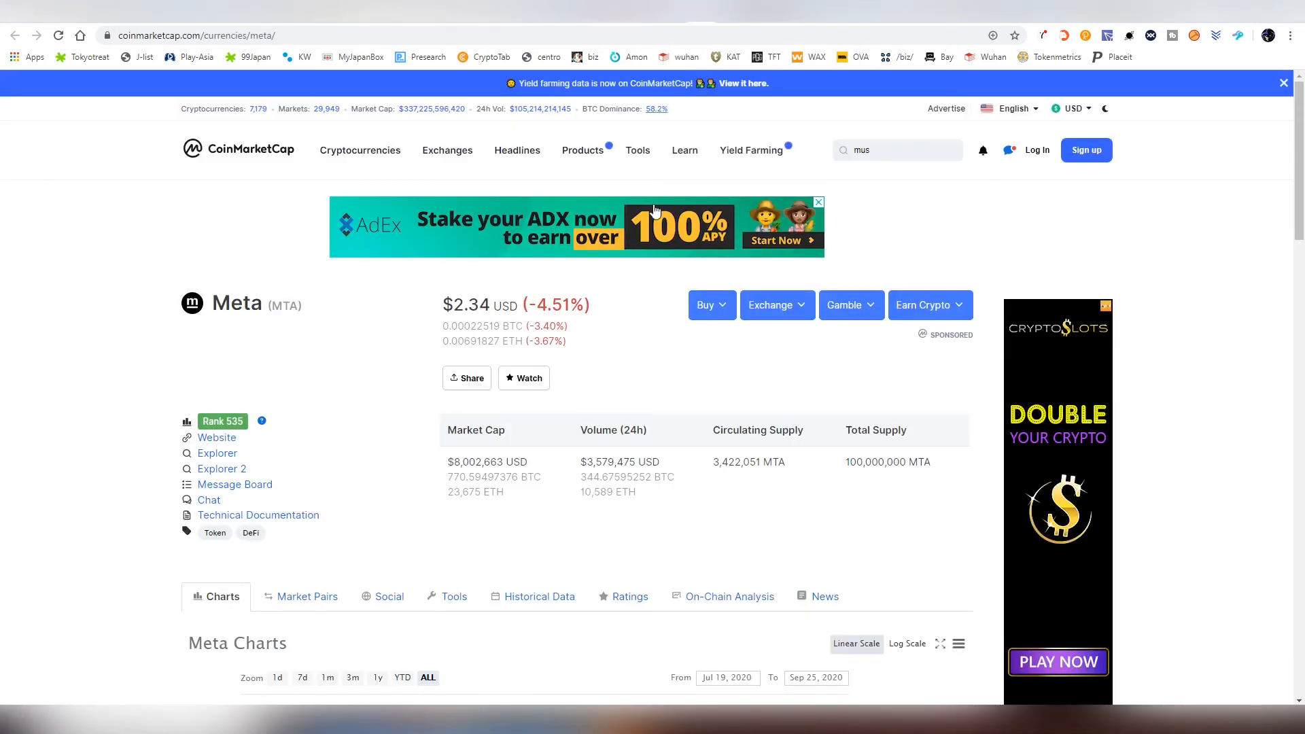
# - Examine Meta's price chart with finer-grained data and its high/low price statistics on CoinMarketCap
pyautogui.doubleClick(876, 462)
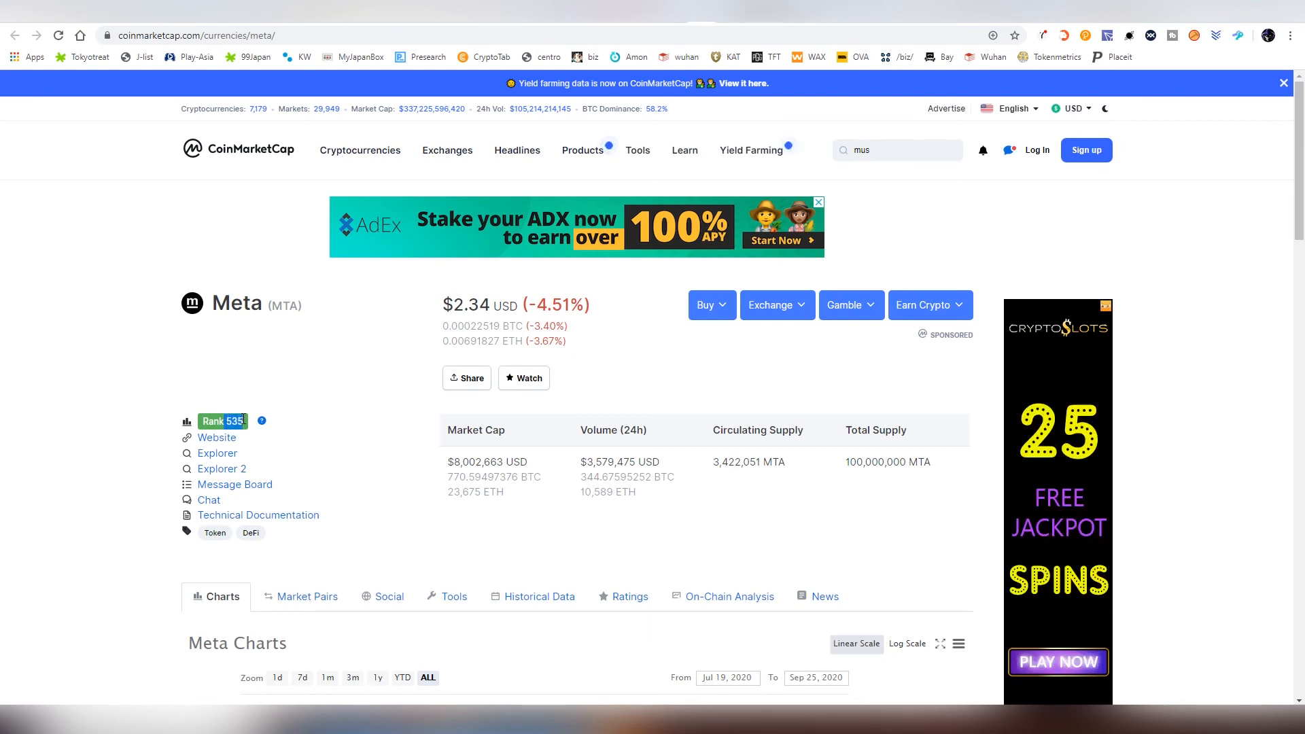
pyautogui.scroll(-3)
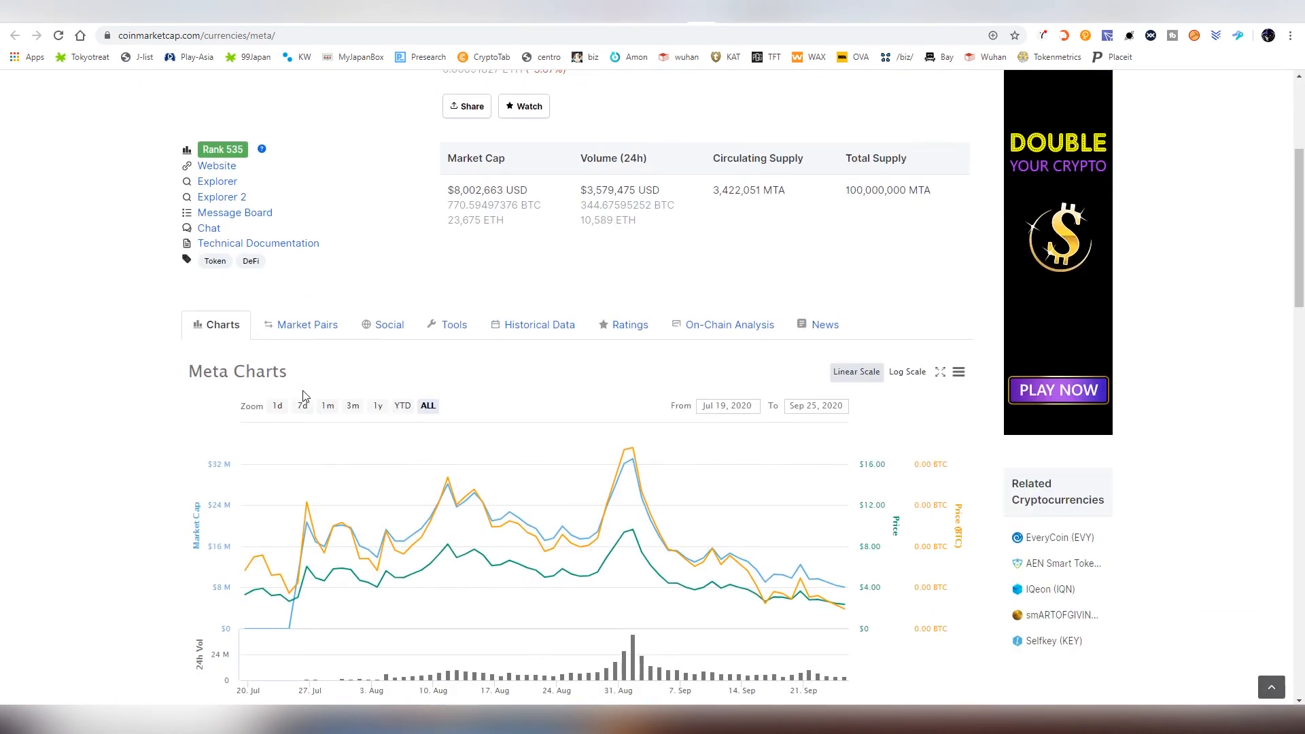
pyautogui.scroll(-3)
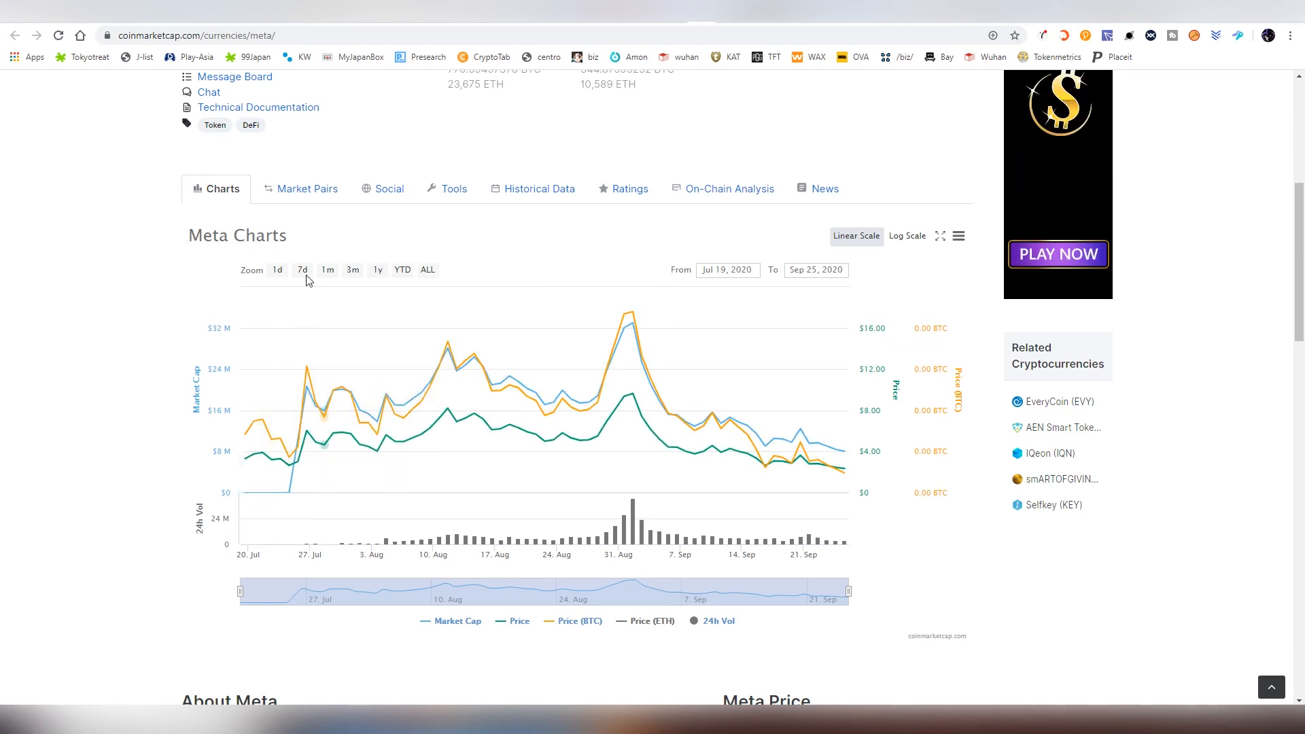
pyautogui.click(352, 270)
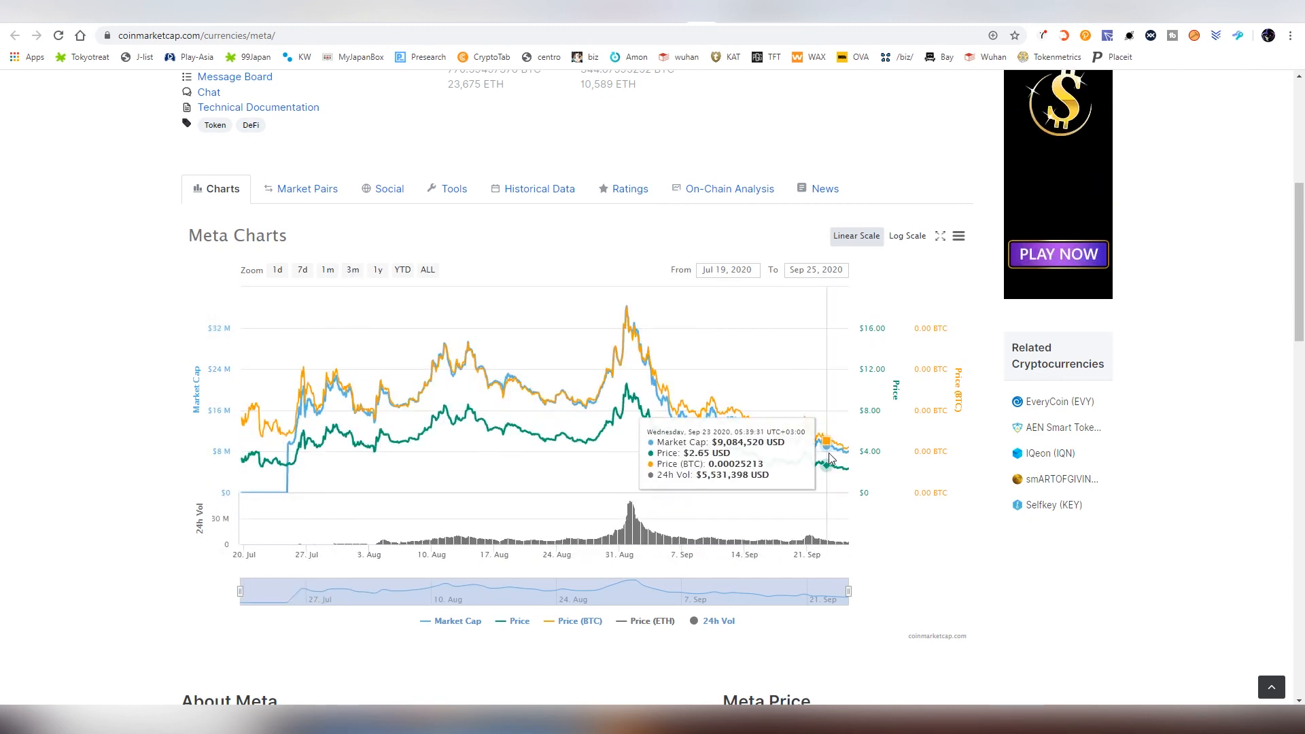
pyautogui.moveTo(848, 467)
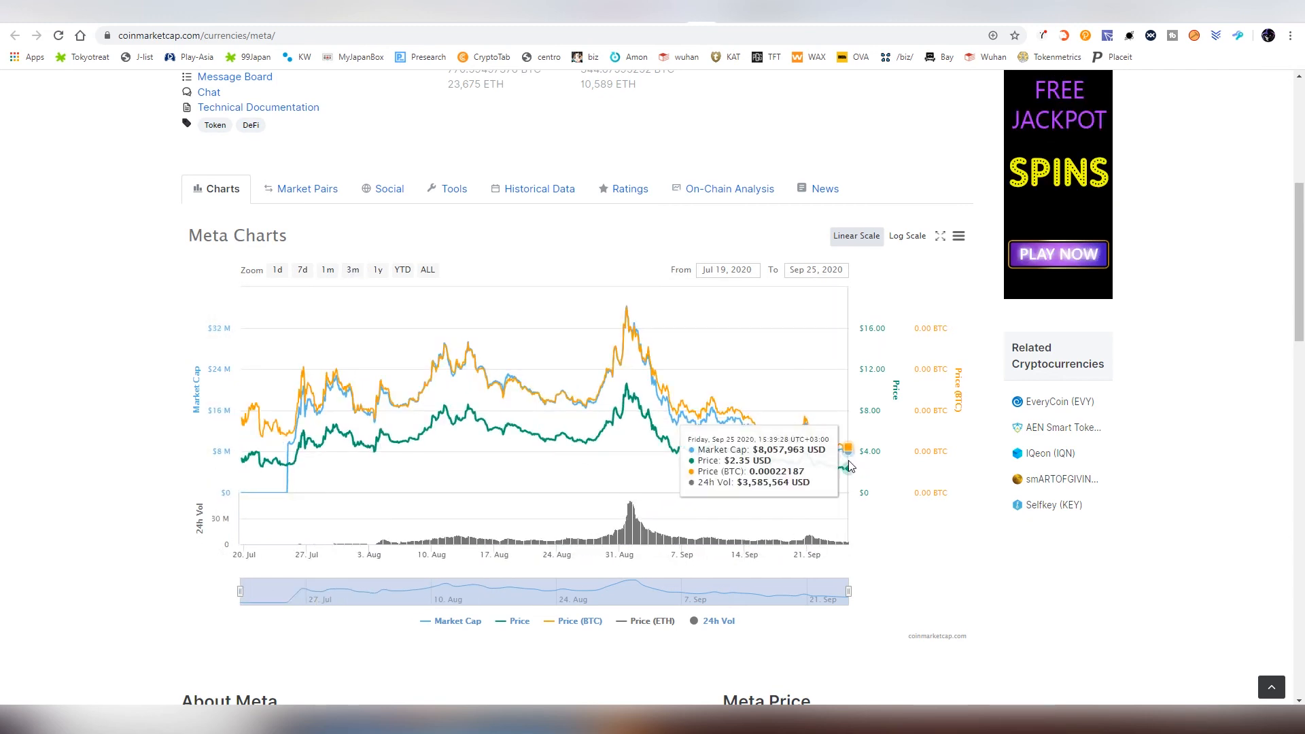
pyautogui.scroll(-3)
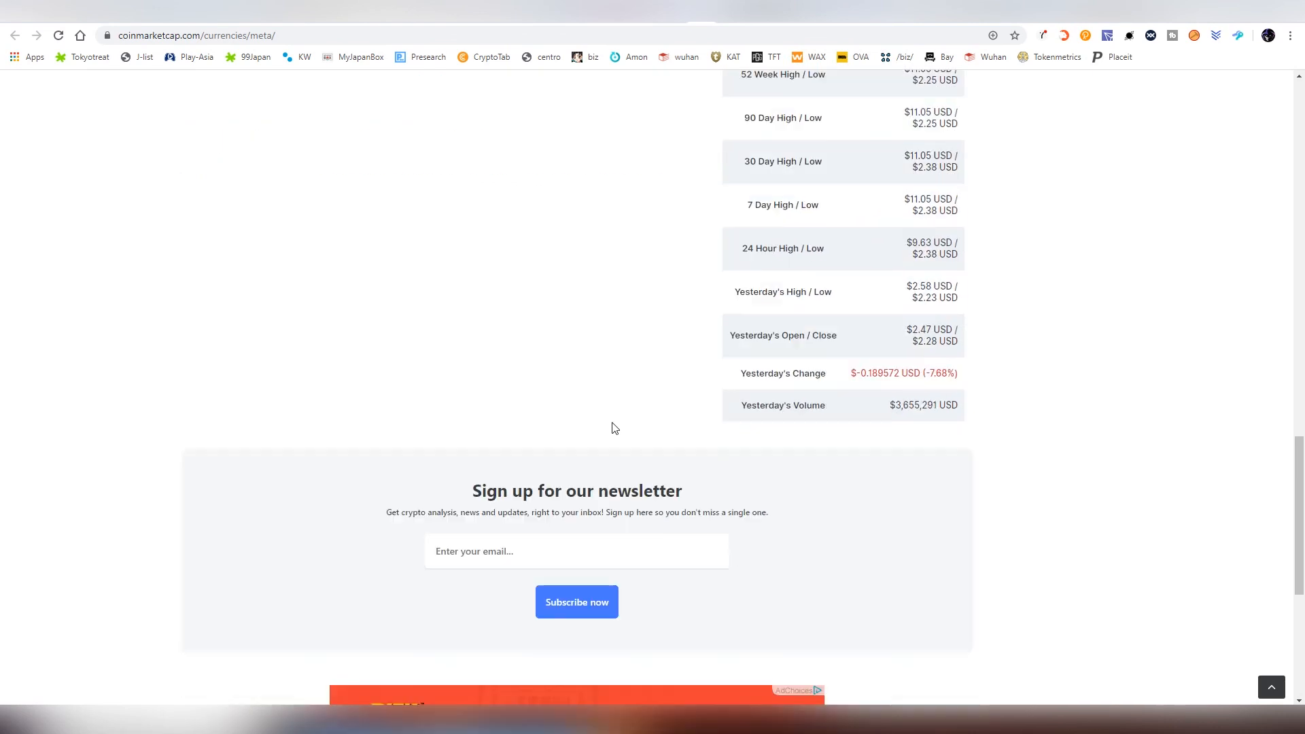
pyautogui.scroll(3)
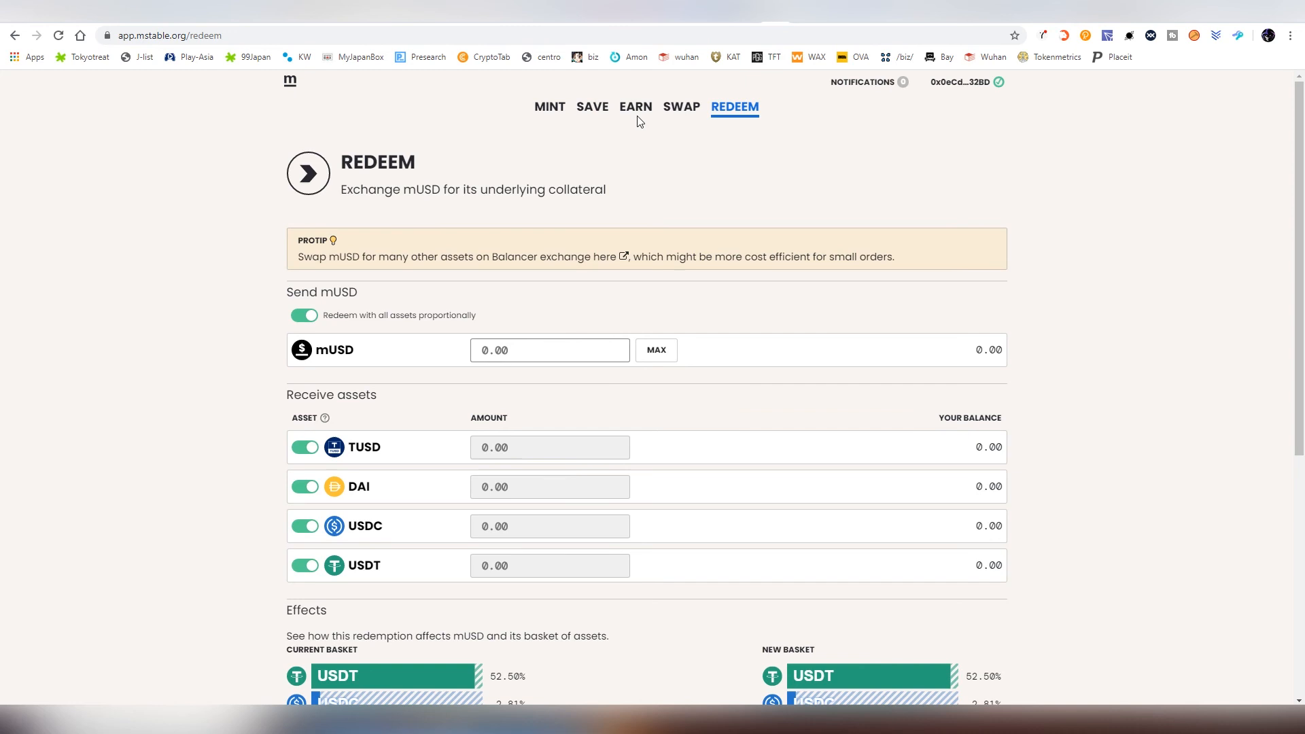
# - View the Earn ecosystem pools table with collateral, rewards APY and weekly MTA rewards
pyautogui.click(634, 106)
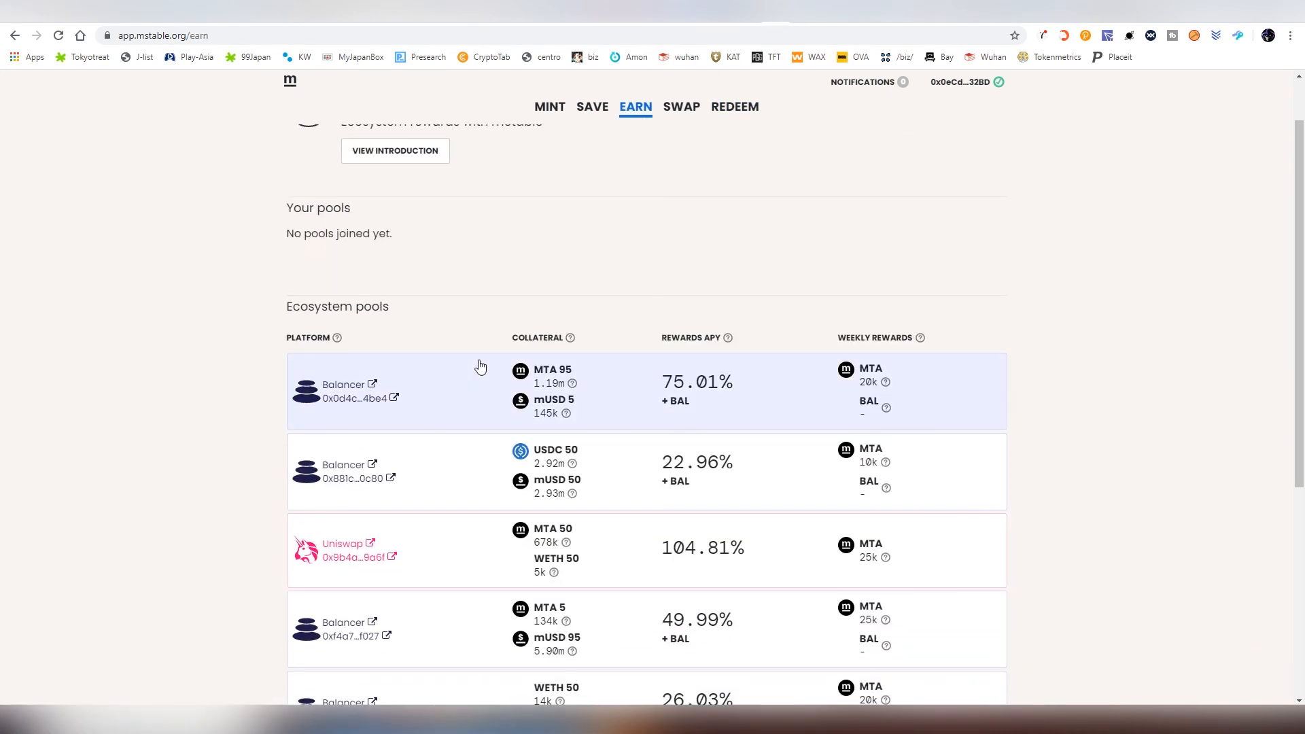
pyautogui.scroll(-3)
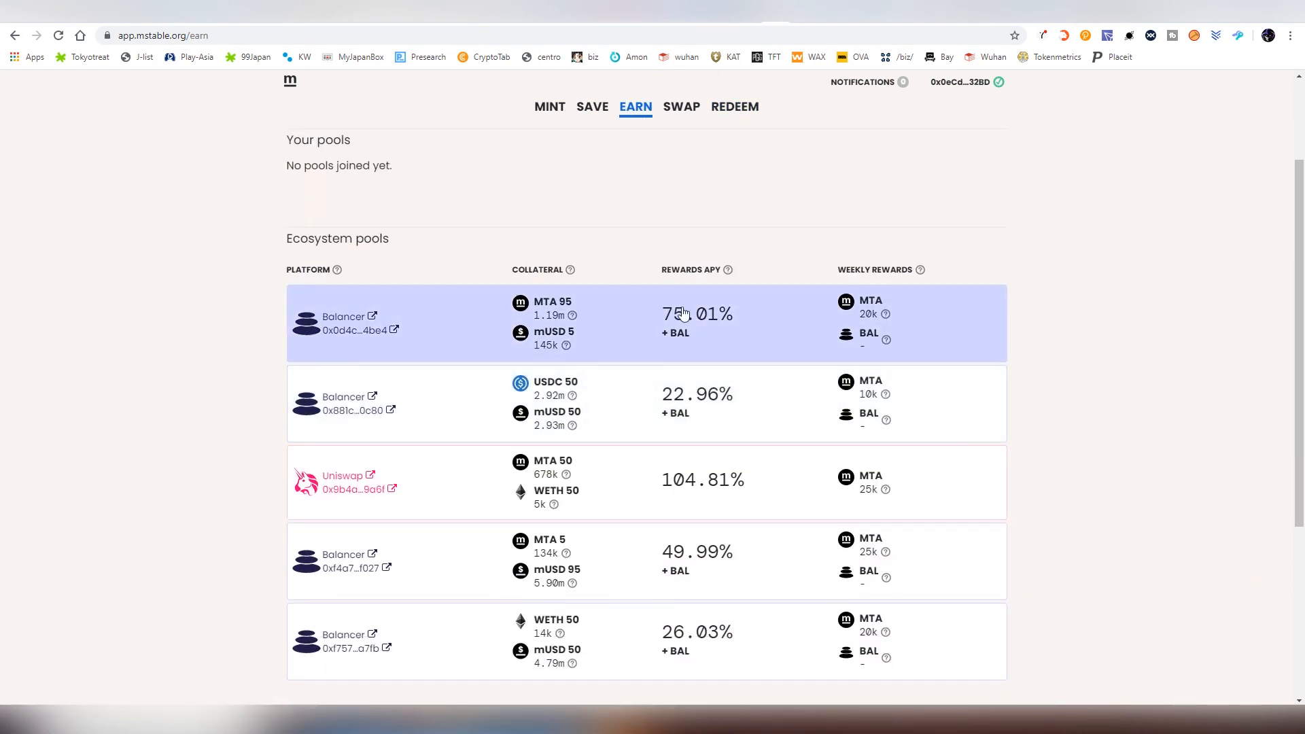
pyautogui.moveTo(695, 300)
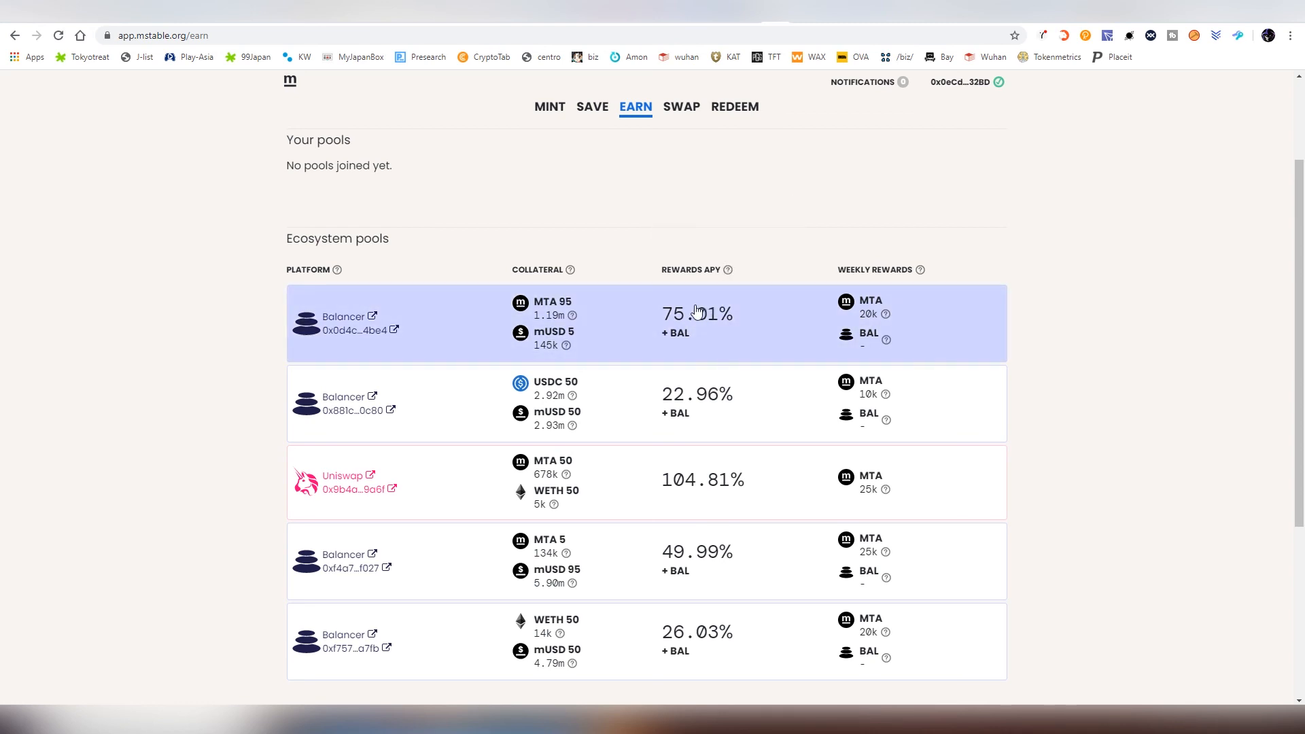
pyautogui.moveTo(697, 316)
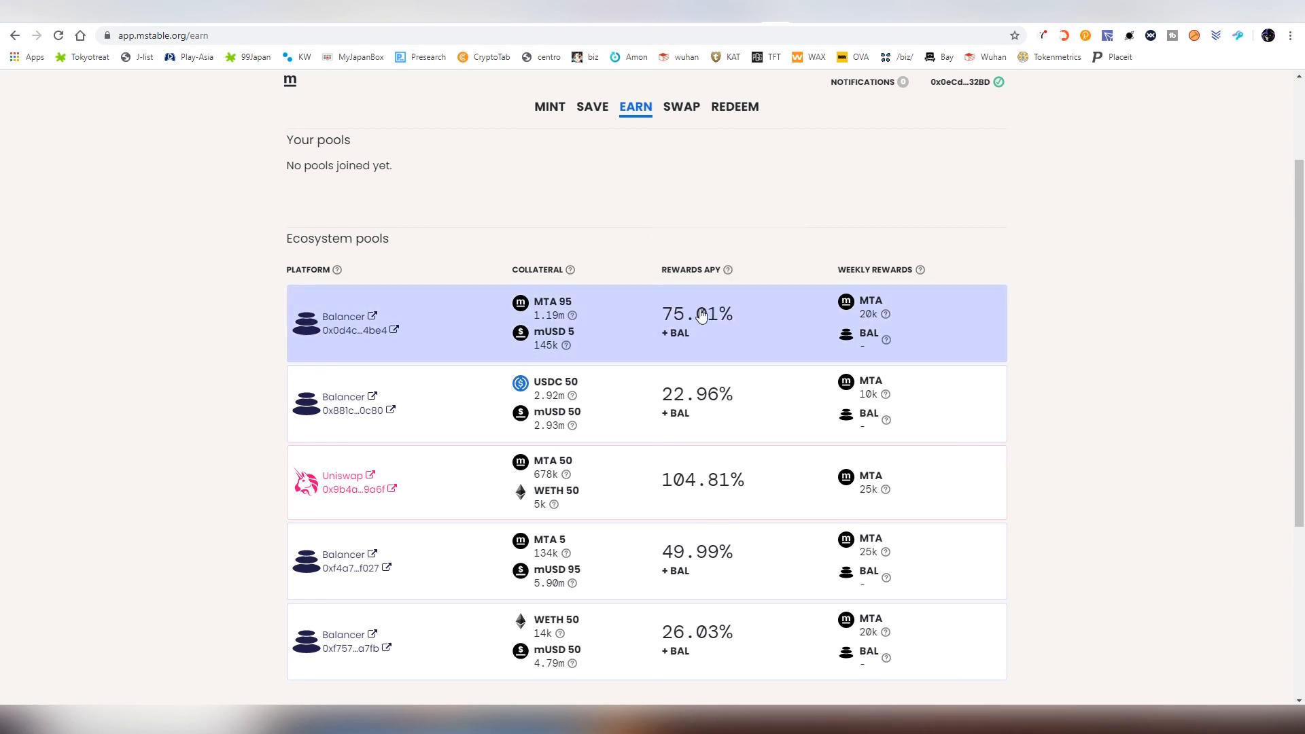
pyautogui.moveTo(754, 263)
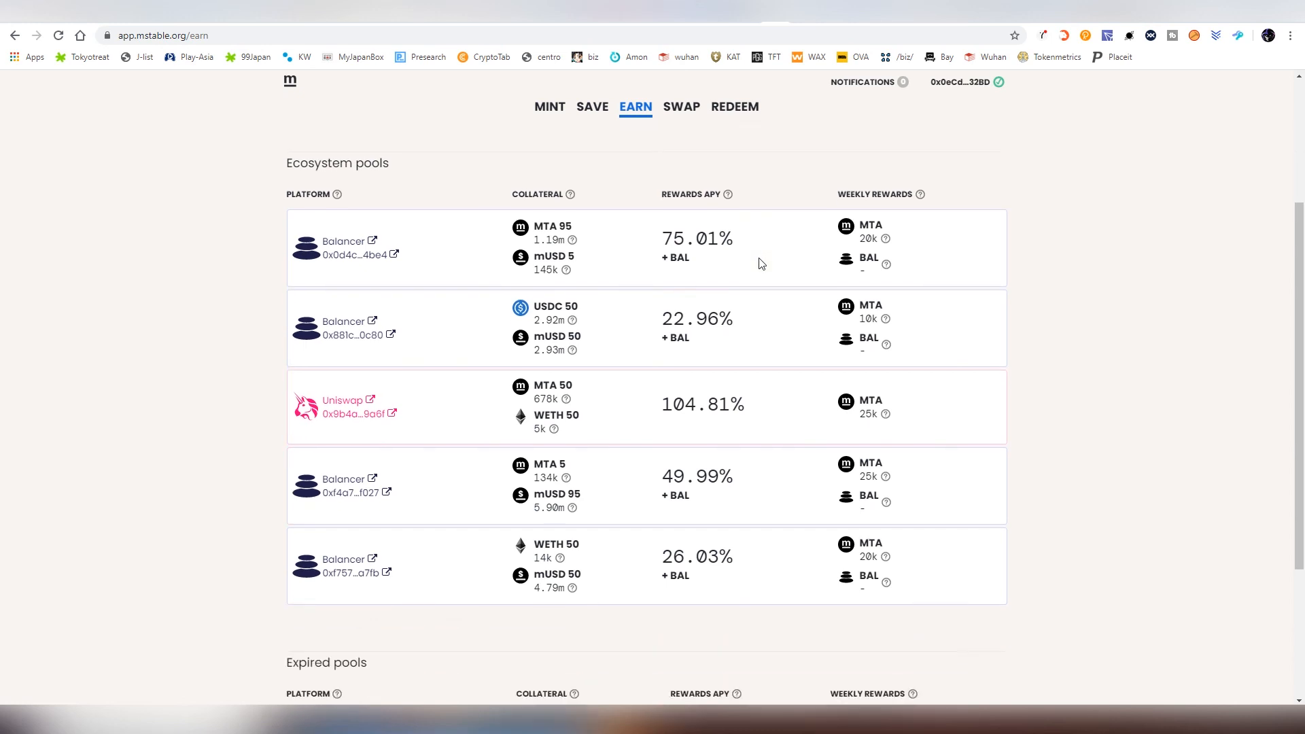
pyautogui.scroll(-3)
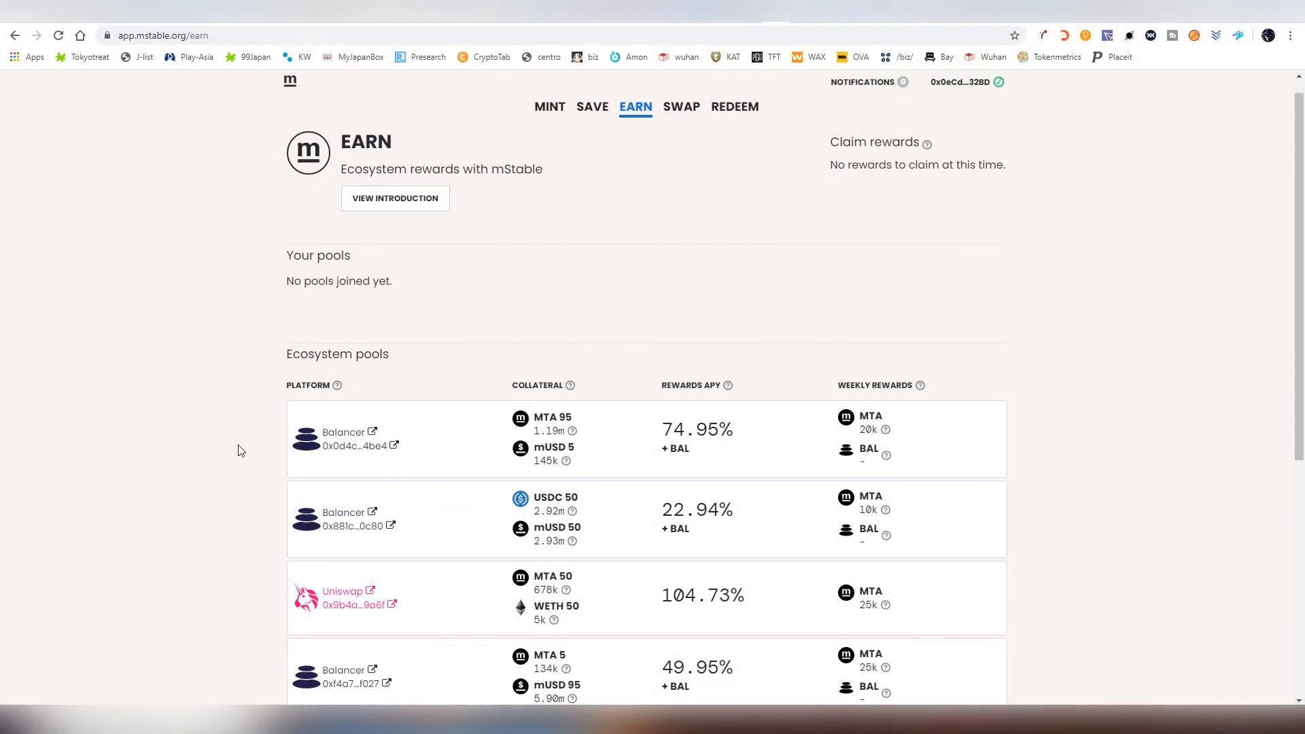
pyautogui.moveTo(592, 107)
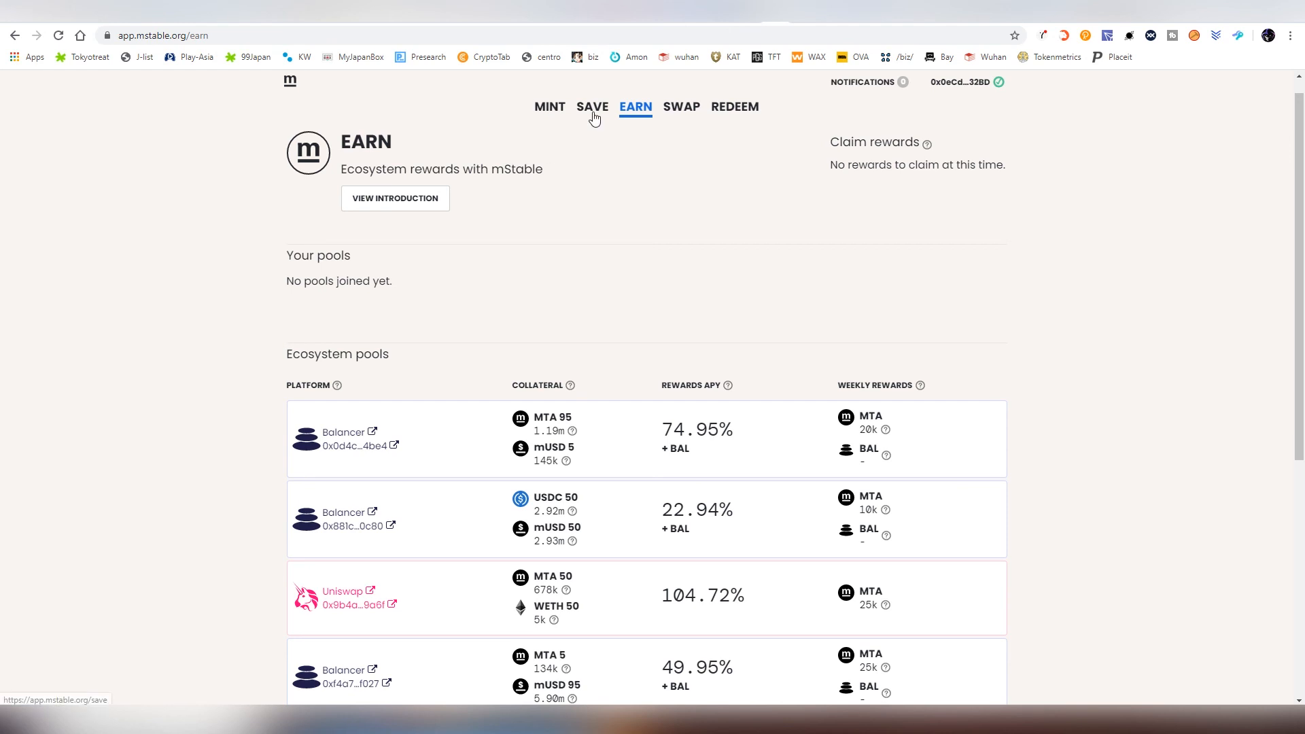
# - Visit Save, glance at Mint, and return to Save showing 61.6842 mUSD at 21.06% APY
pyautogui.click(592, 107)
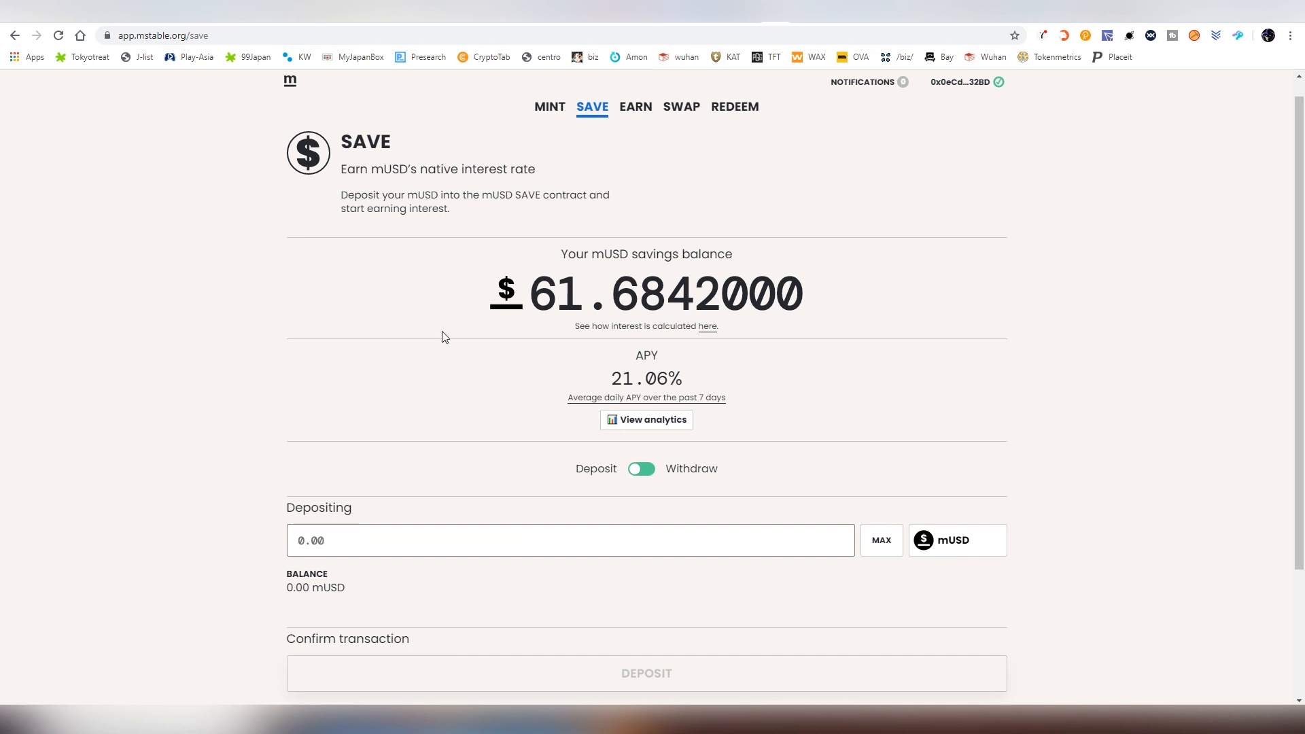
pyautogui.click(549, 107)
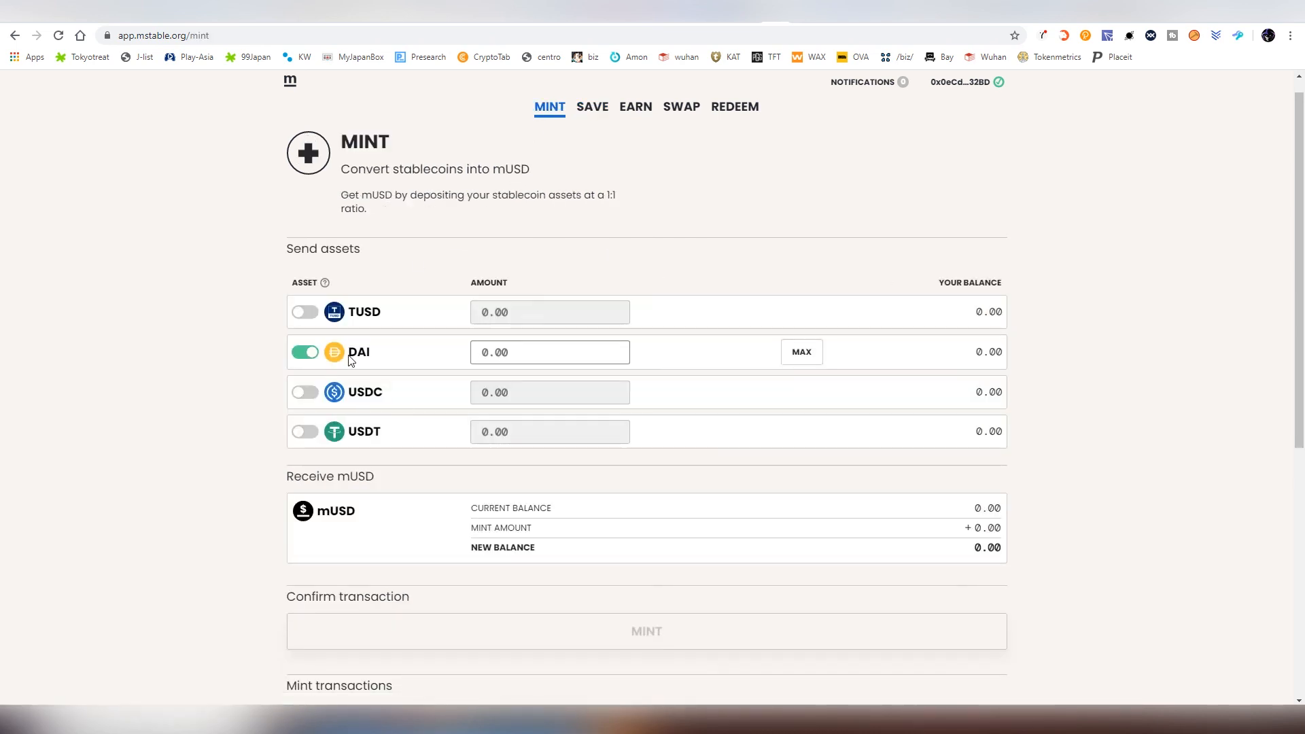
pyautogui.moveTo(502, 301)
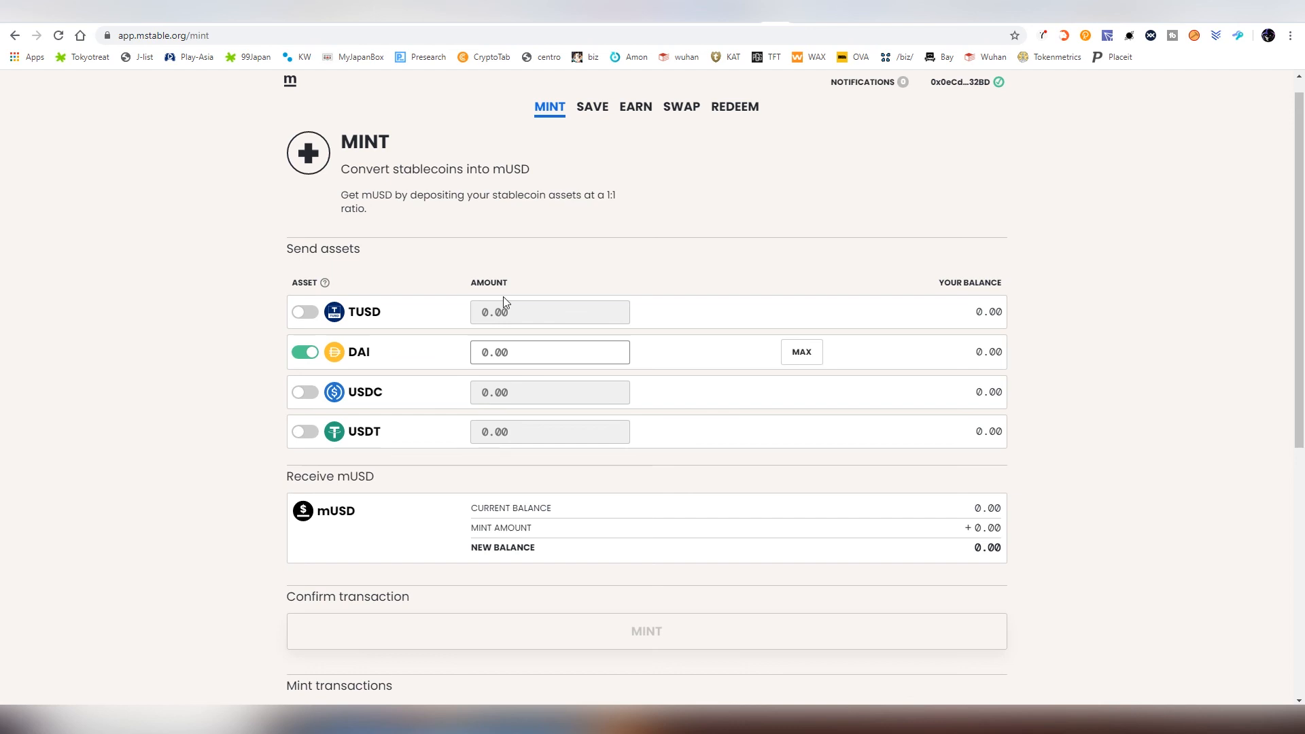
pyautogui.click(592, 107)
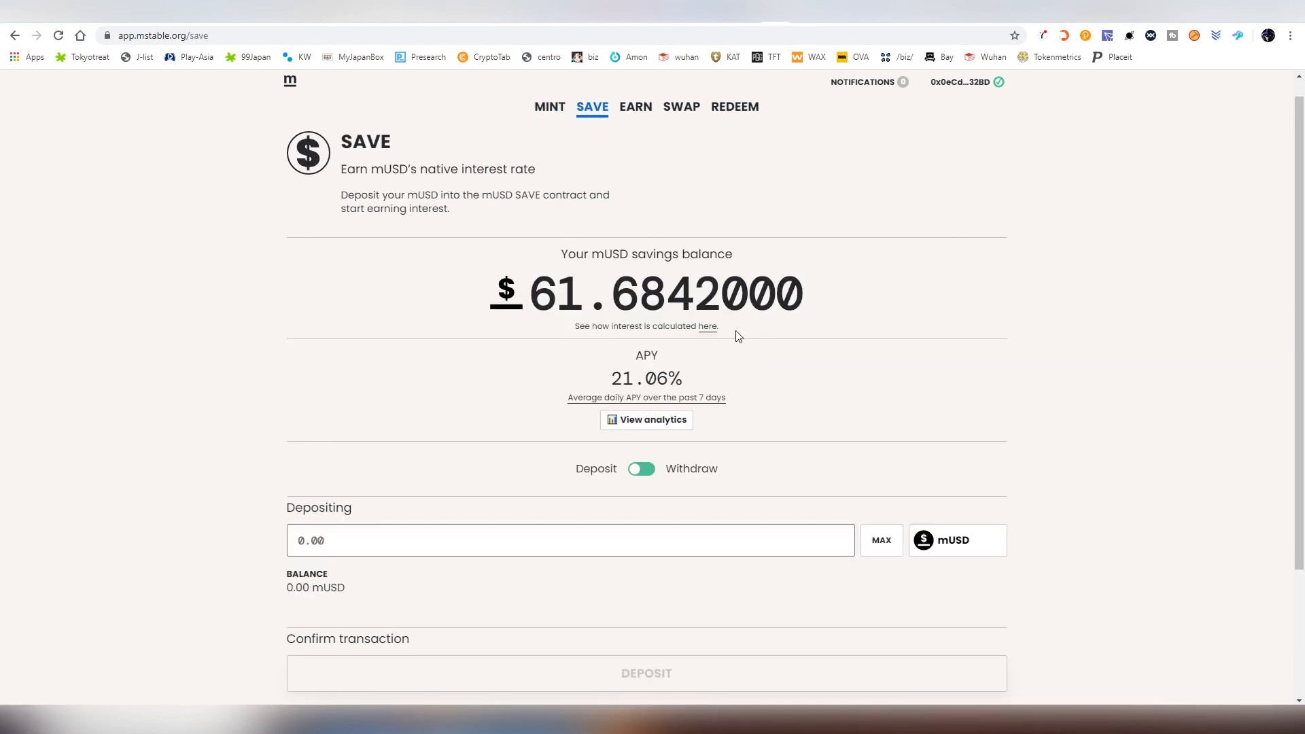